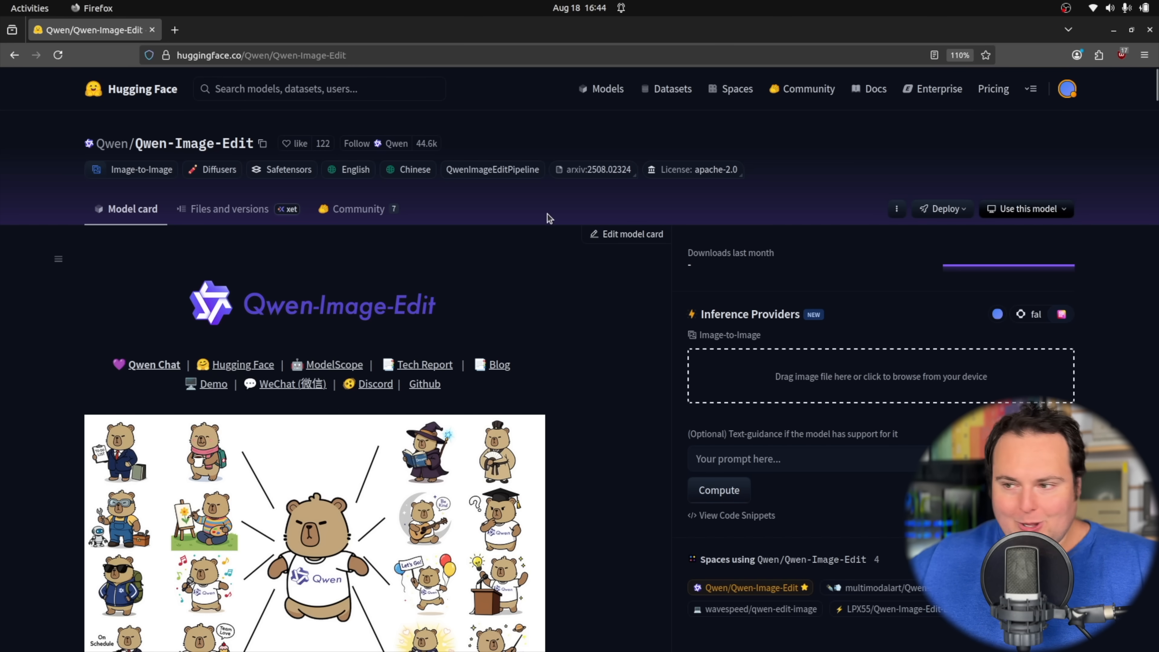
Scroll past the banner to read the Introduction, Key Features and Quick Start sections
scroll("down", 3)
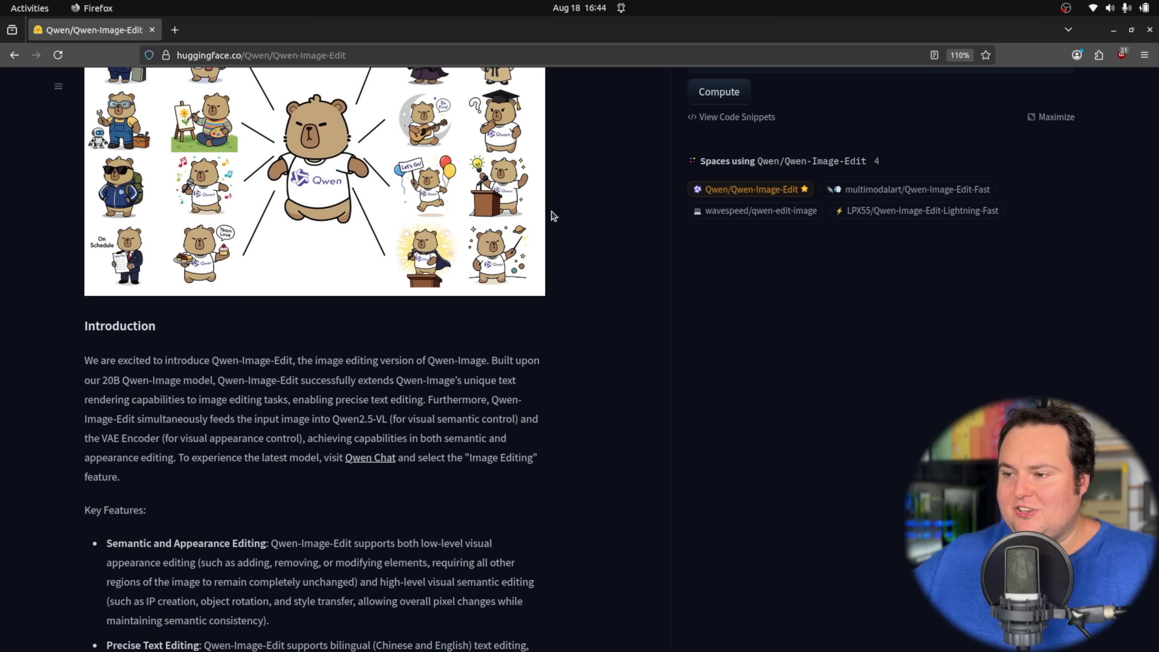
scroll("down", 3)
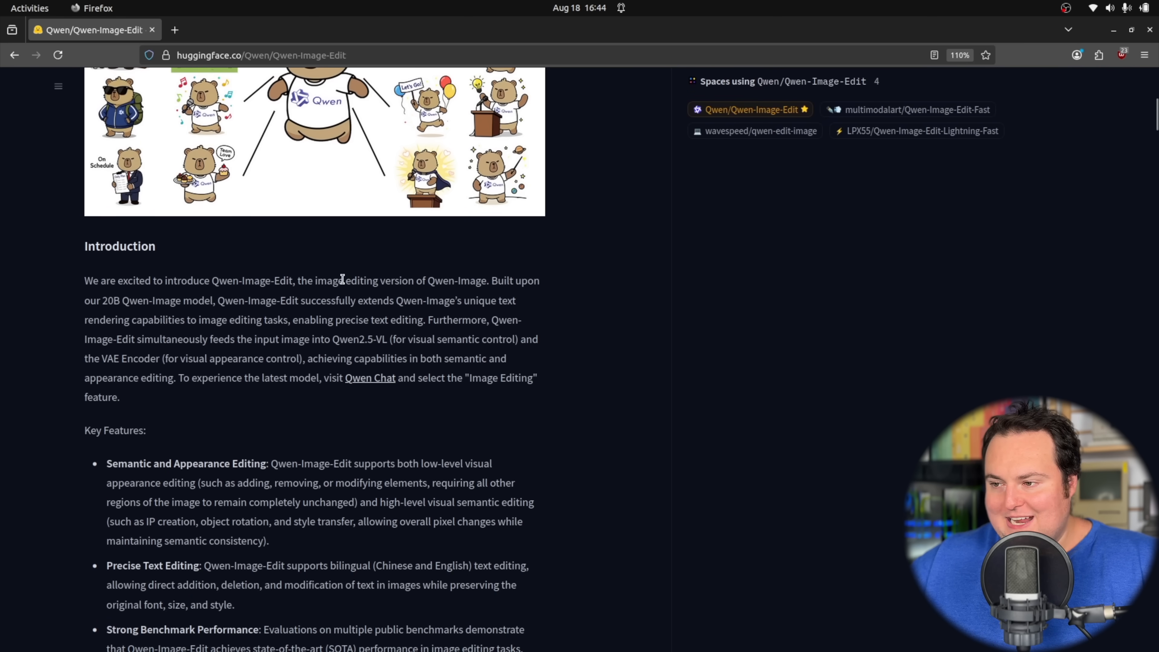
mouse_move(416, 275)
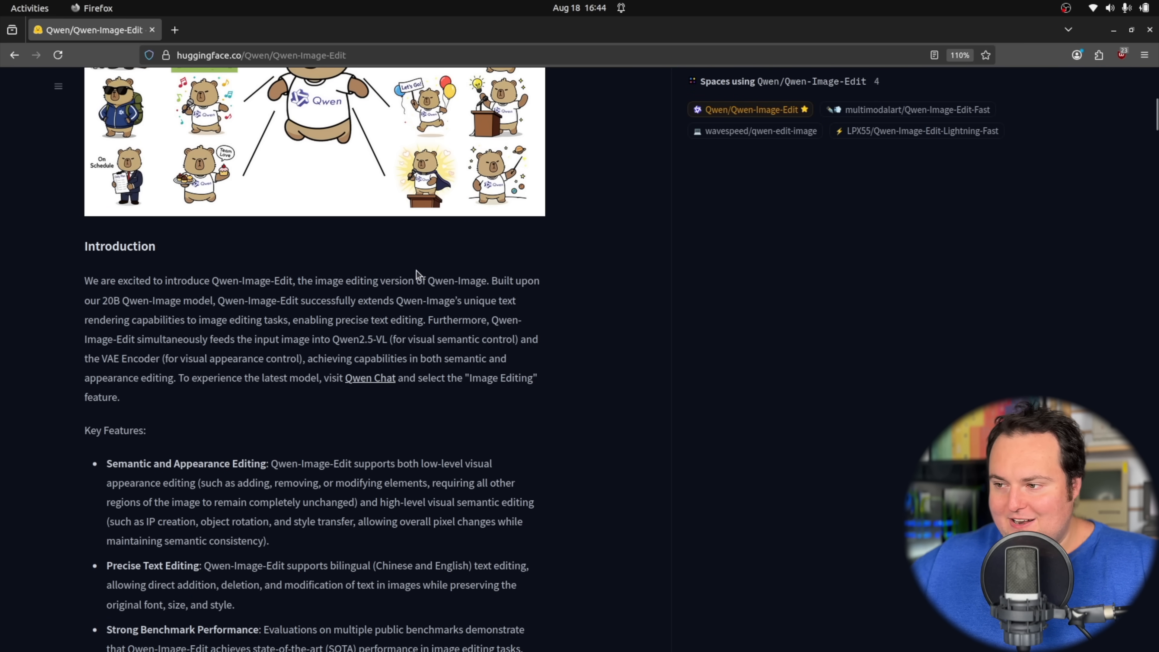
mouse_move(82, 301)
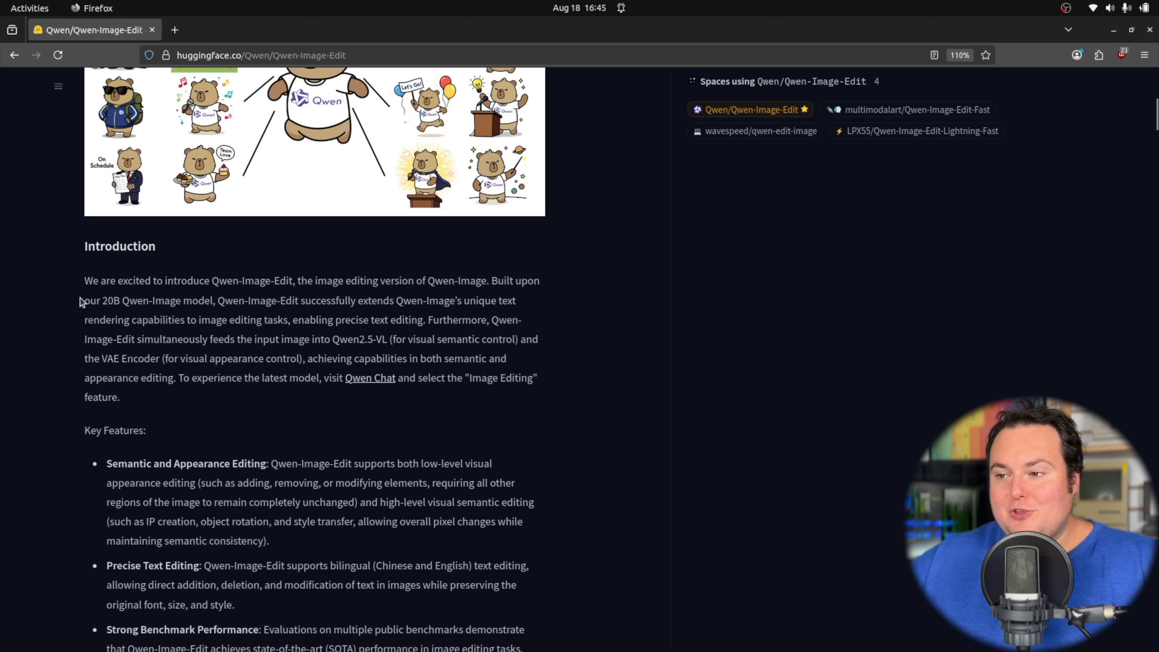
mouse_move(138, 302)
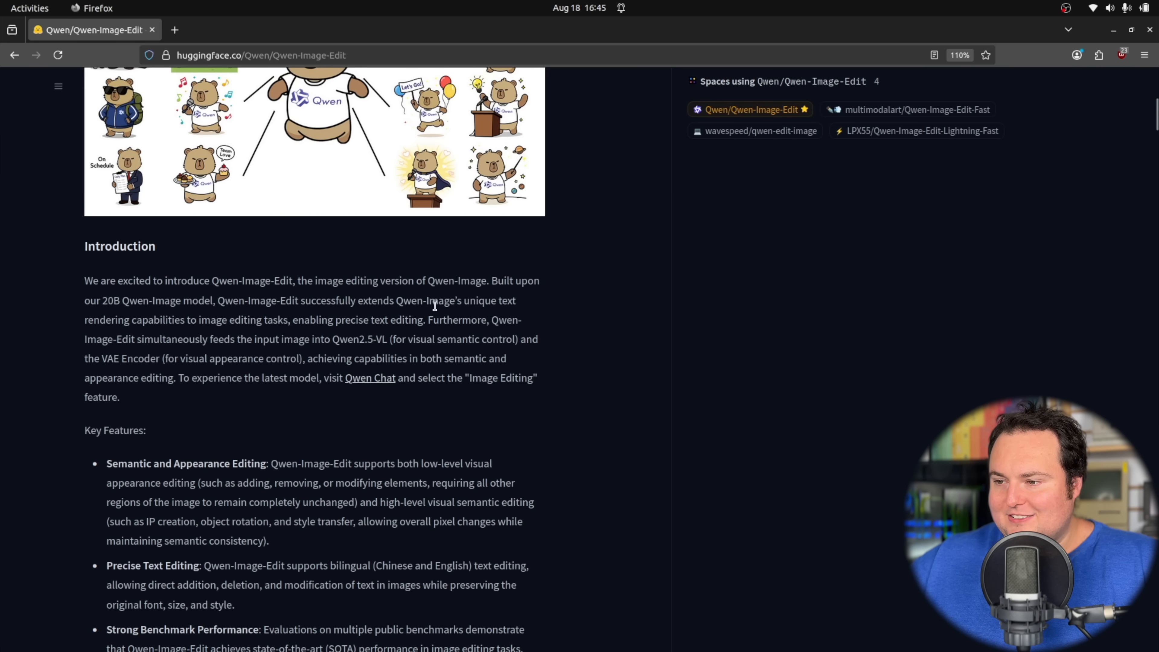
mouse_move(310, 324)
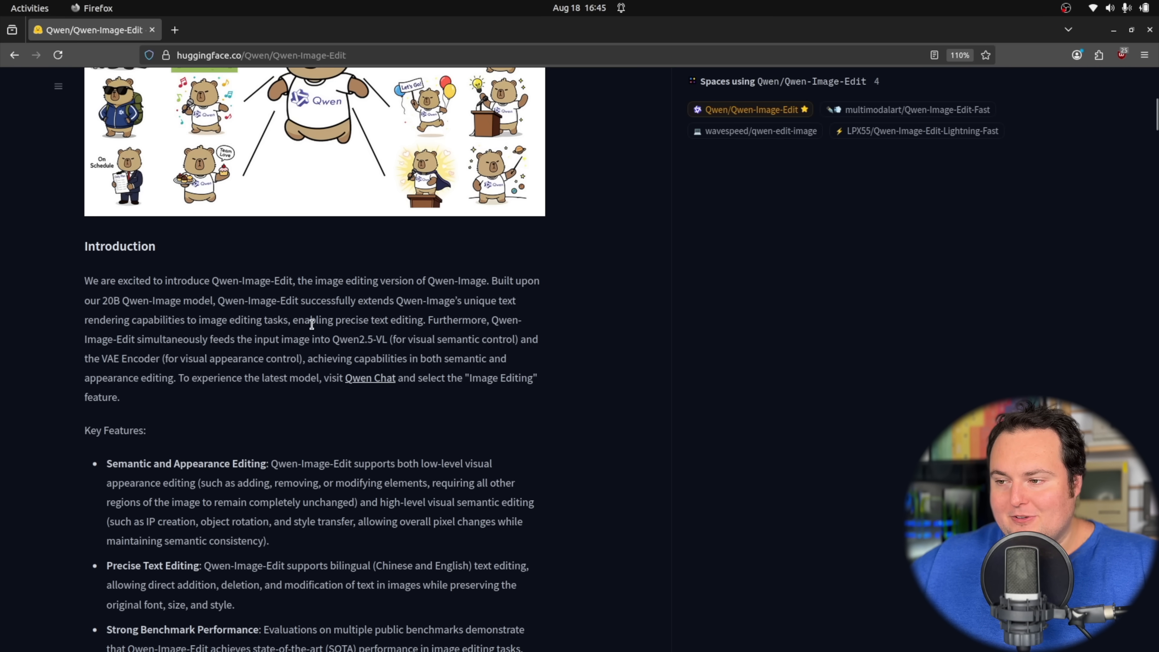
scroll("down", 3)
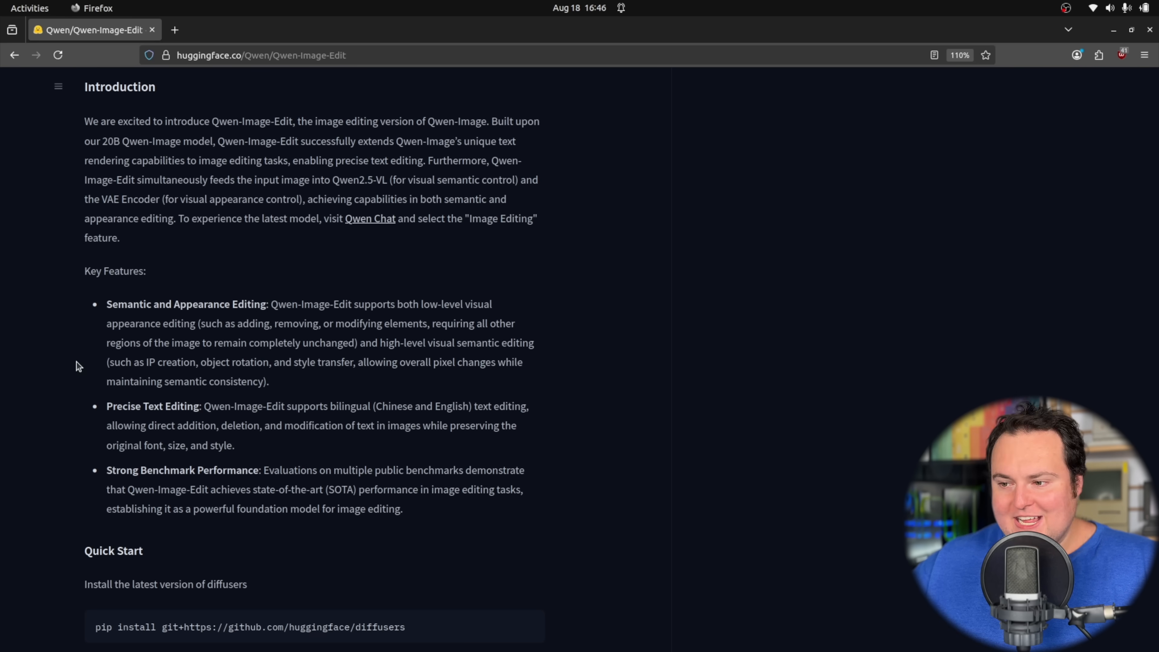
scroll("down", 3)
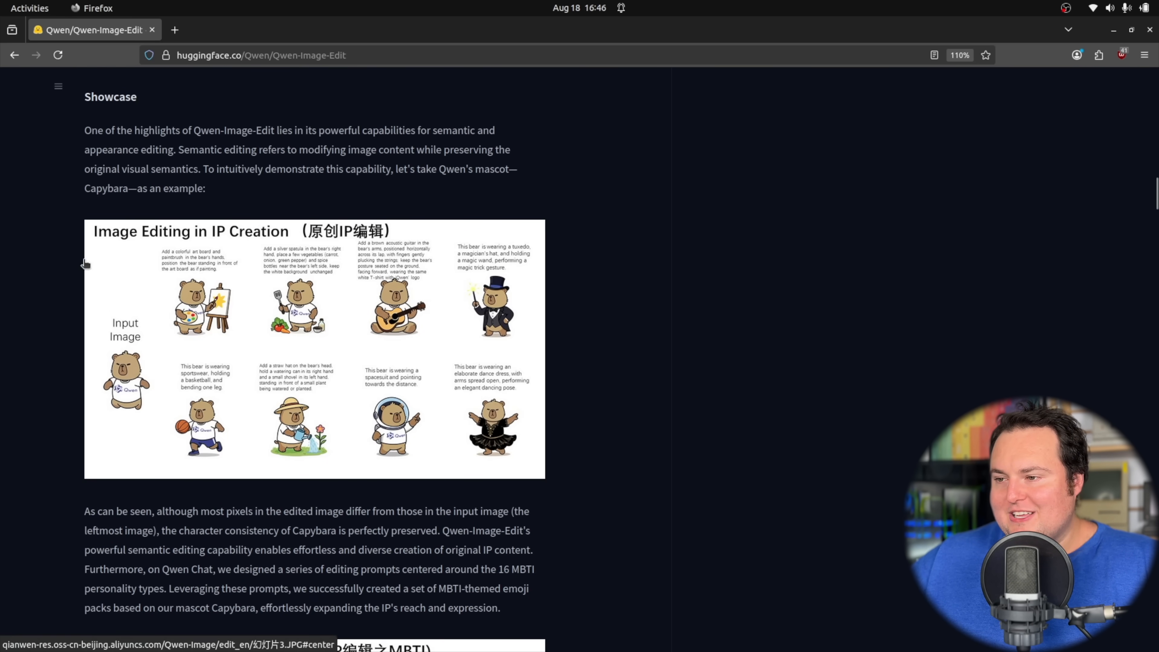
Scroll through the showcase figures starting with novel view synthesis examples
scroll("down", 3)
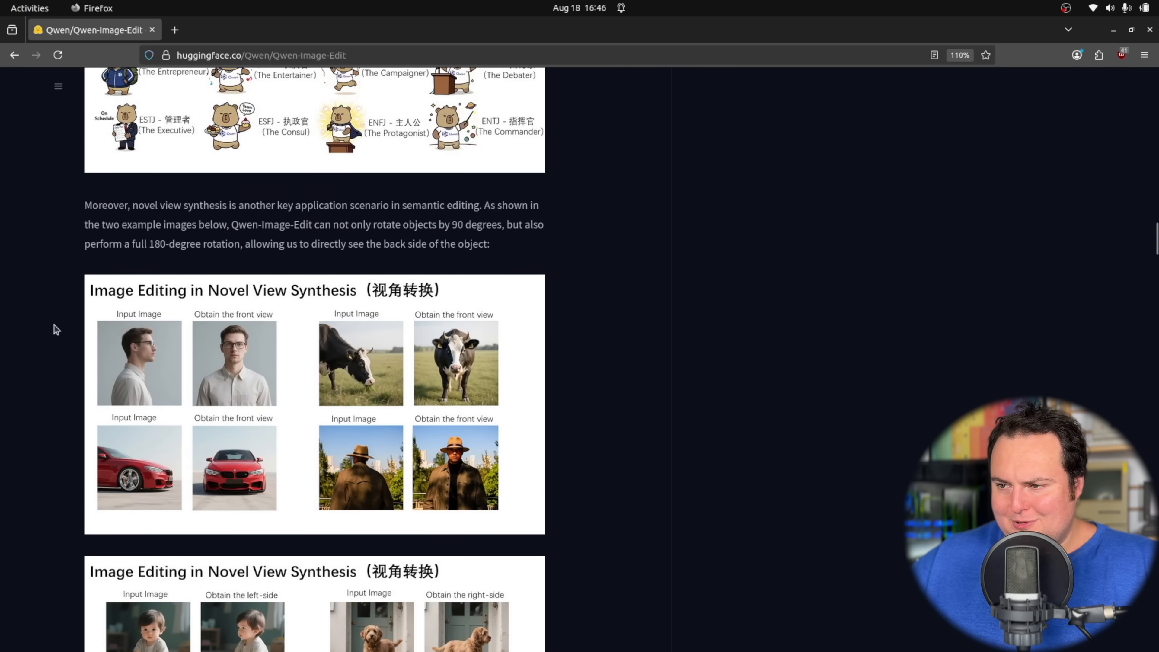
scroll("down", 3)
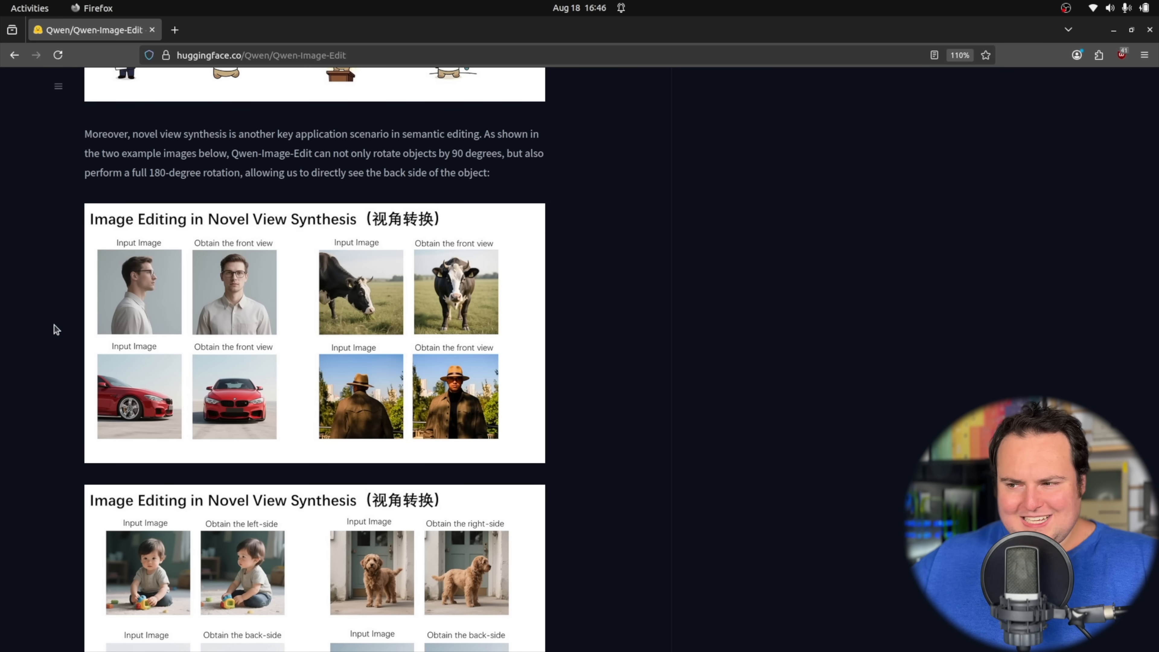
mouse_move(162, 370)
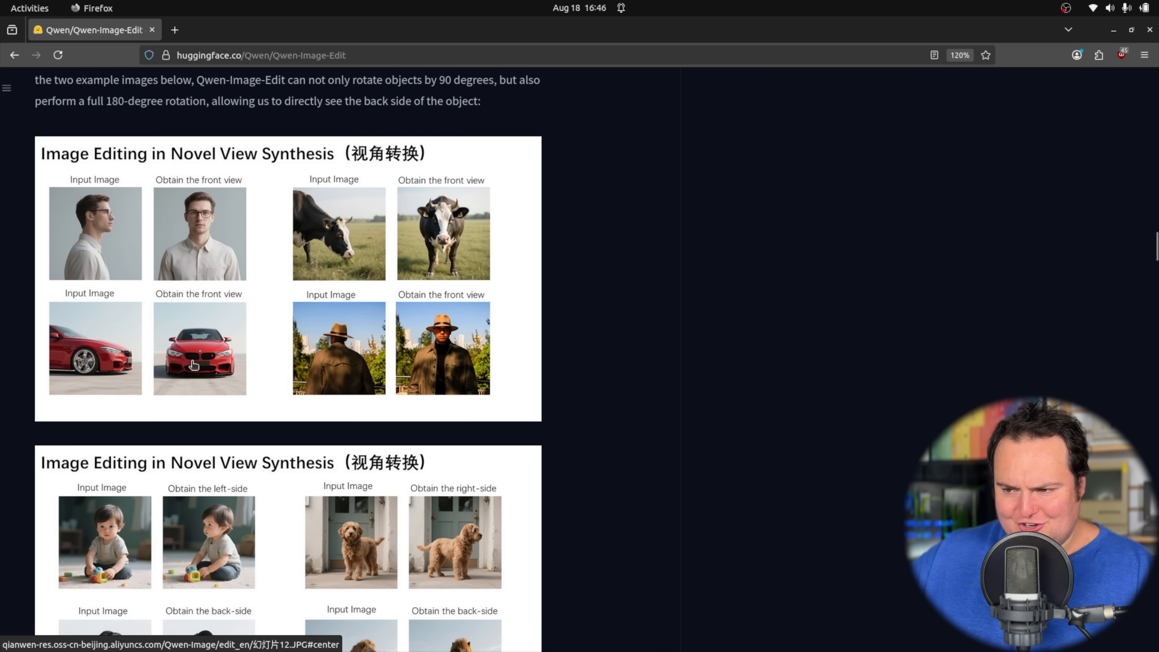
mouse_move(110, 356)
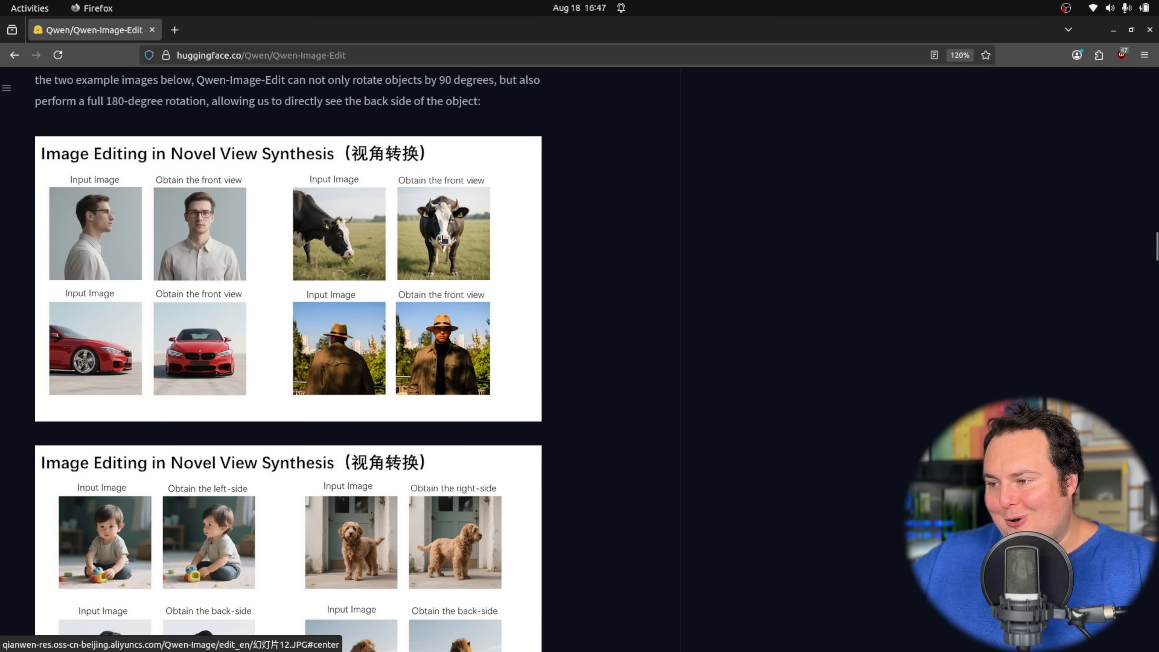
scroll("down", 3)
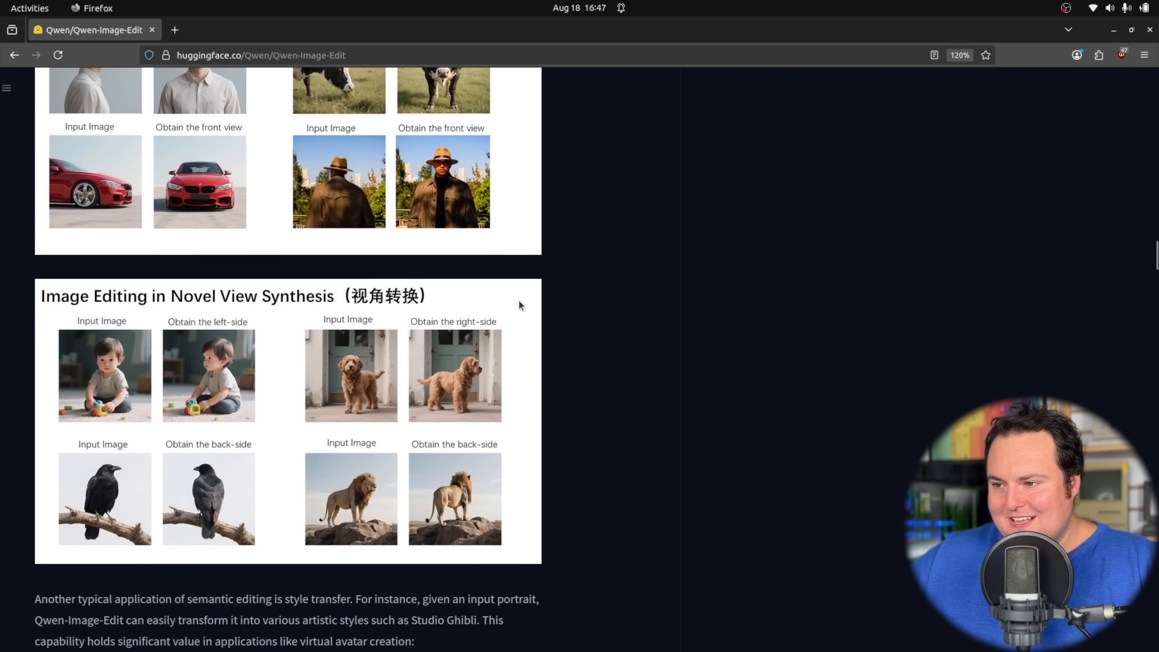
scroll("down", 3)
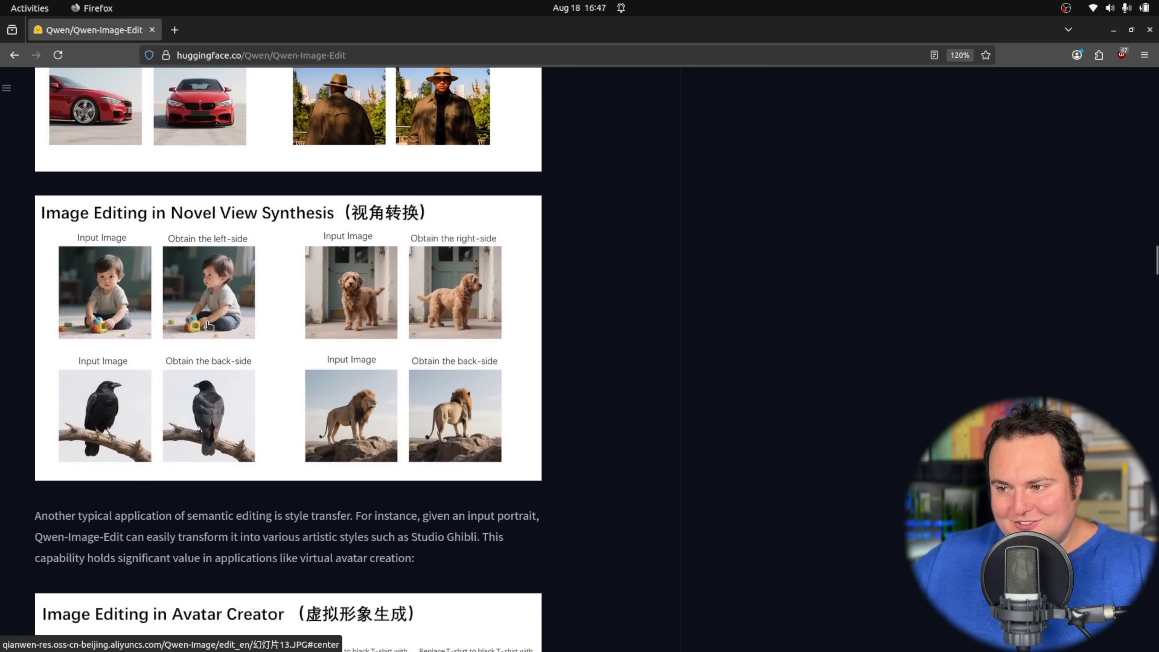
scroll("down", 3)
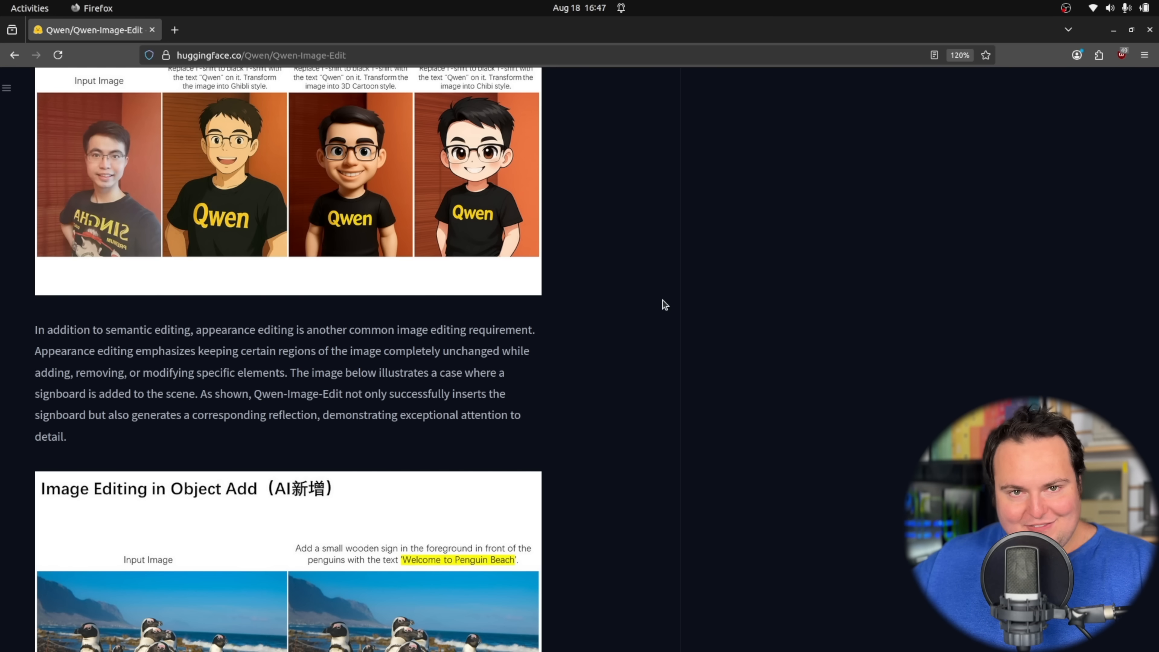
Continue down the showcase to the text, poster and calligraphy repair examples
scroll("down", 3)
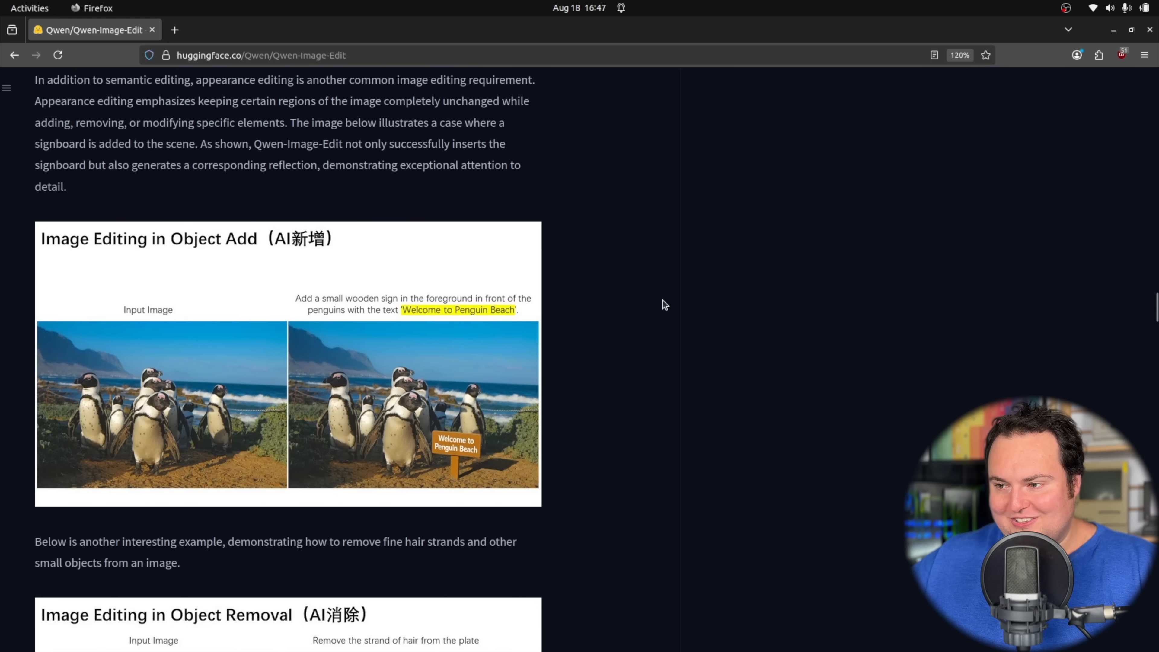
mouse_move(662, 298)
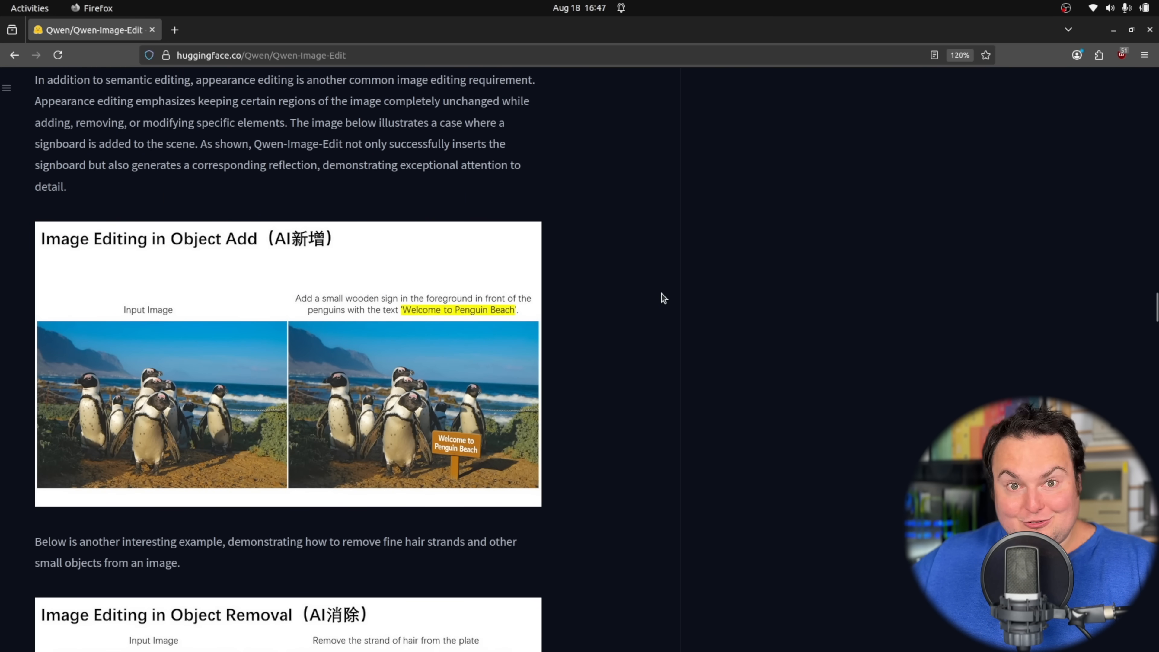
scroll("down", 3)
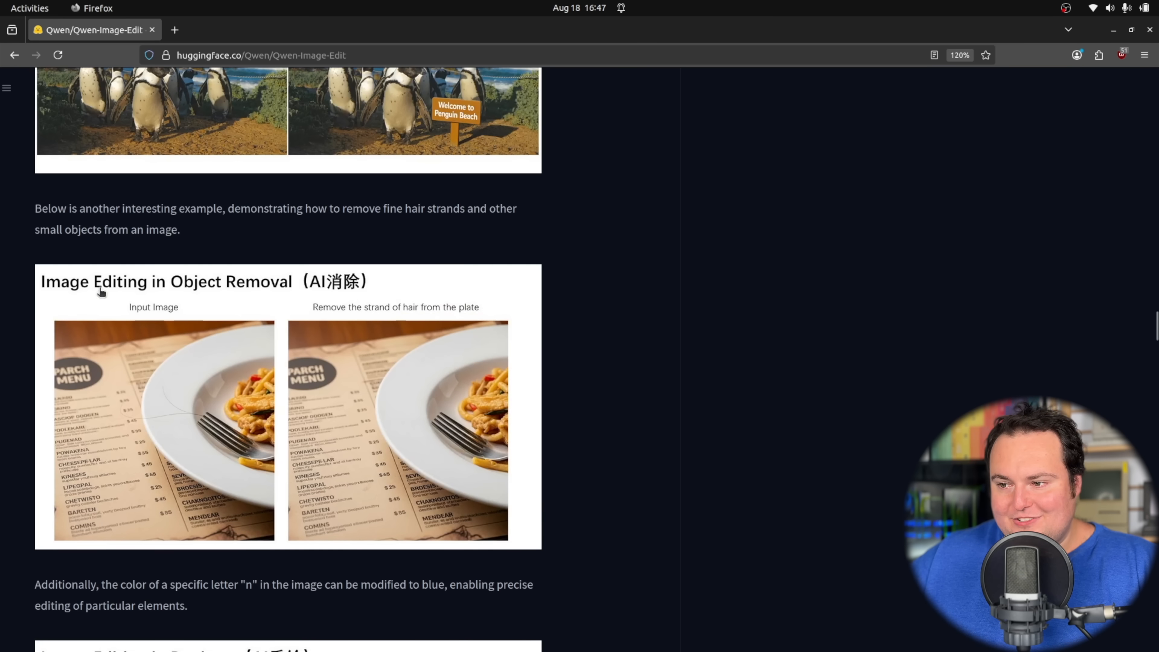
scroll("down", 3)
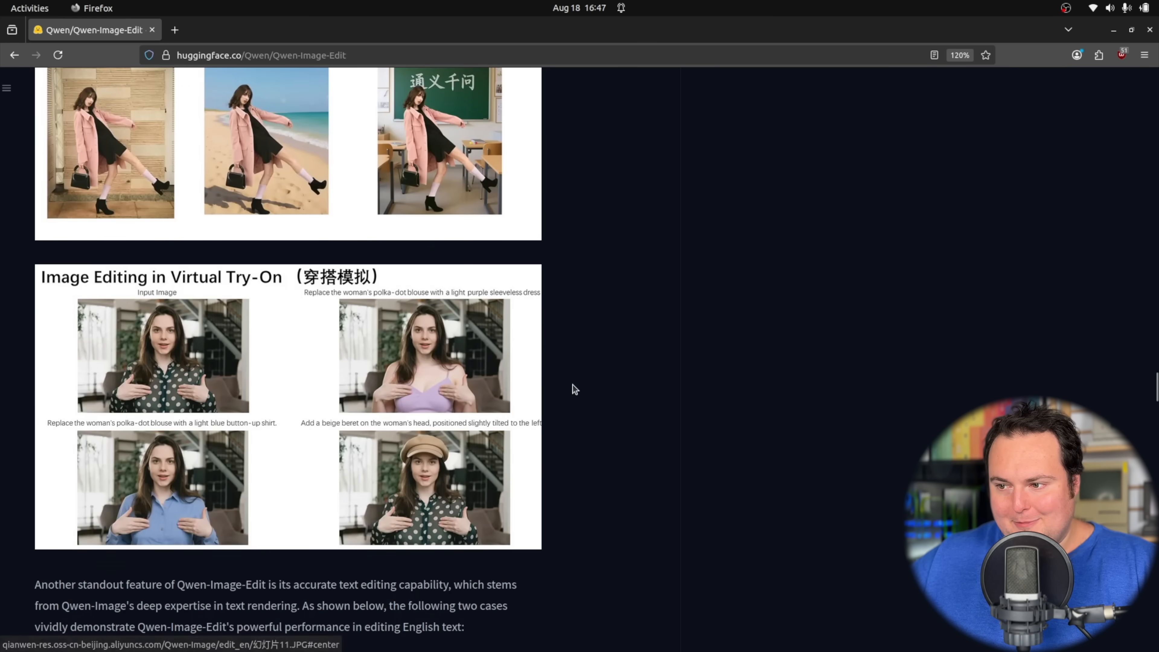
scroll("down", 3)
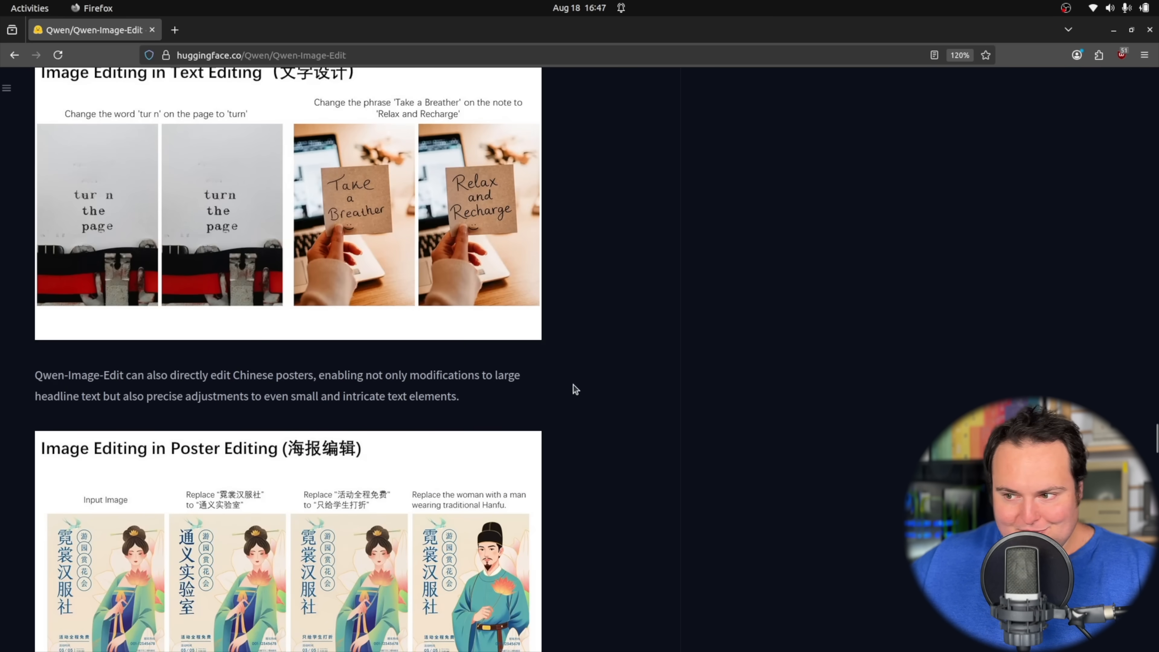
scroll("down", 3)
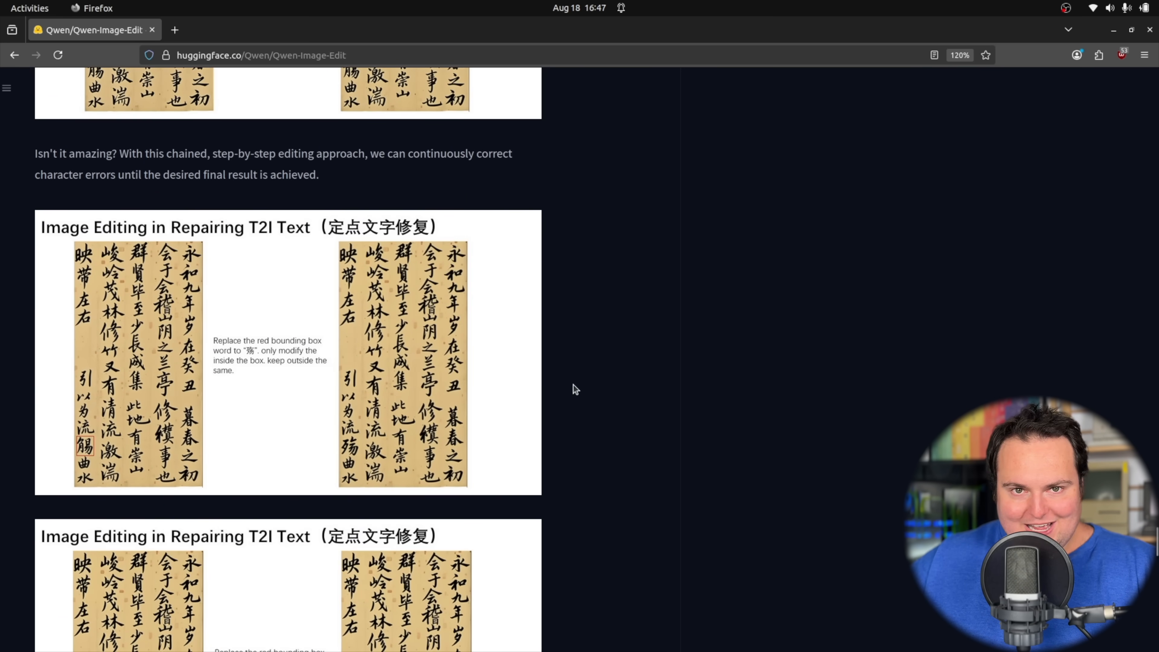
scroll("down", 3)
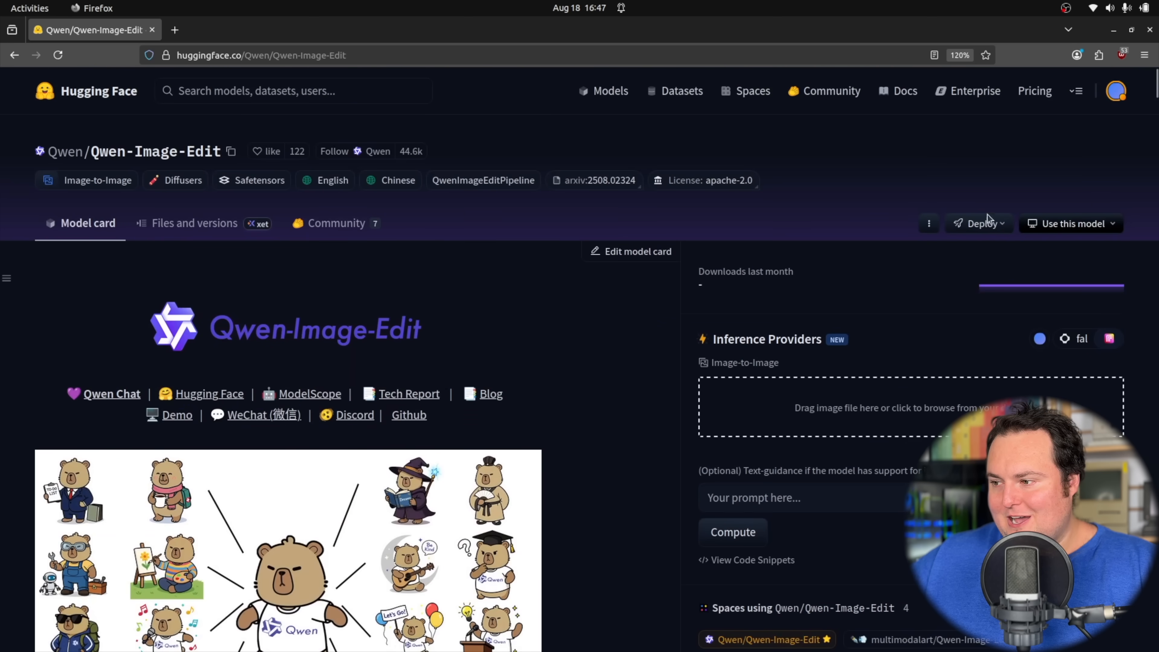
Scroll back to the top of the model card to the Inference Providers panel
scroll("down", 3)
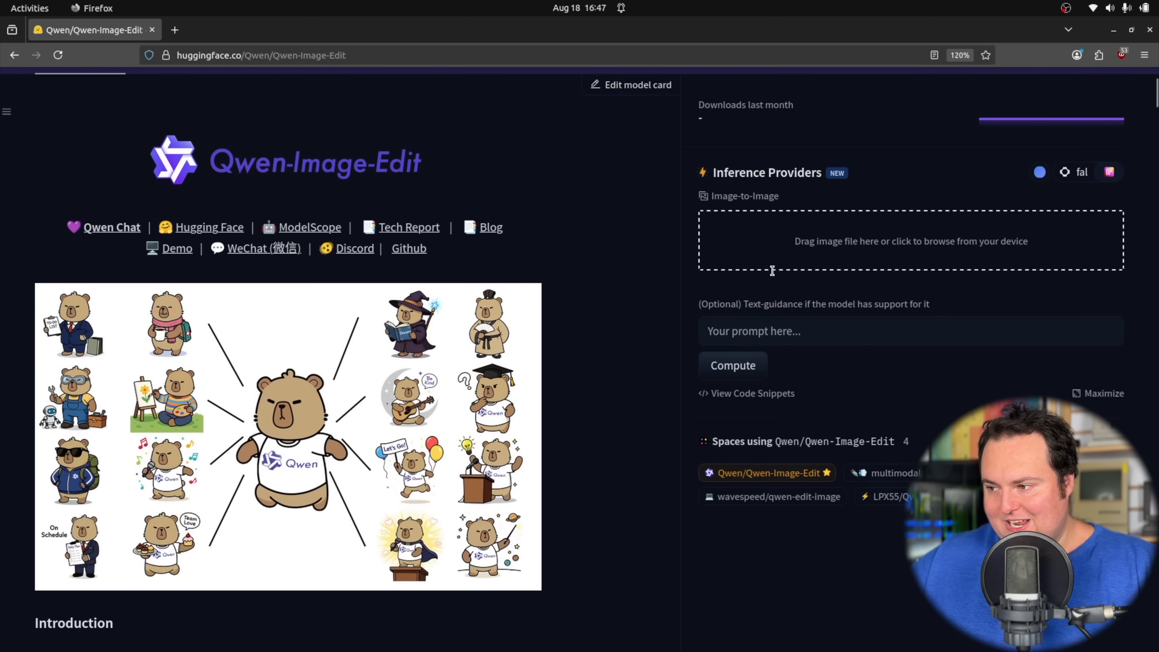
mouse_move(523, 355)
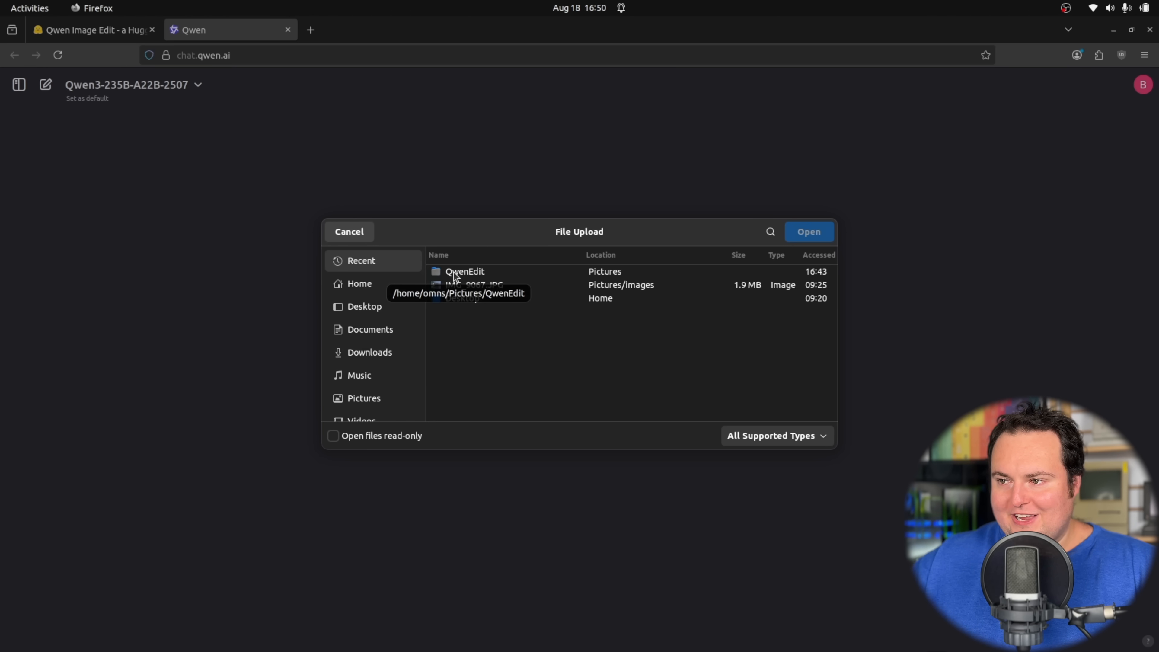
Browse the QwenEdit folder in the file picker, cancel, and reopen the file manager
left_click(464, 271)
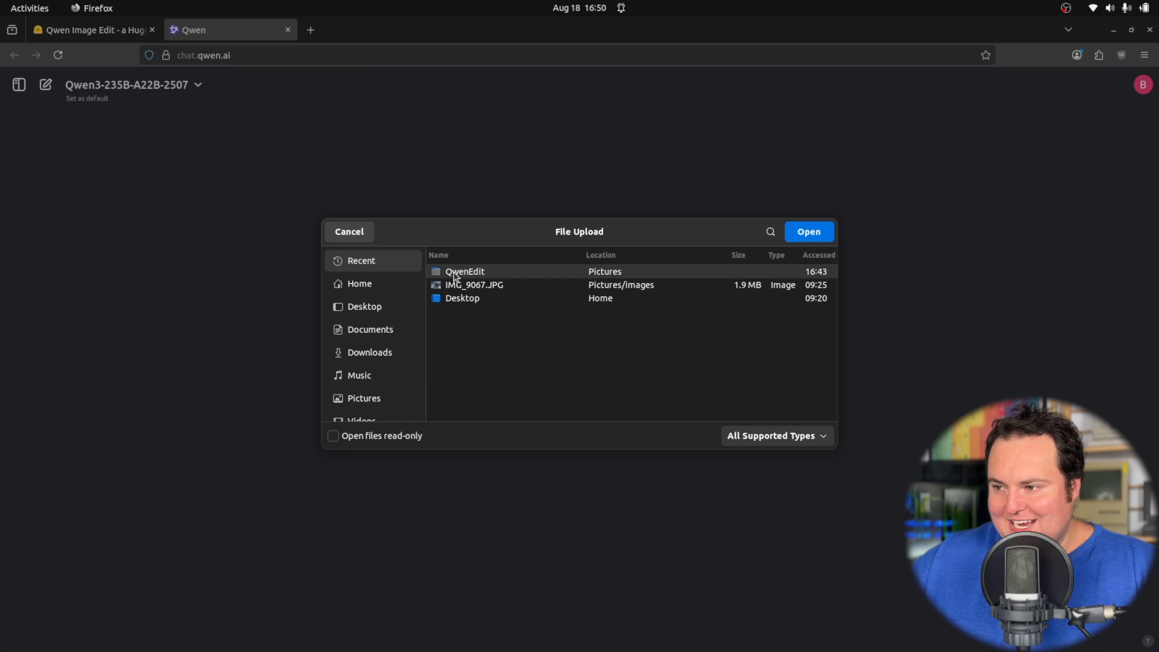
double_click(464, 271)
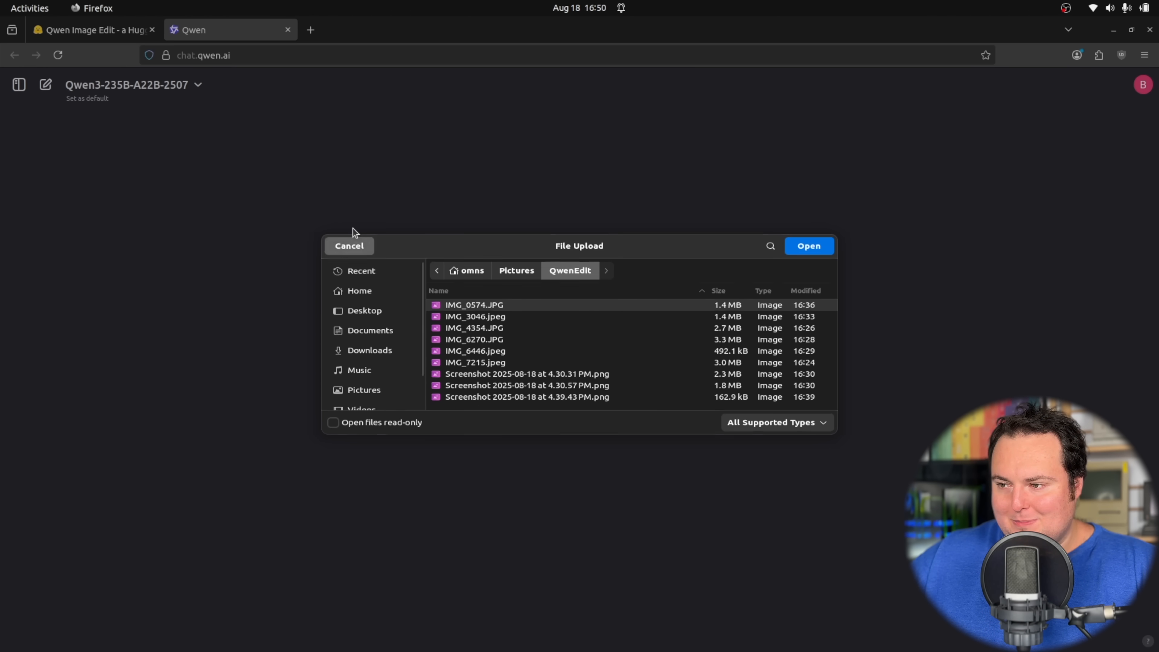
left_click(348, 245)
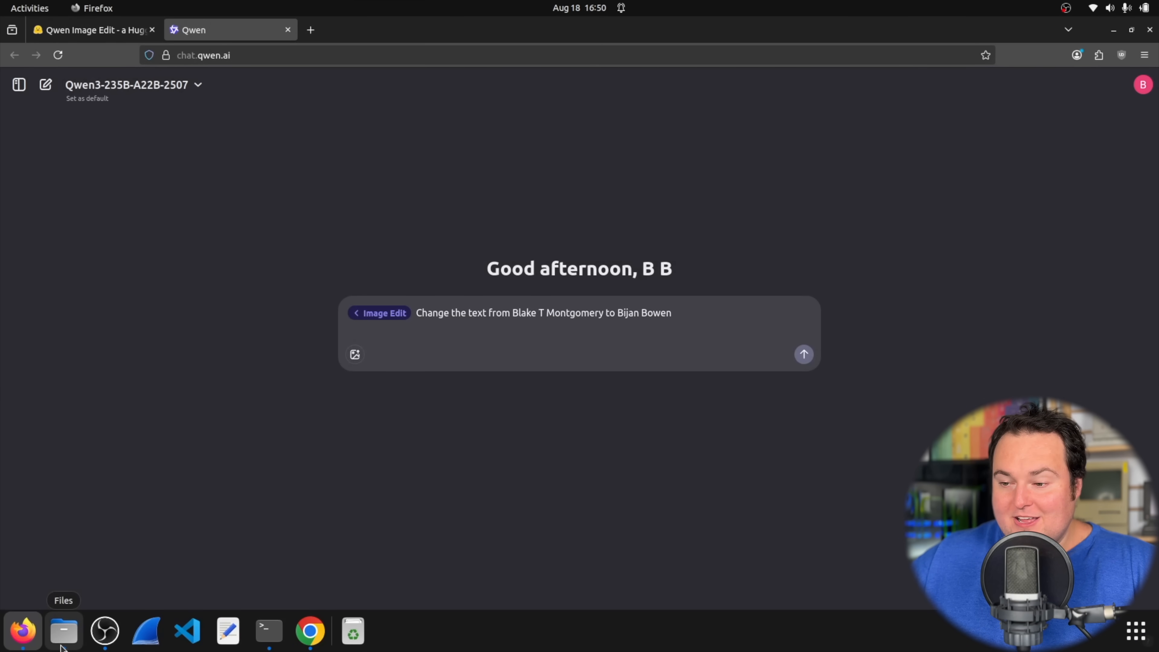
left_click(63, 630)
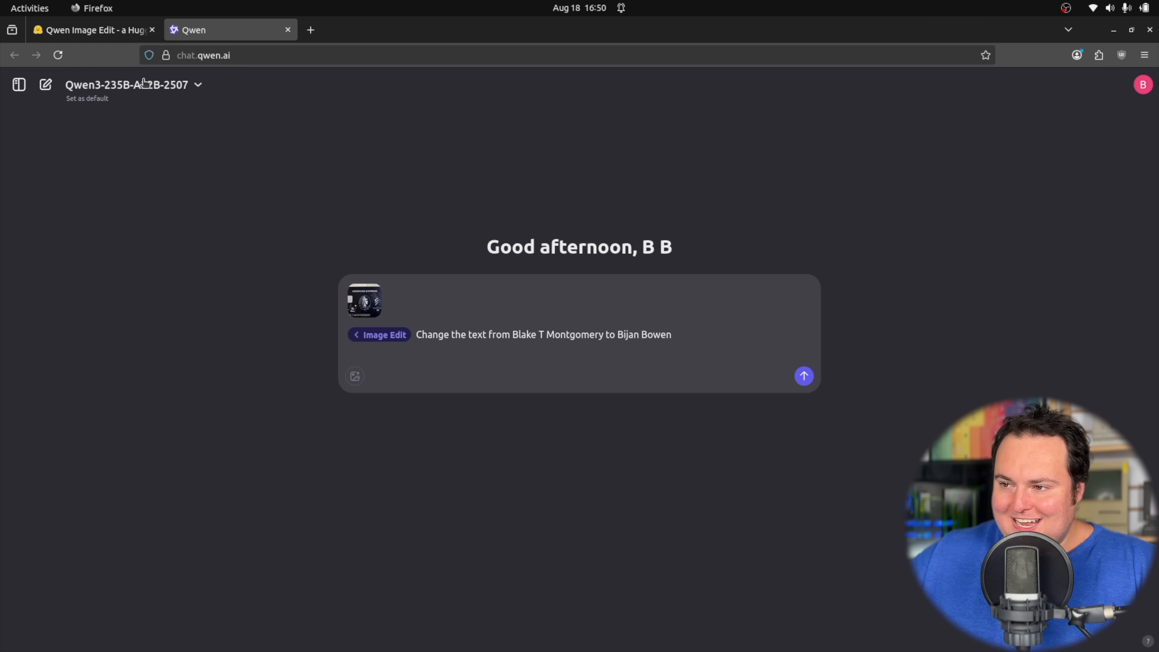
Check the model list unchanged and submit the card name-change edit request
left_click(129, 84)
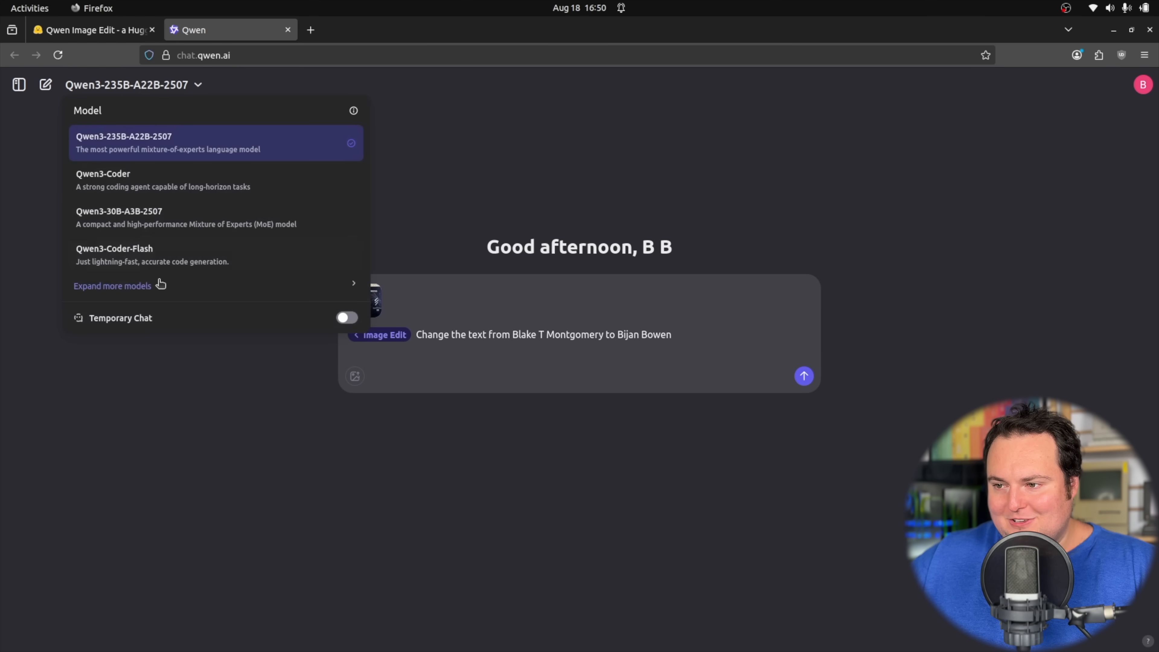
left_click(113, 286)
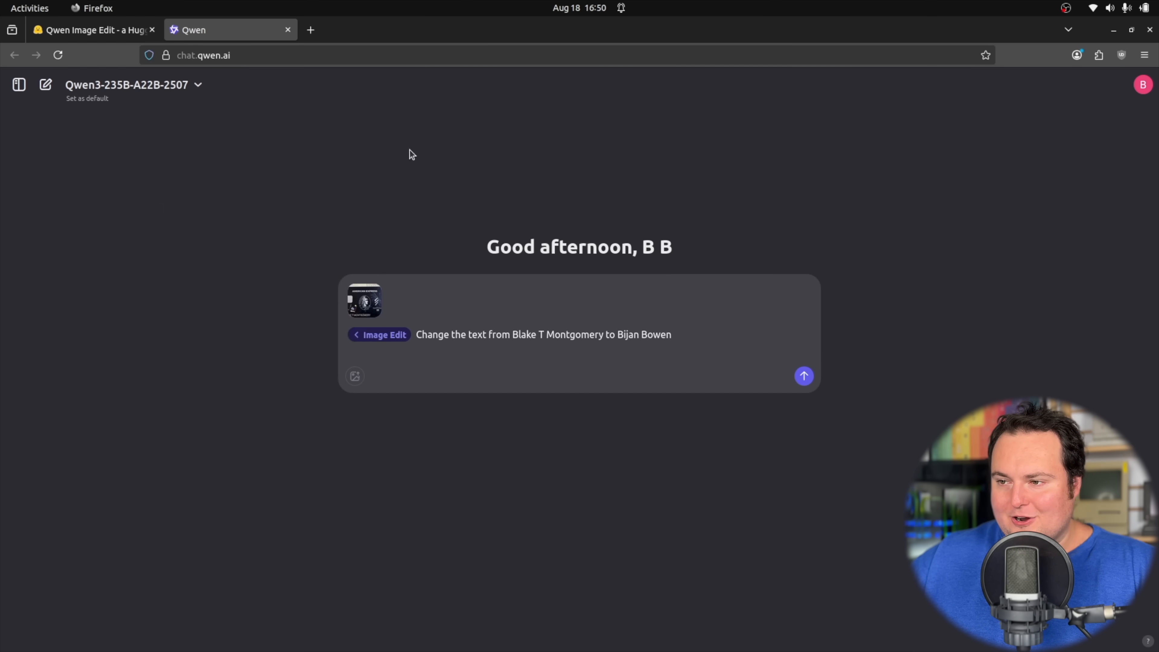
left_click(802, 375)
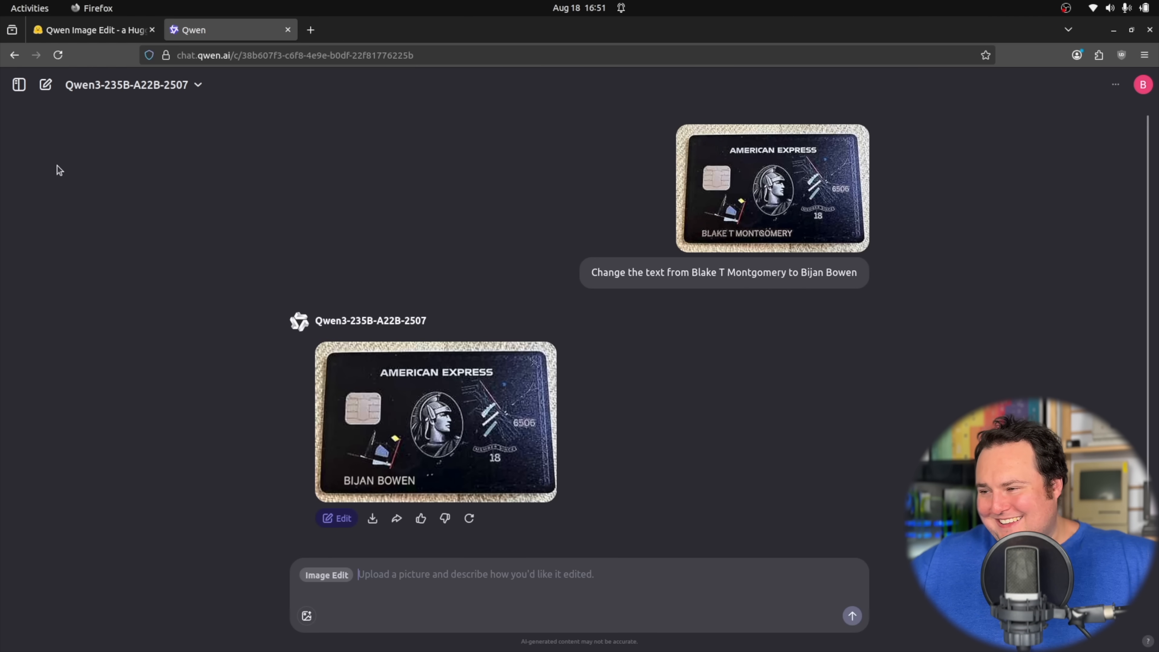
left_click(435, 421)
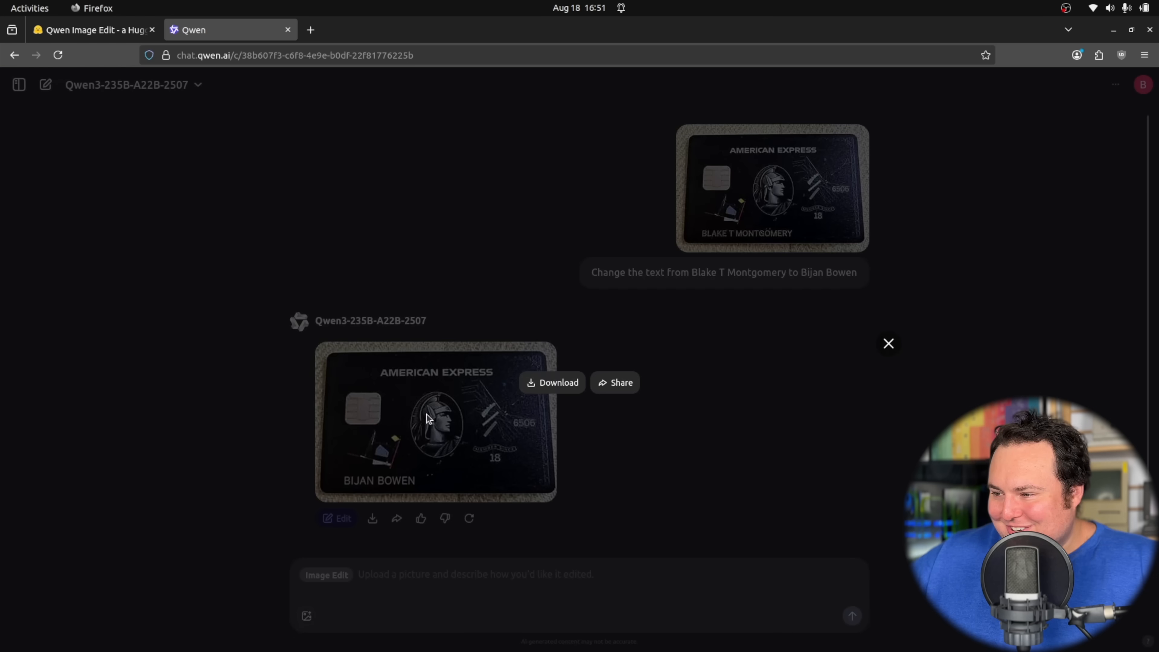
left_click(435, 422)
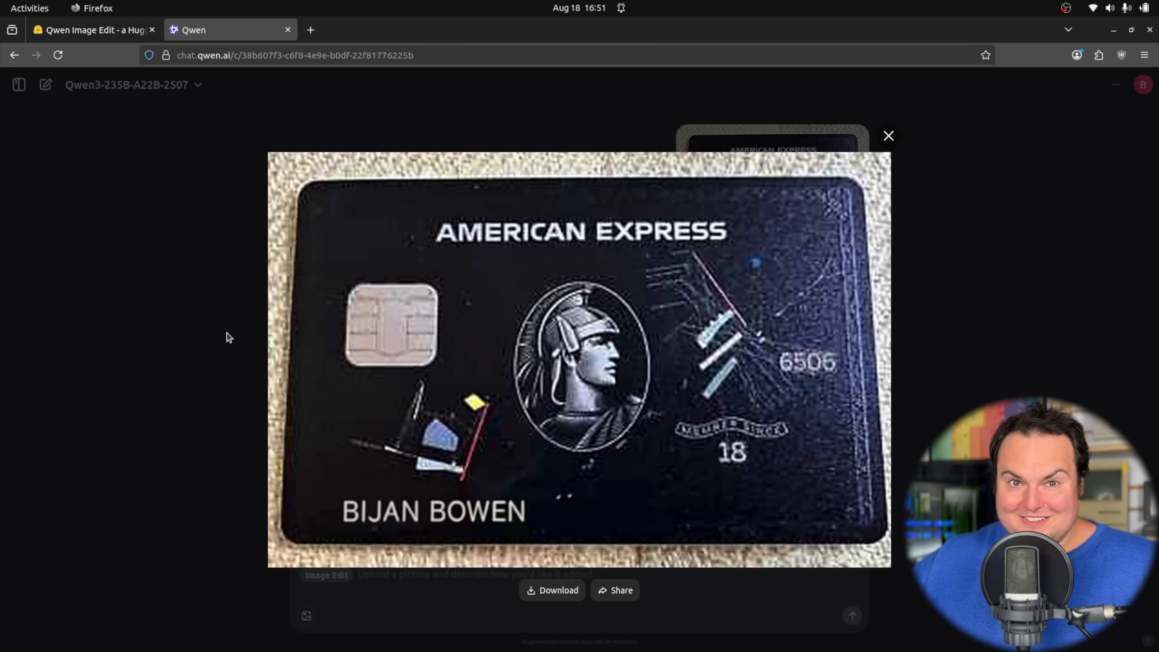
left_click(887, 136)
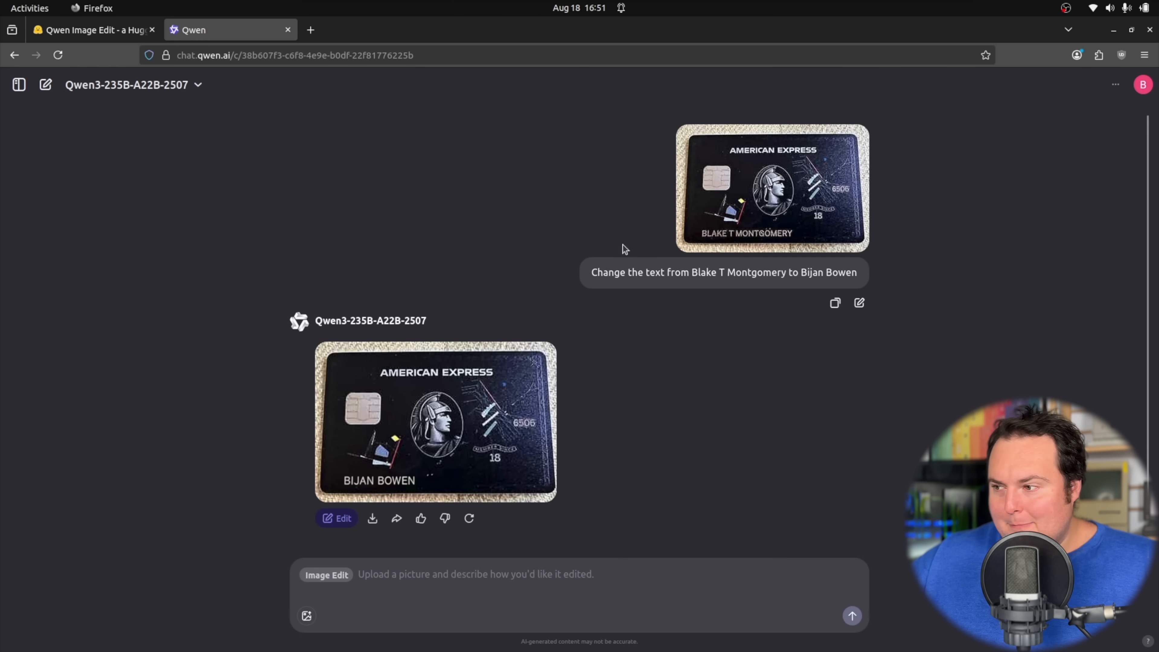
mouse_move(776, 237)
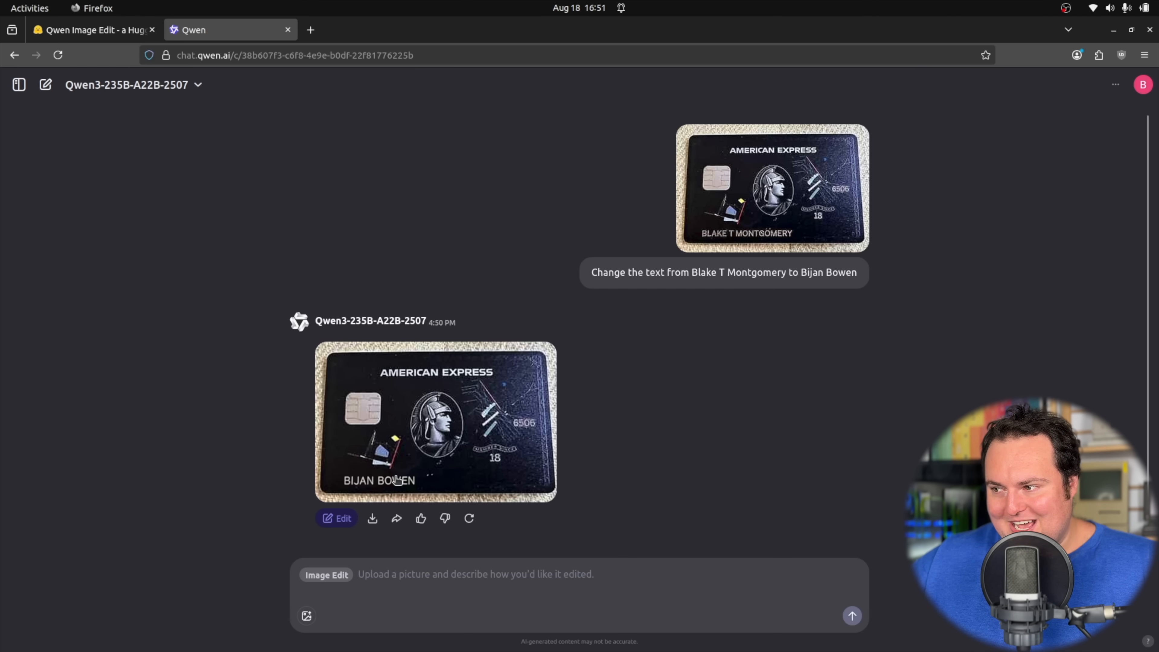
mouse_move(674, 458)
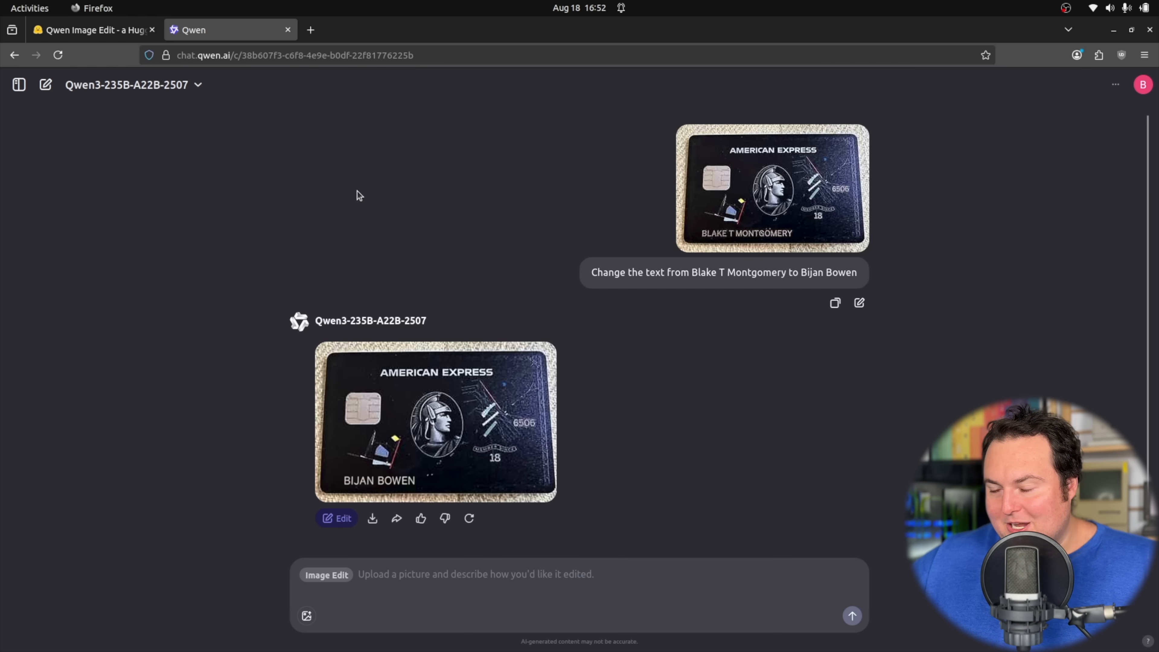
mouse_move(45, 85)
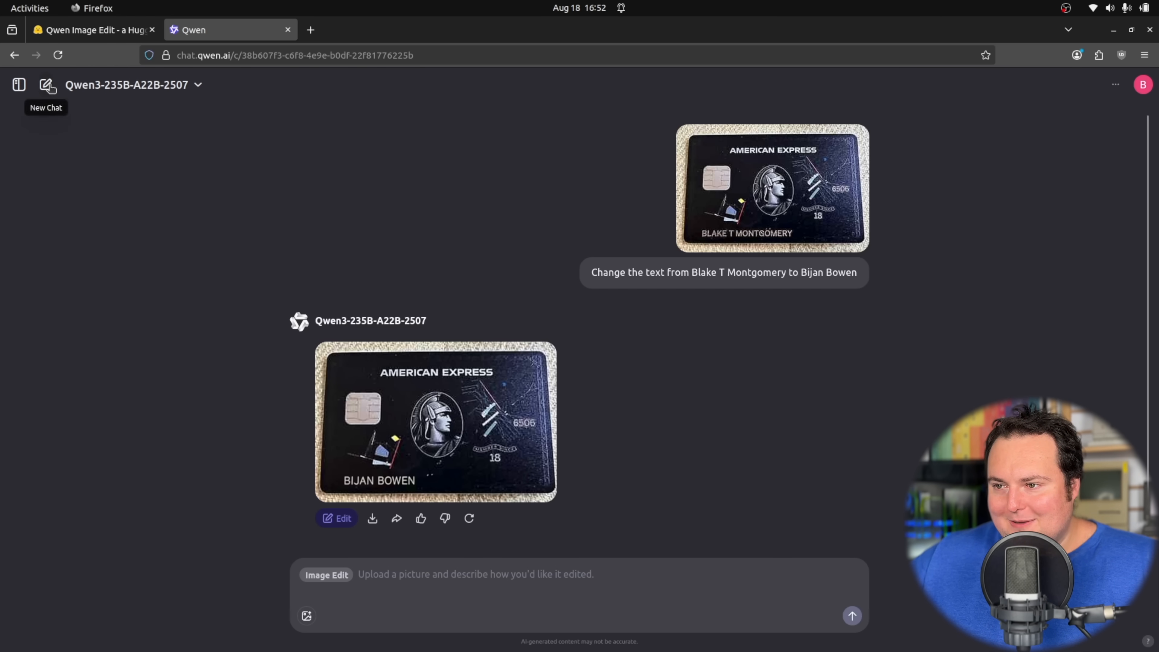
Start a new Image Edit chat and attach the robot photo IMG_6270.JPG
left_click(46, 84)
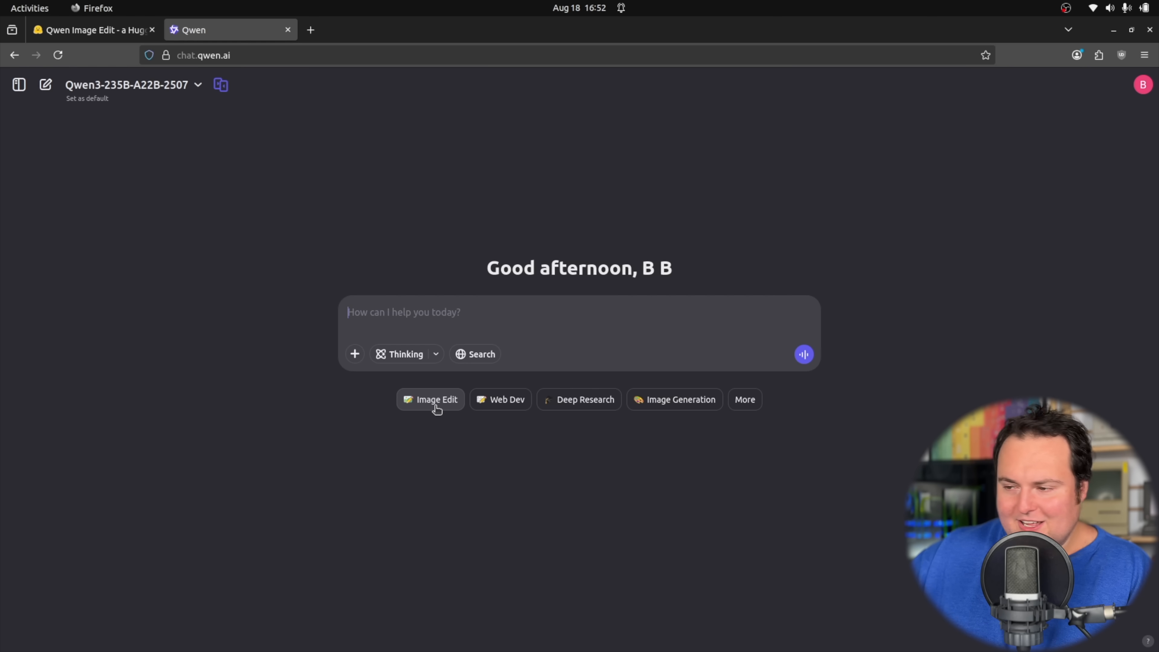
left_click(430, 399)
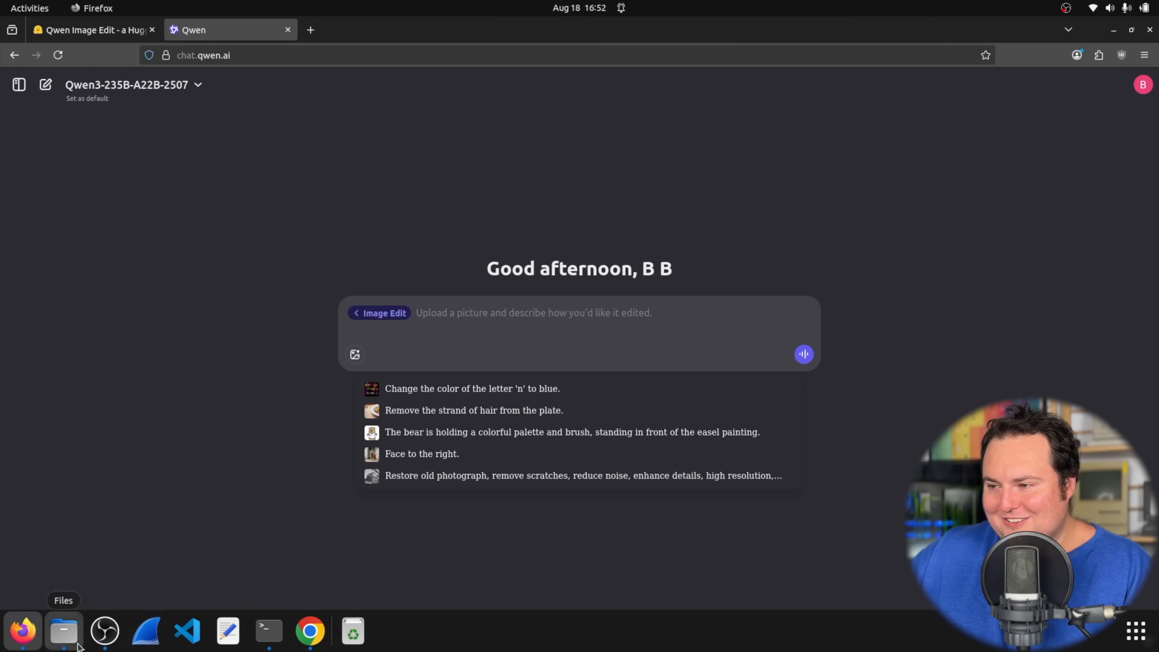
left_click(62, 630)
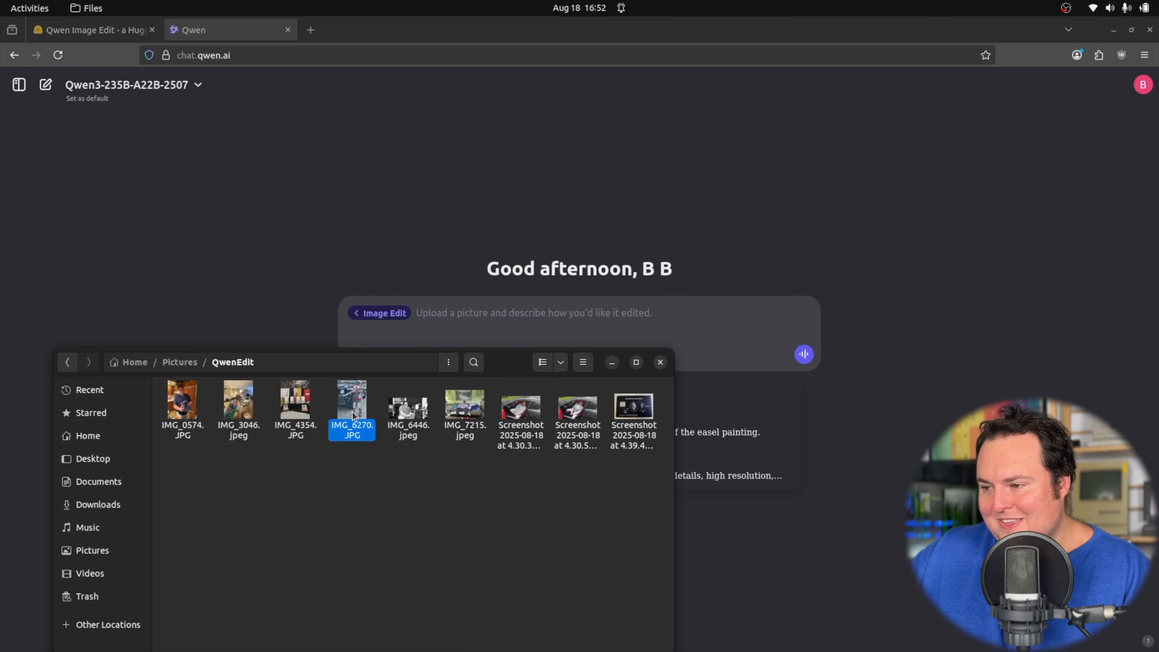
double_click(352, 399)
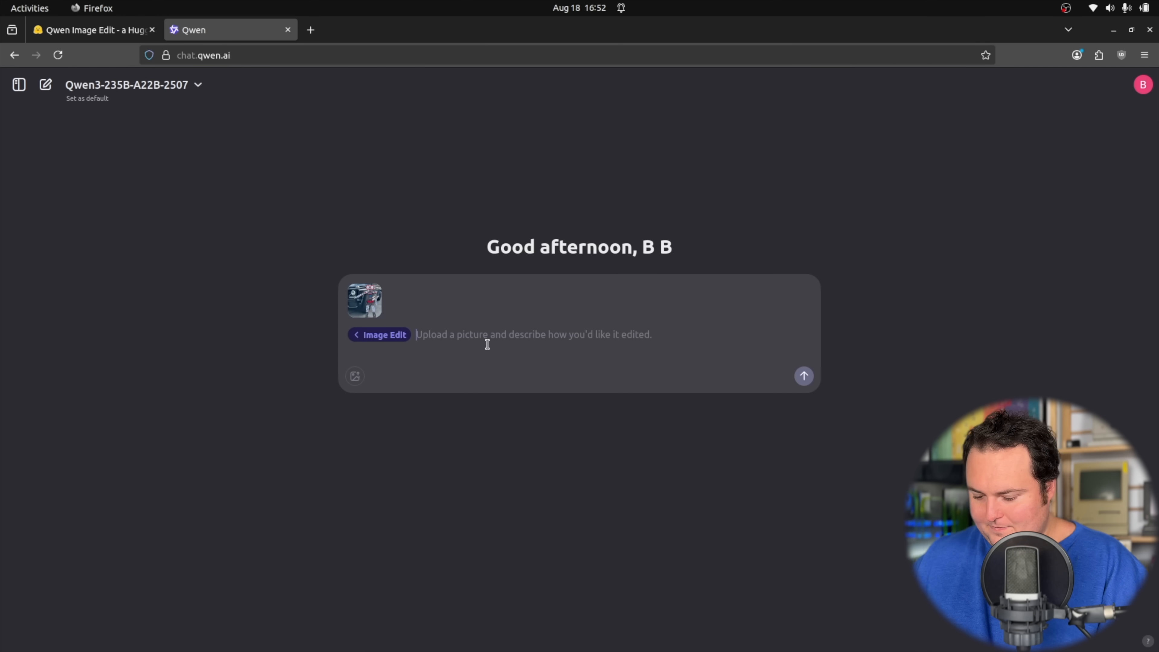
Send 'Change the robot to an oompa loompa from will' and scroll through the result
type("Change the robot to an oompa loompa from willy wonka")
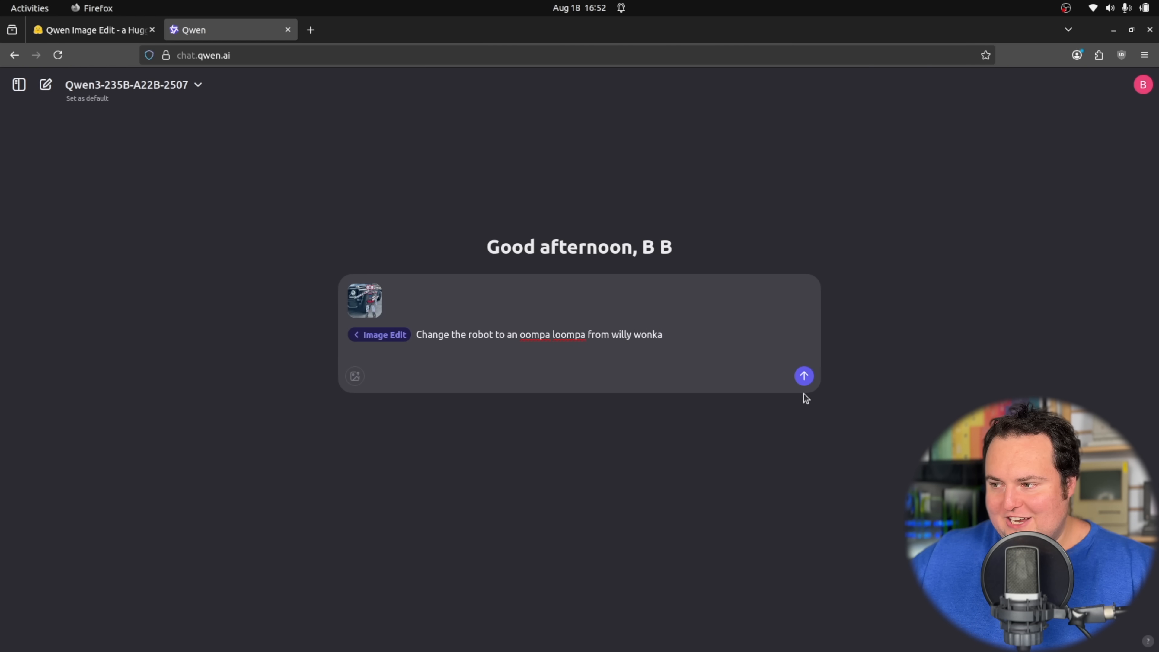
mouse_move(853, 329)
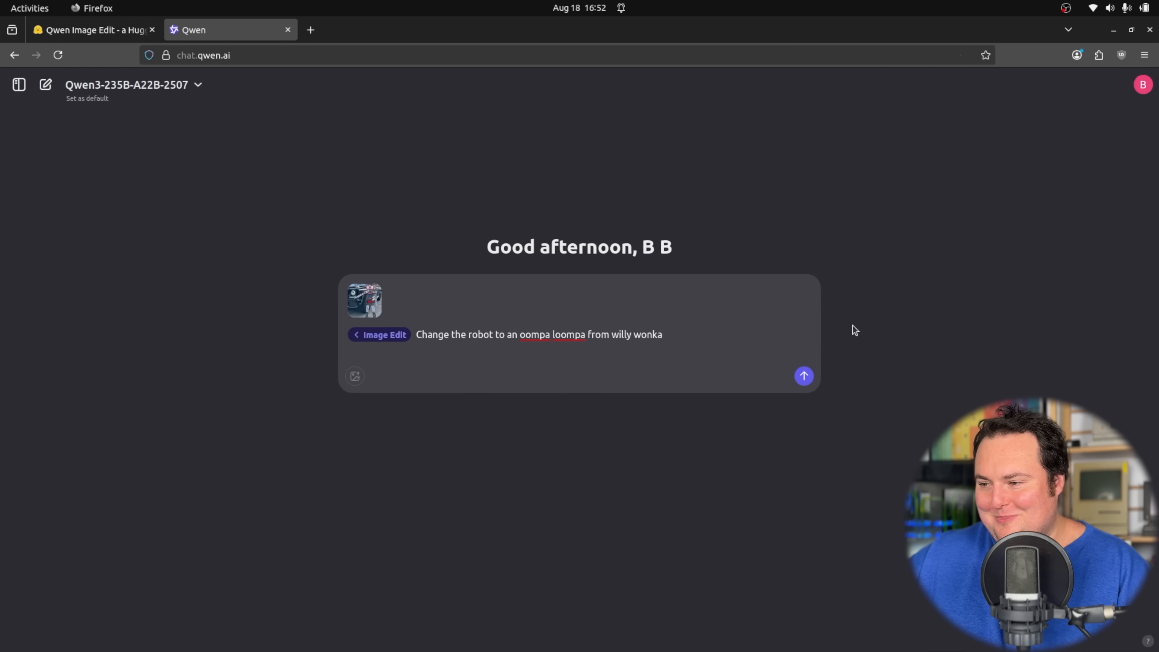
left_click(803, 375)
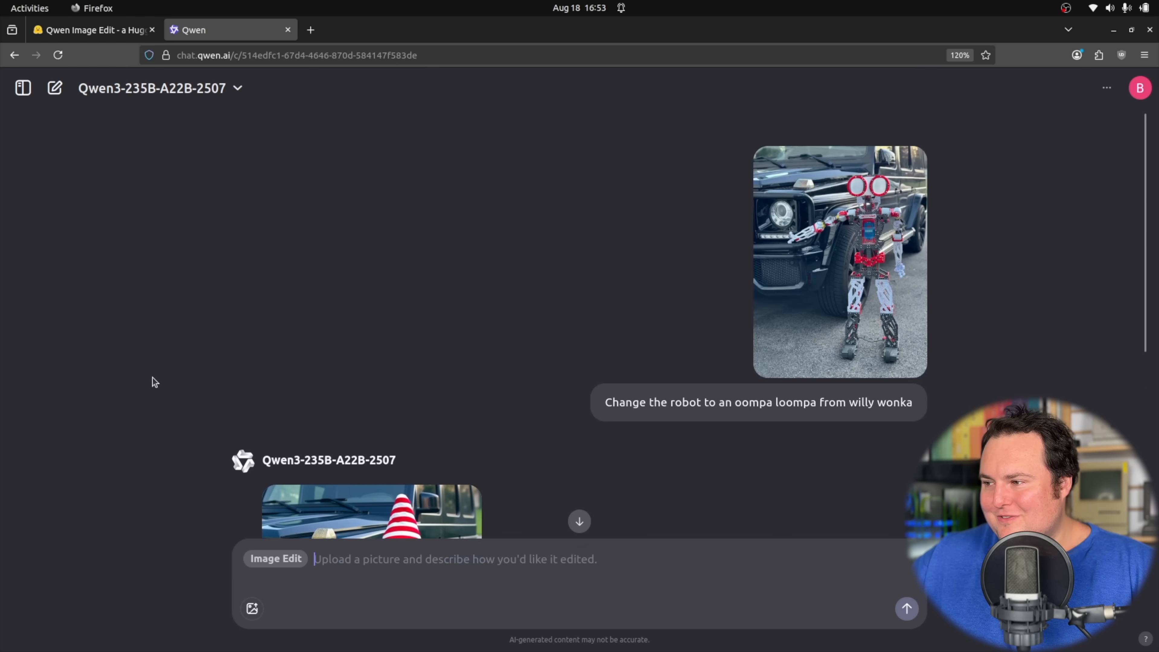
scroll("down", 3)
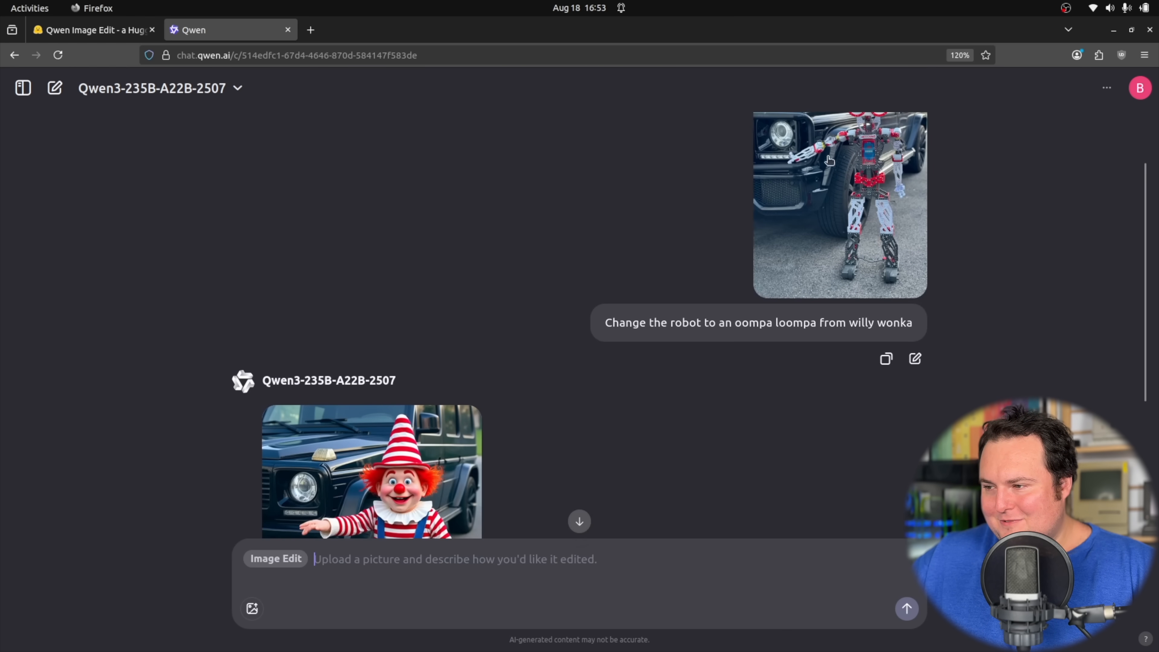
scroll("down", 3)
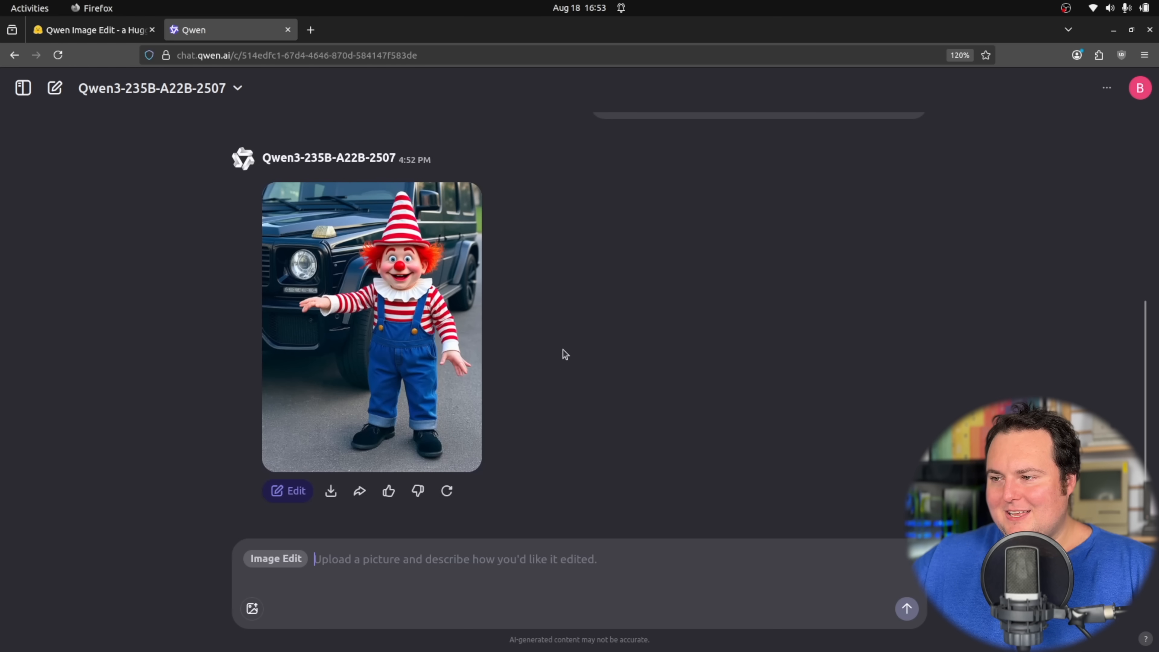
scroll("down", 3)
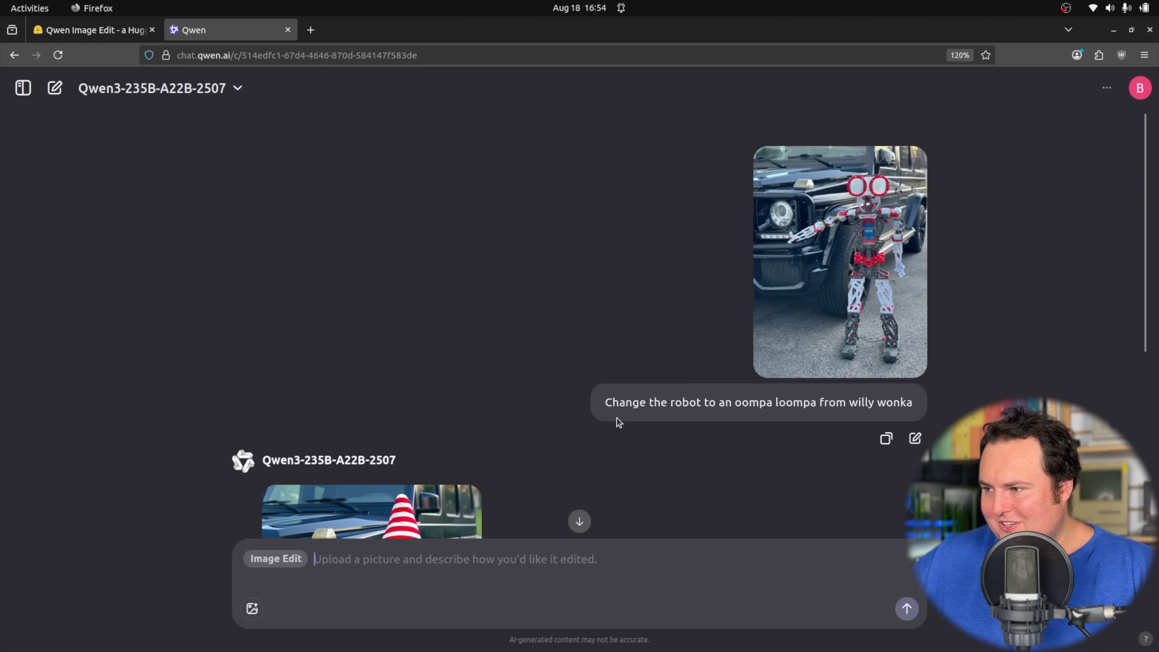
scroll("down", 3)
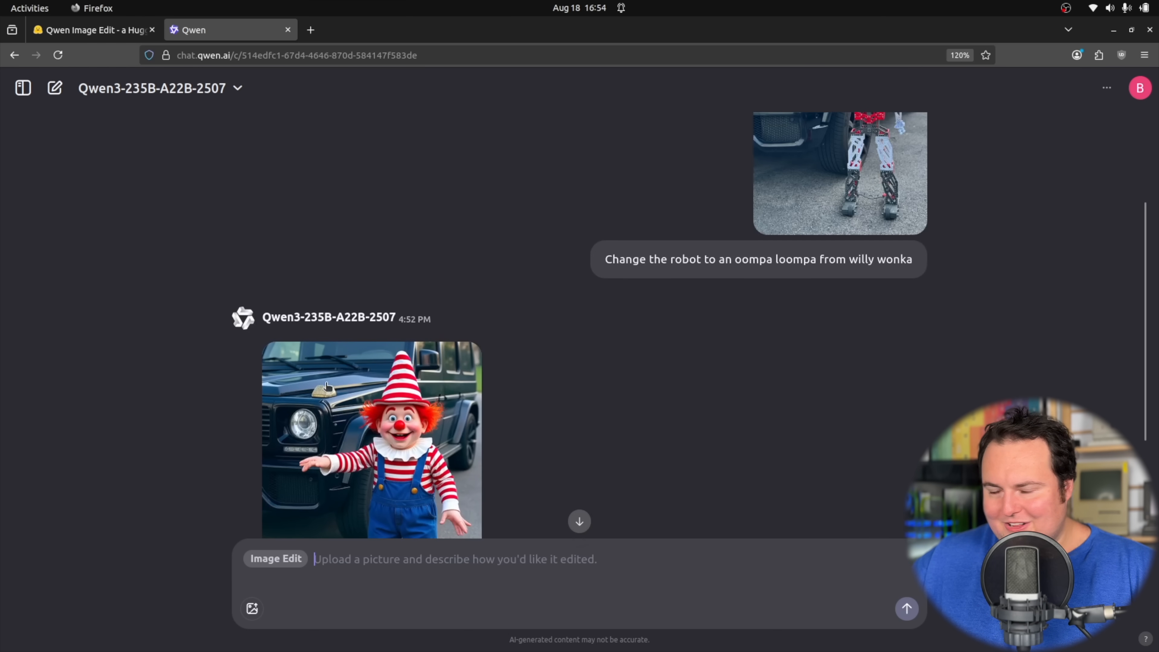
scroll("down", 3)
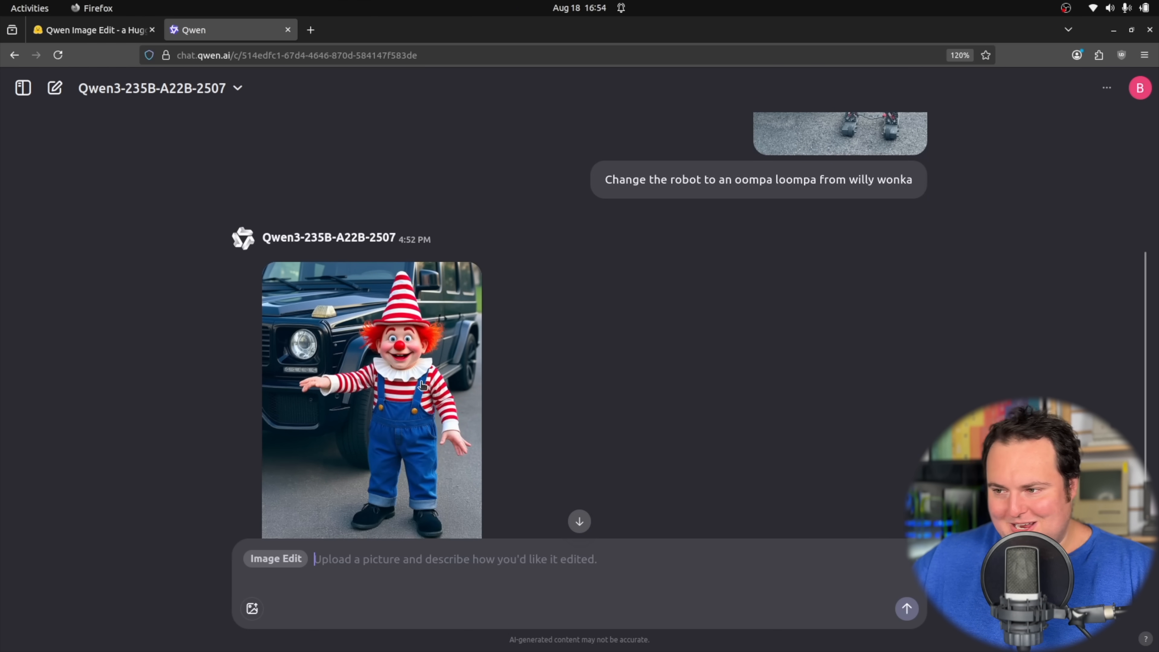
scroll("down", 3)
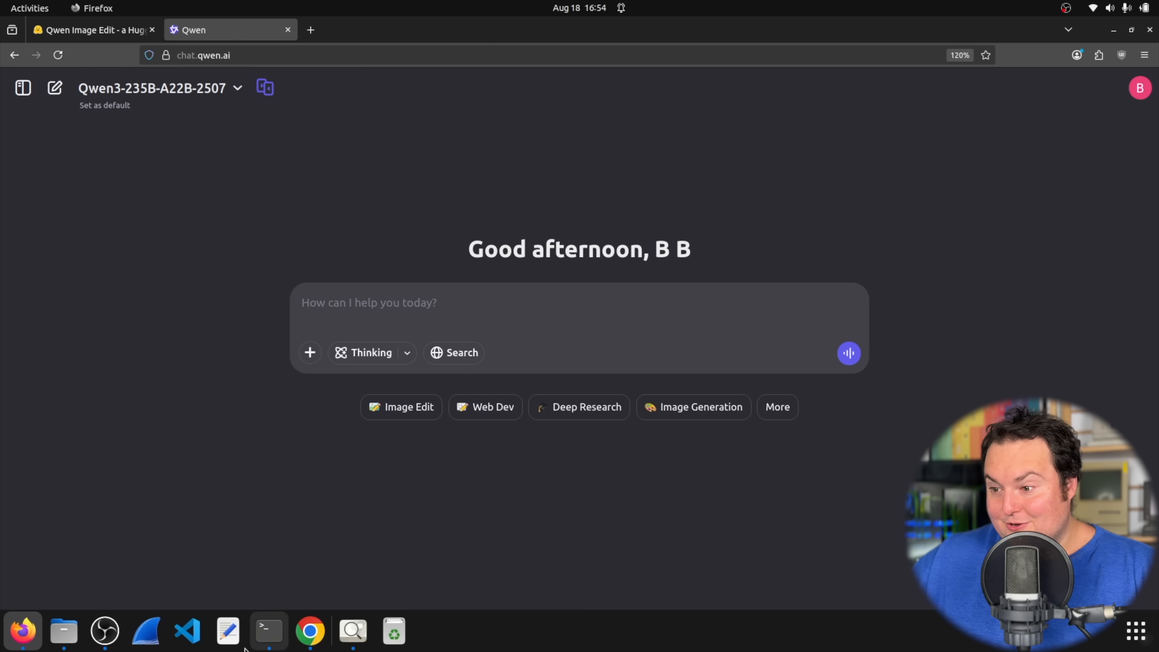
Attach the living-room photo and send the king-on-large-throne prompt in Image Edit mode
left_click(63, 630)
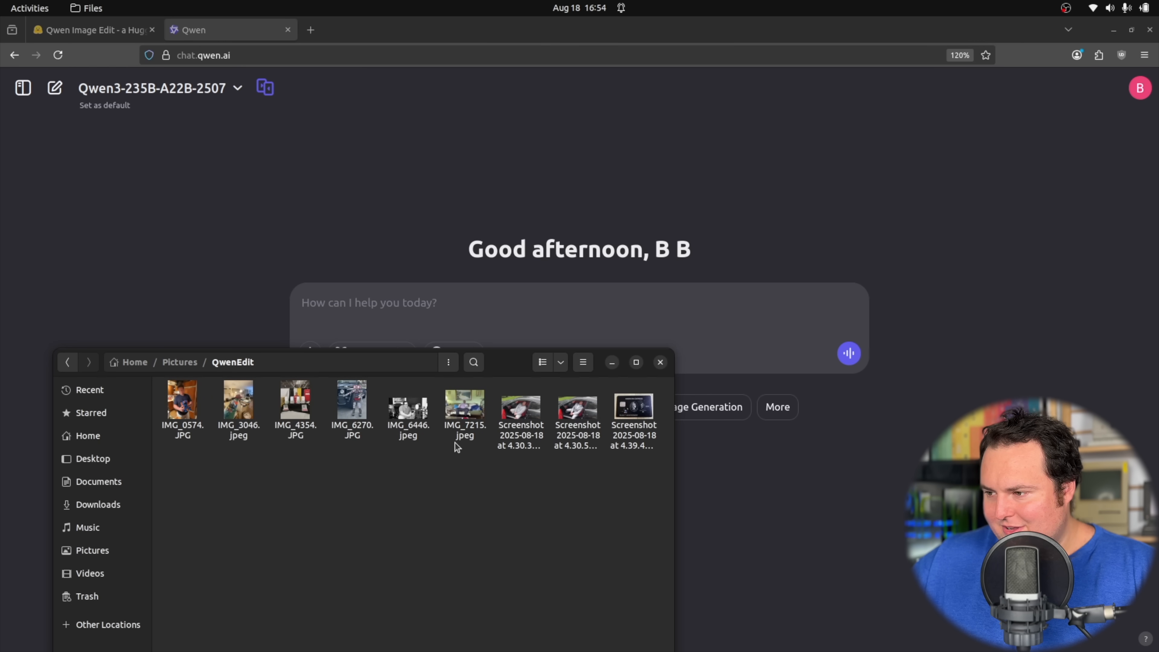
left_click_drag(464, 410, 473, 303)
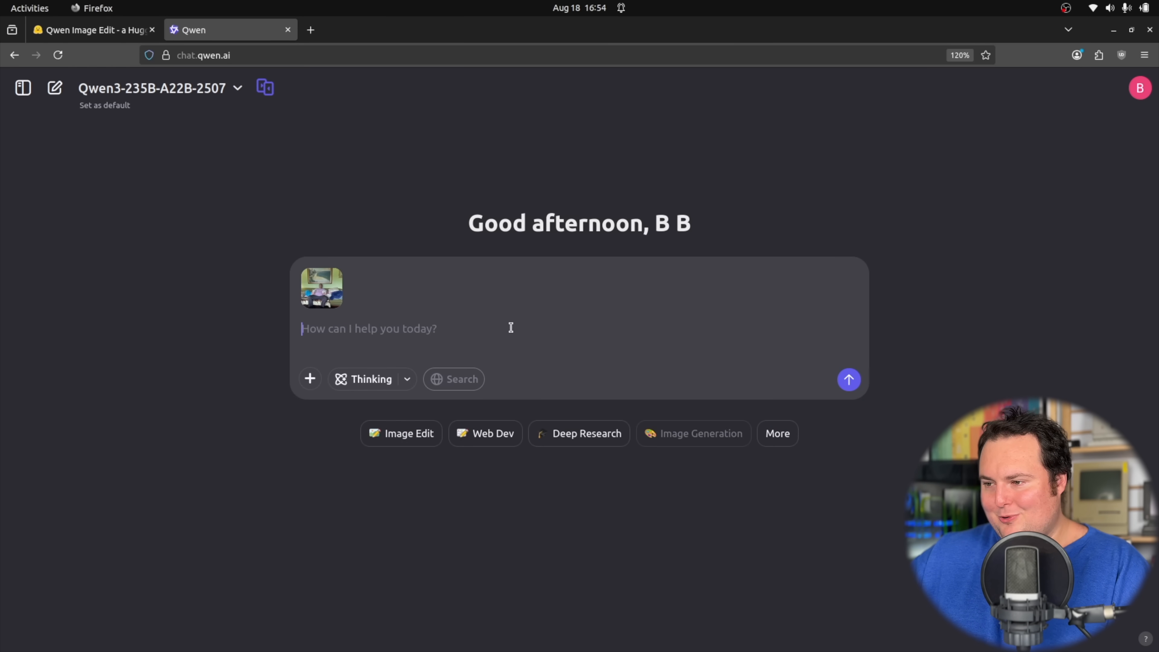
type("Change the scene to a king on his large throne, holding two lion cubs instead of the dogs. The background should be a castle wall.")
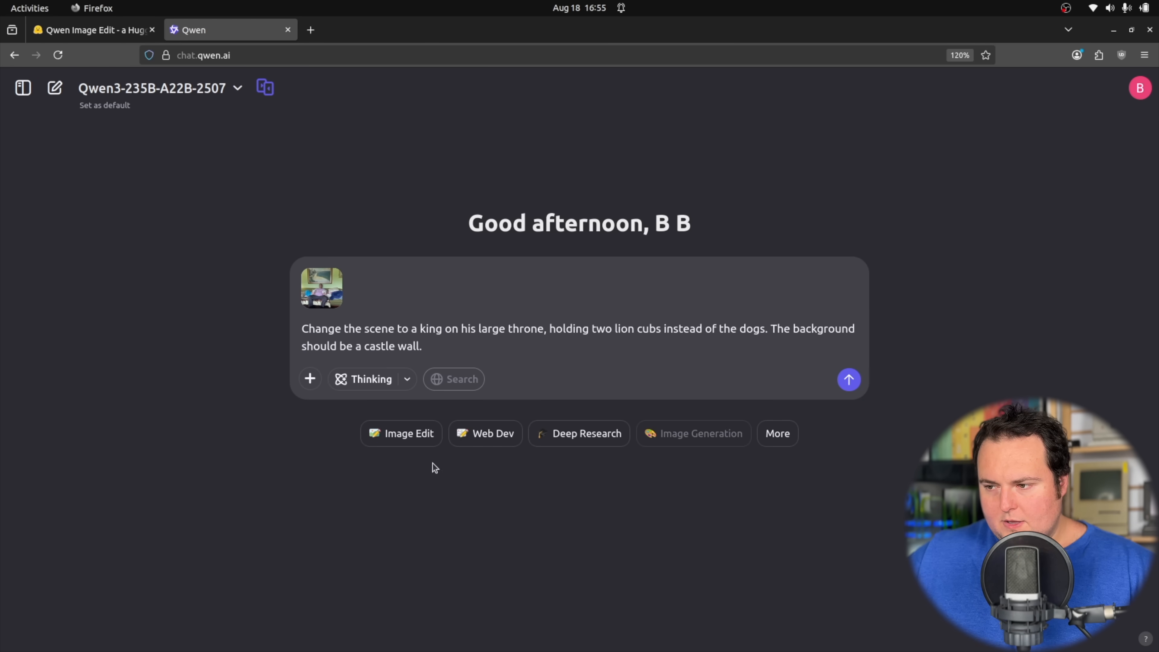
left_click(400, 433)
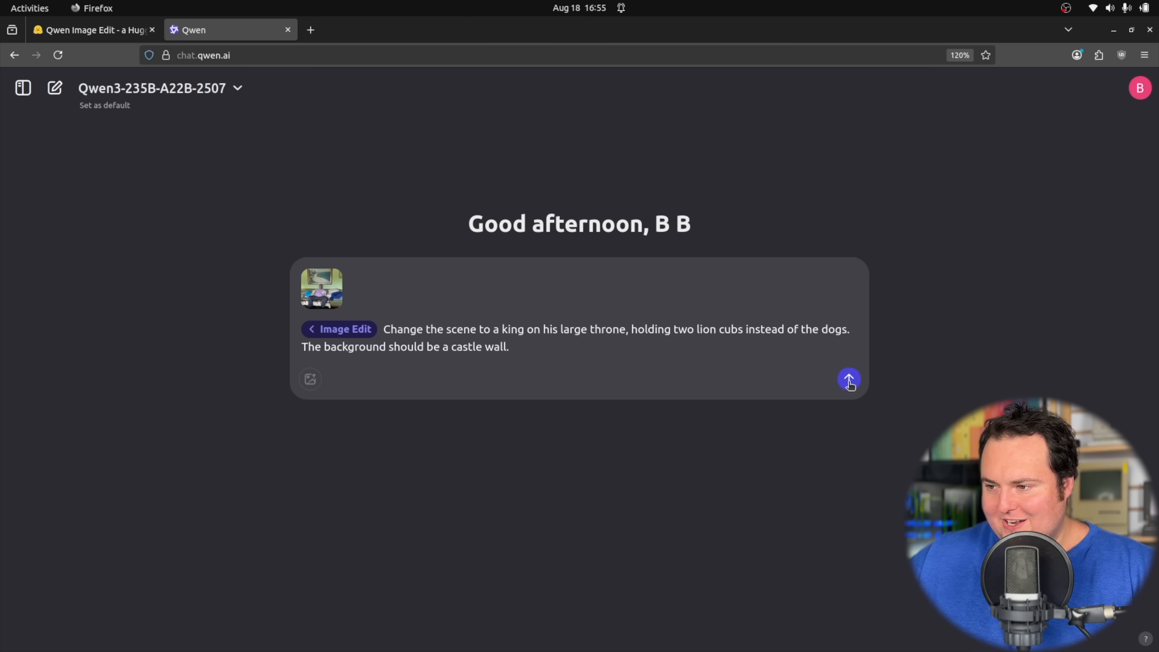
left_click(849, 379)
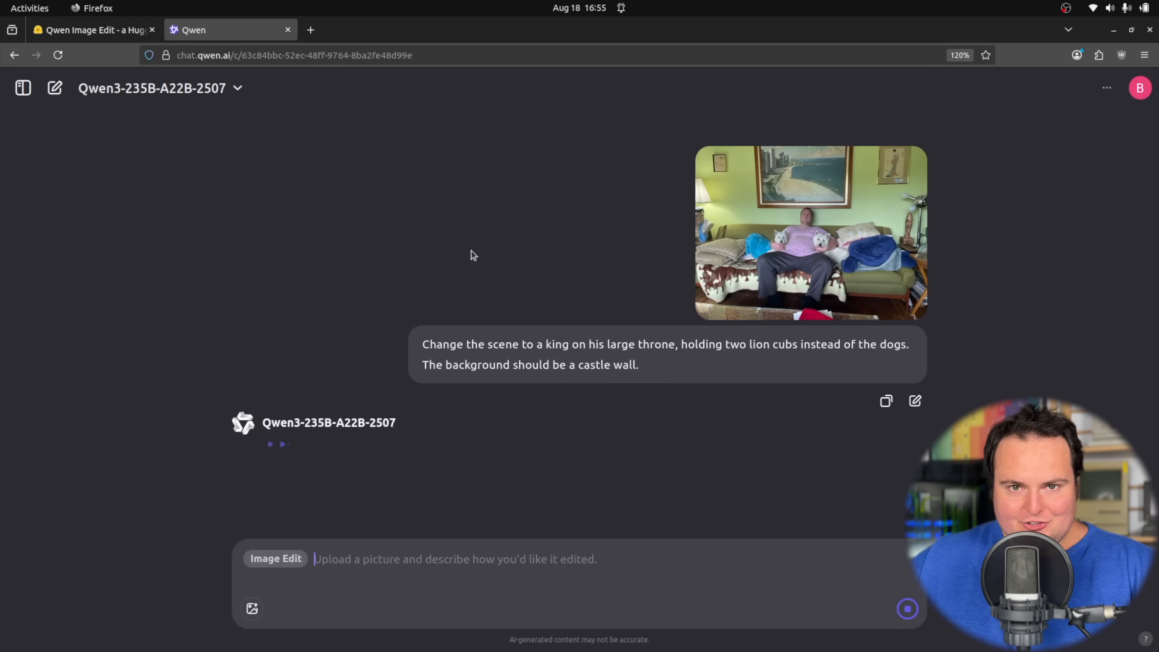
mouse_move(487, 241)
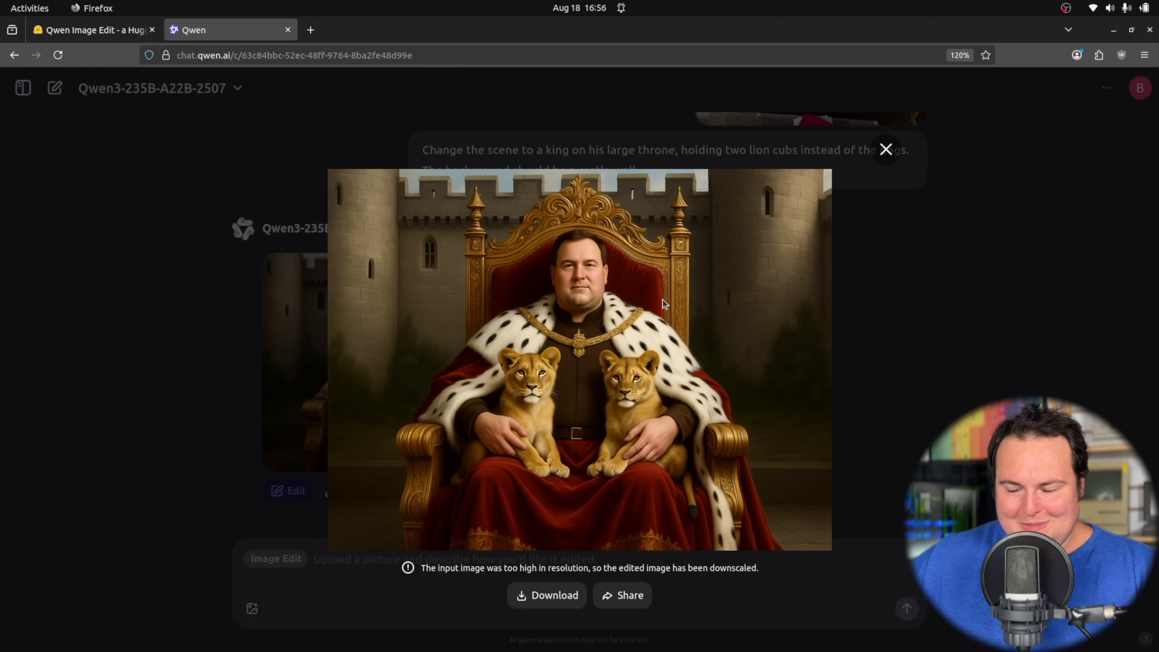
mouse_move(231, 315)
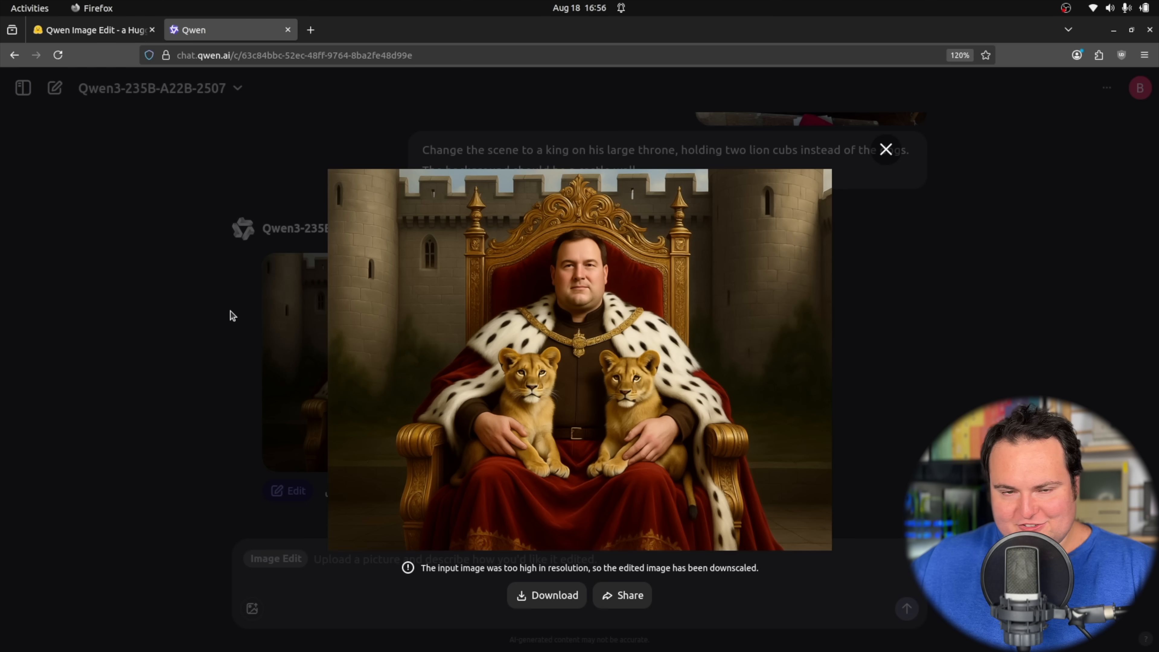
mouse_move(618, 565)
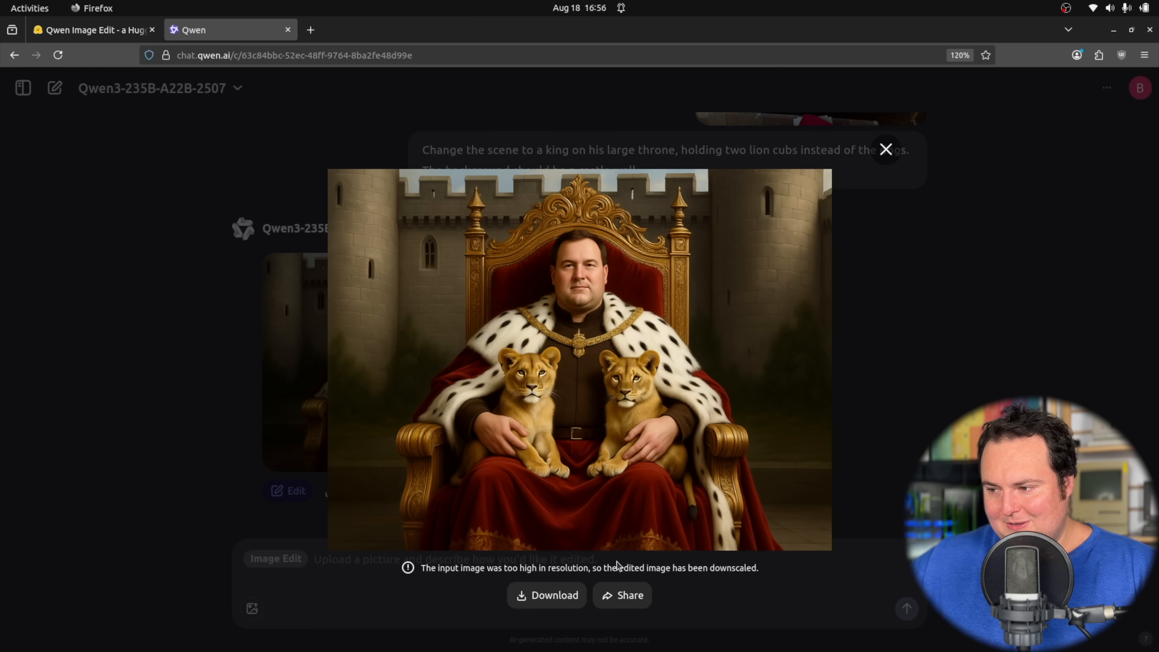
mouse_move(483, 398)
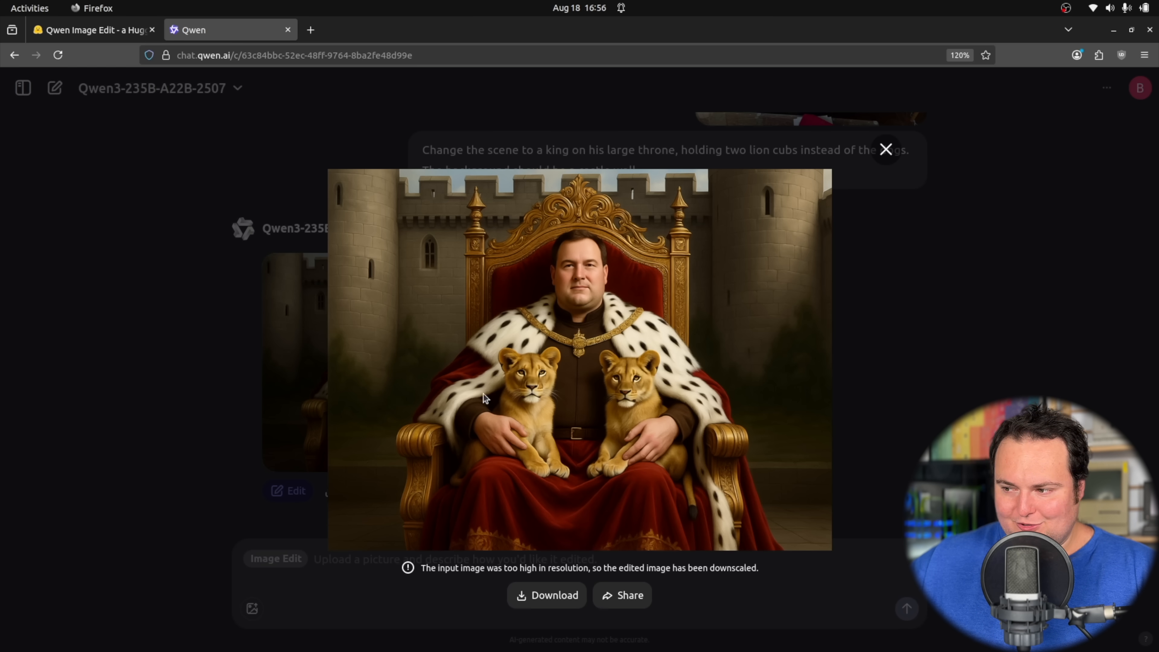
mouse_move(418, 346)
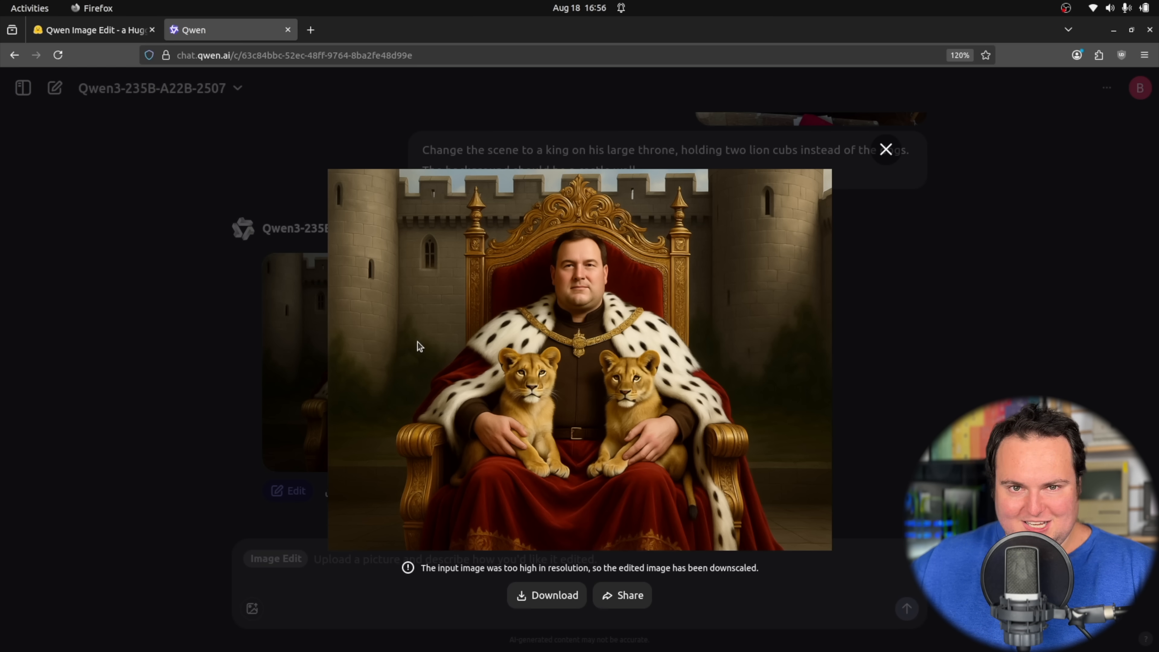
mouse_move(517, 355)
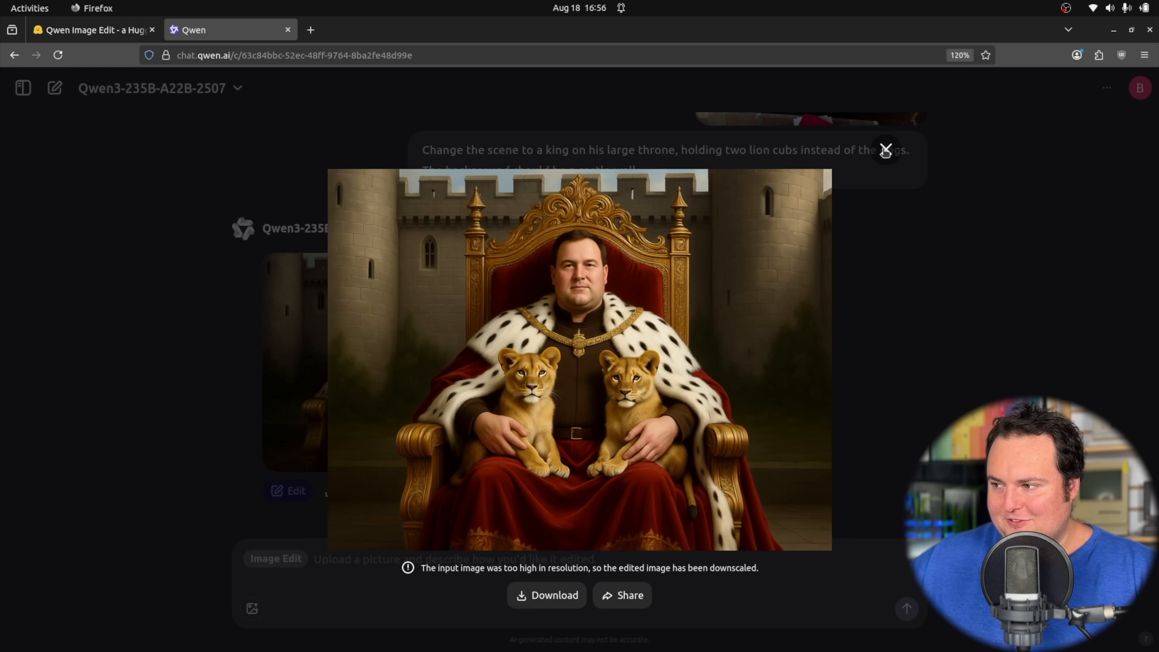
Close the enlarged king-on-throne image and start a new empty chat
left_click(886, 149)
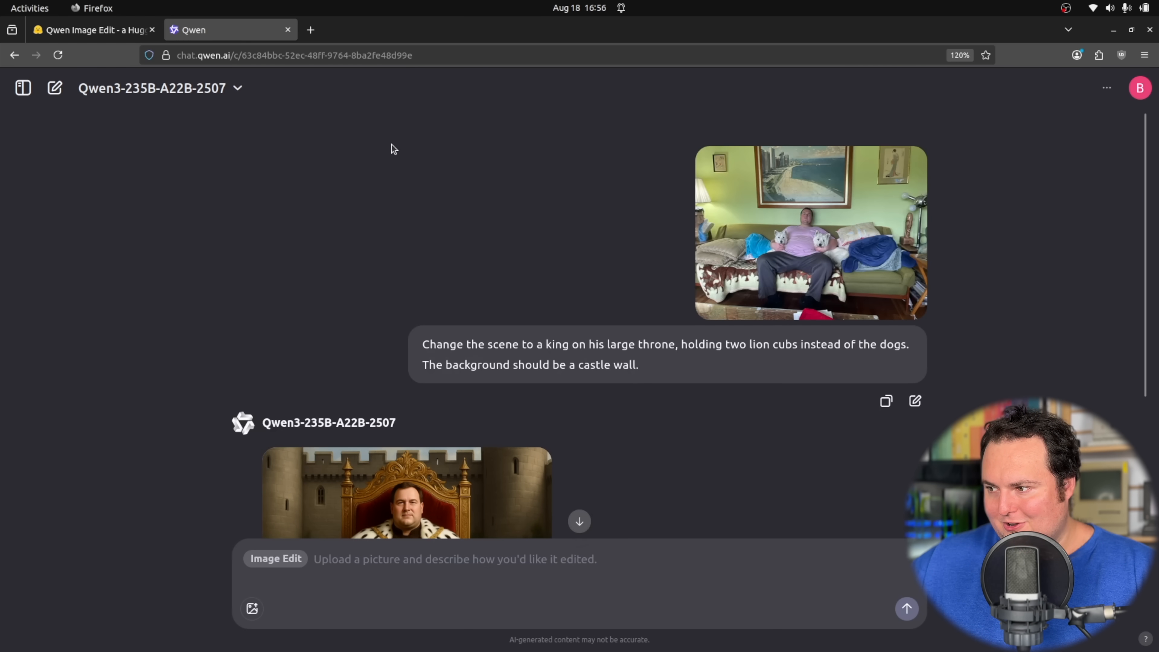
scroll("down", 3)
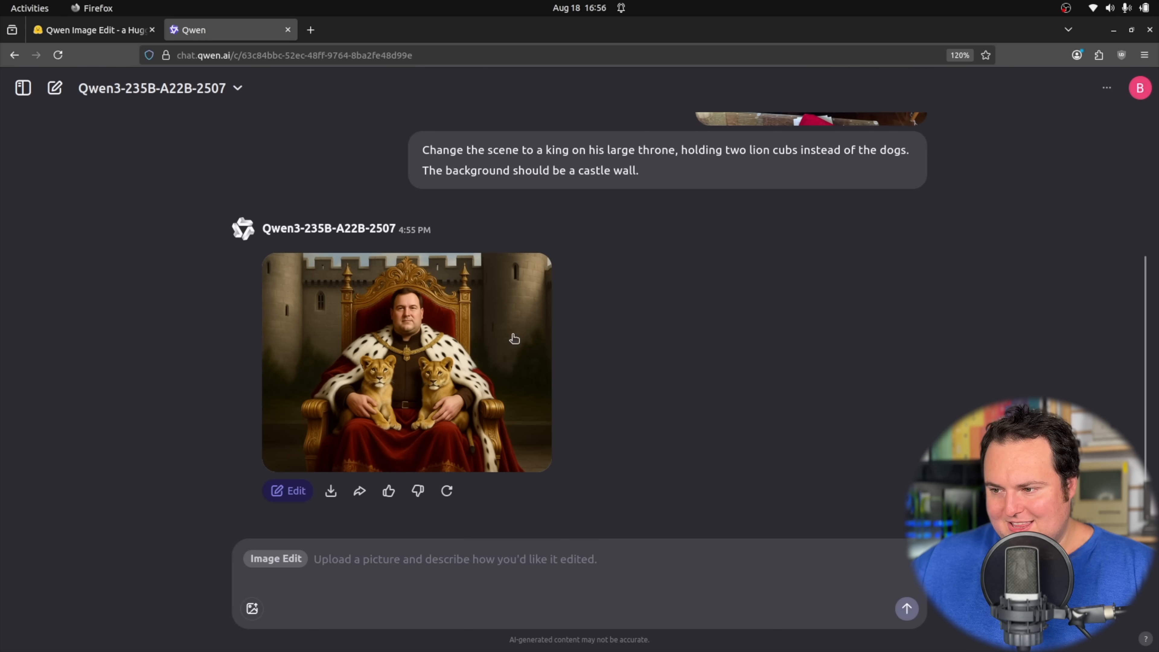
left_click(55, 88)
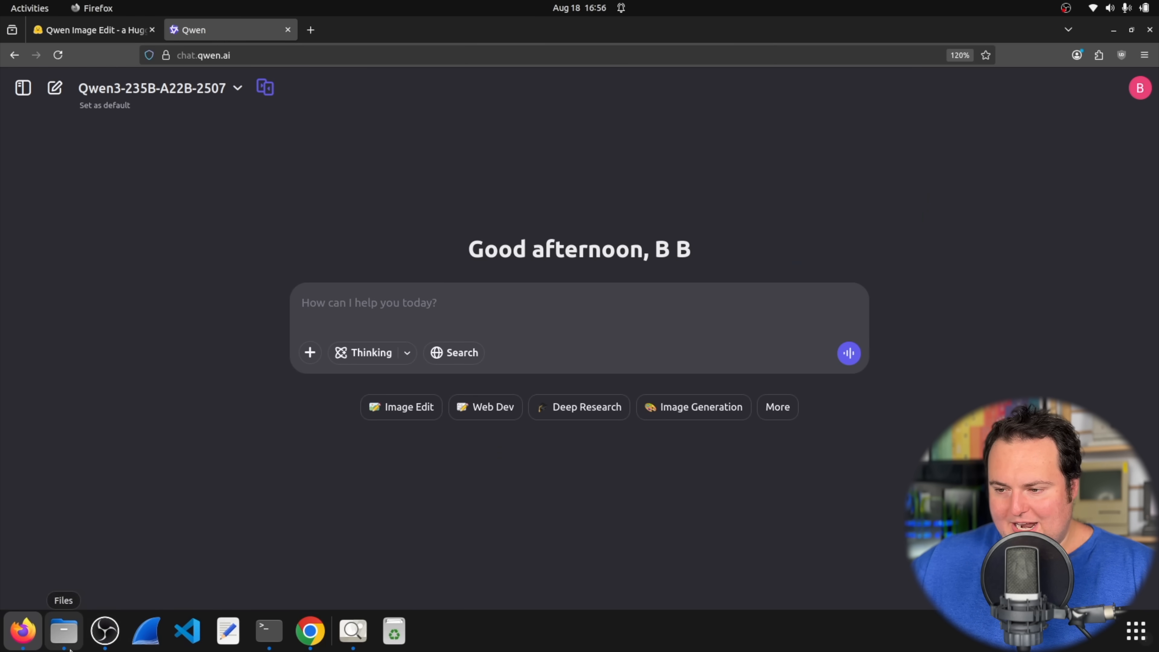
Open the 4.30.57 PM screenshot of the man in the car in Image Viewer
left_click(63, 630)
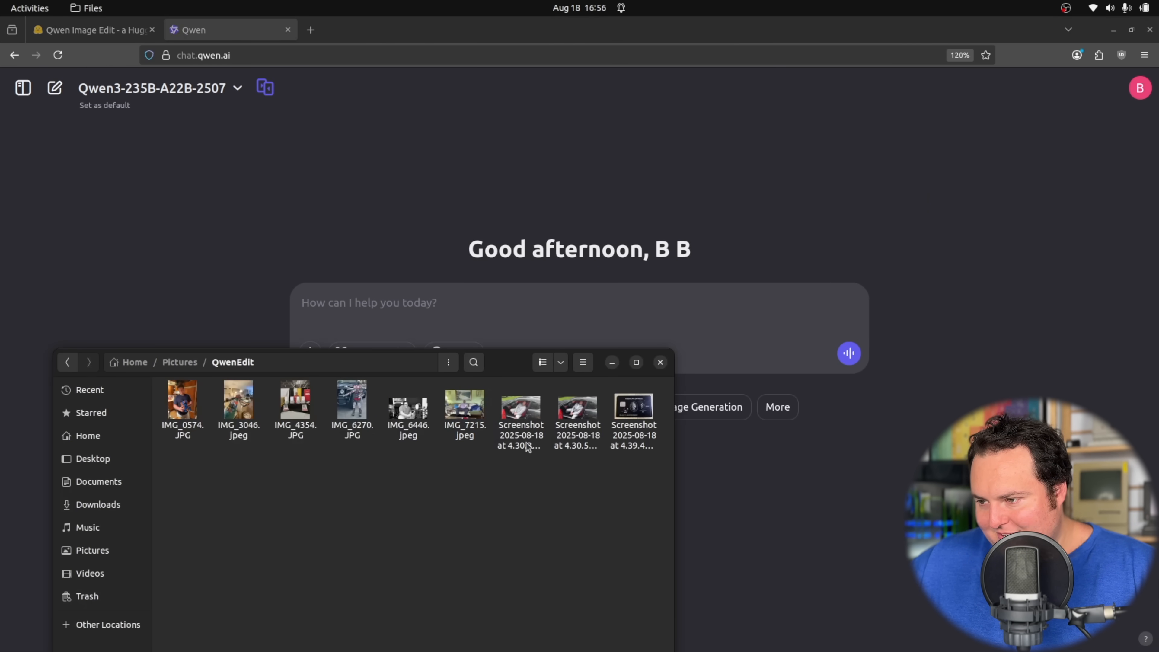
double_click(520, 402)
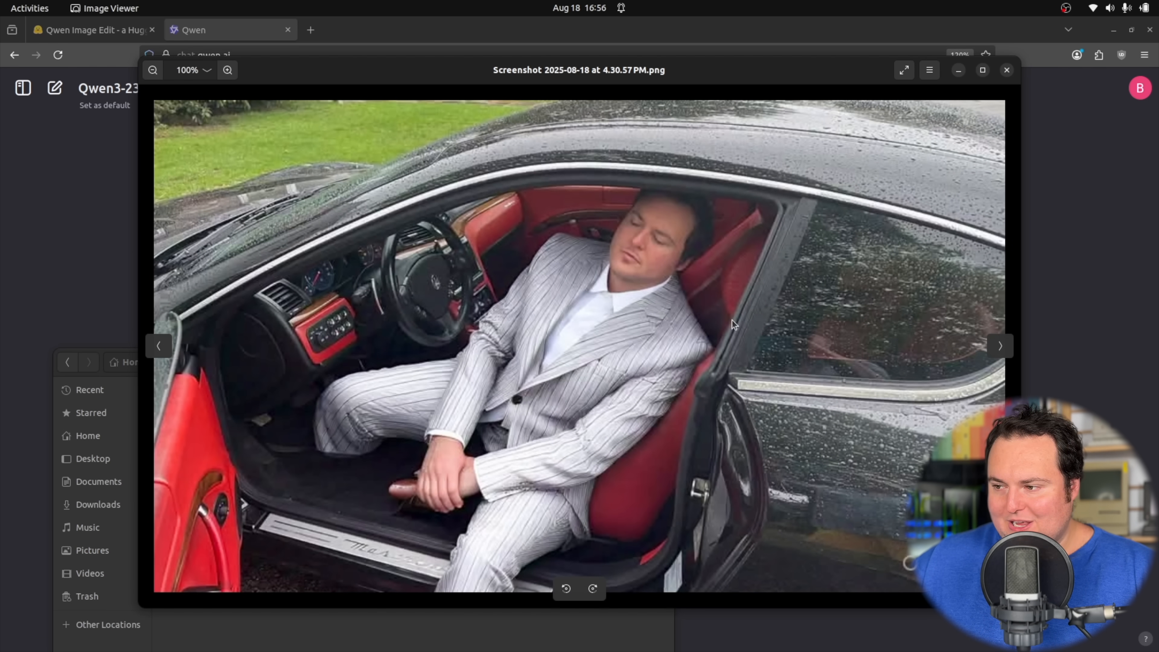
mouse_move(604, 318)
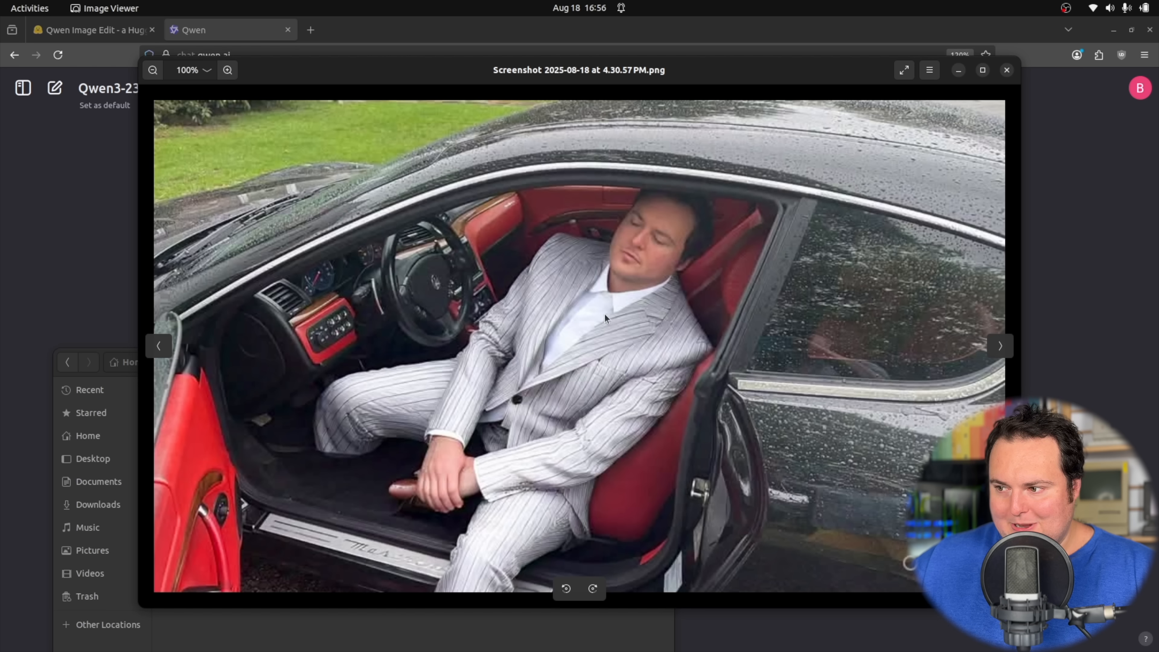
mouse_move(554, 290)
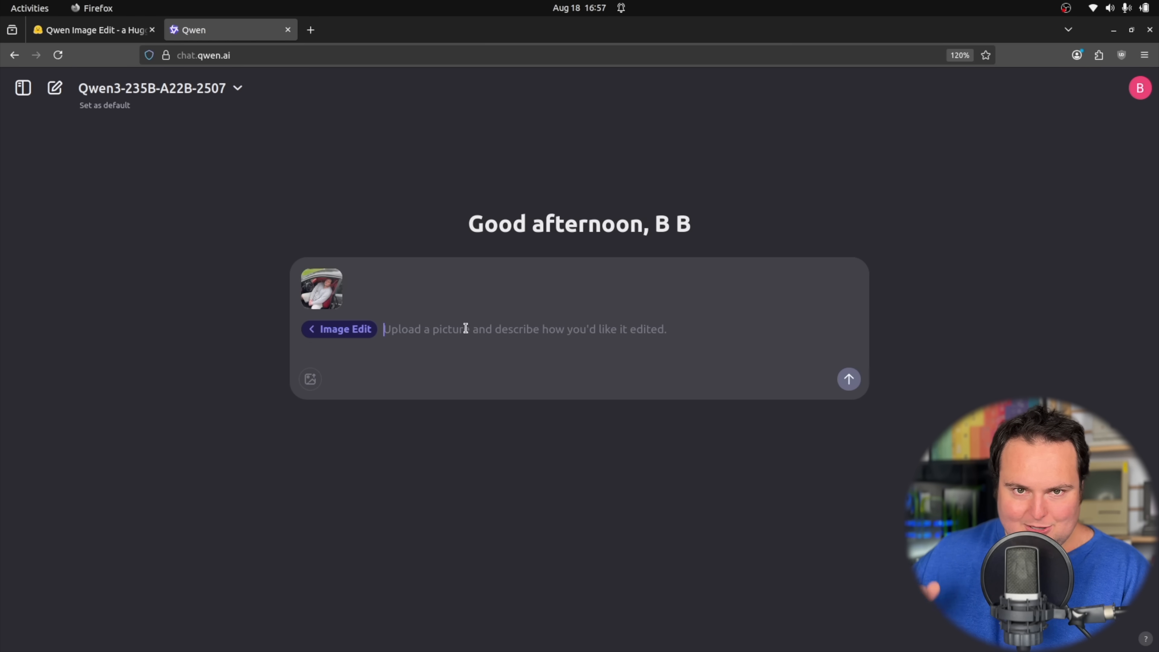
Send 'Change the mans outfit', download the dark pinstripe result and view it in Image Viewer
type("Change the mans outfit to a pinstripe suit")
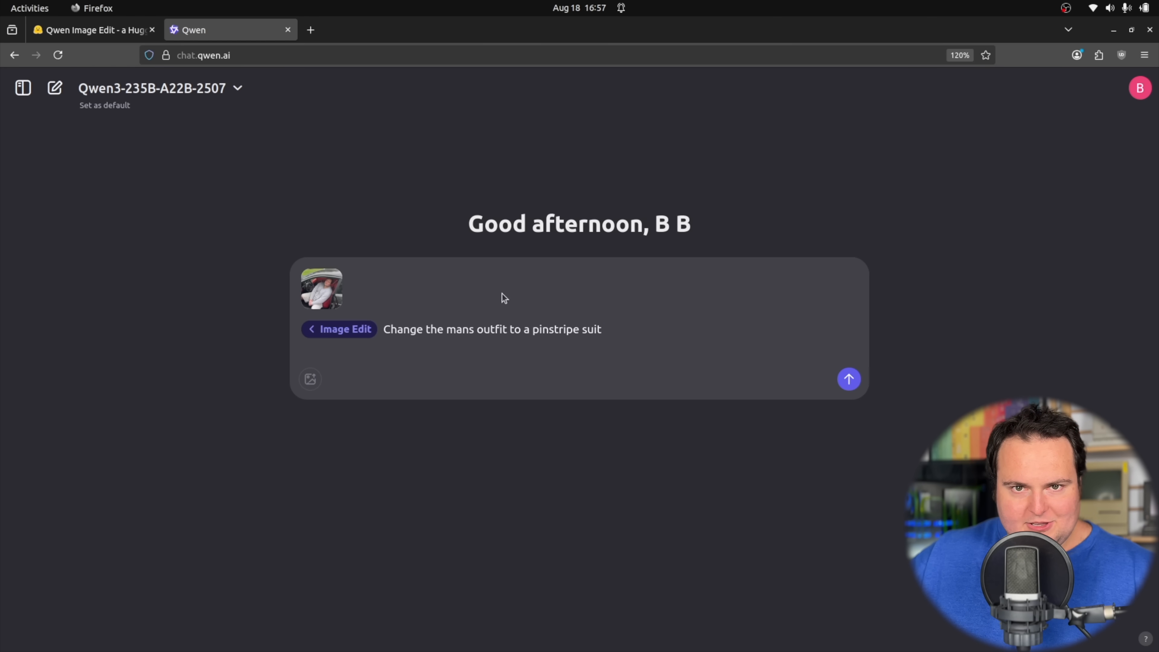
left_click(848, 379)
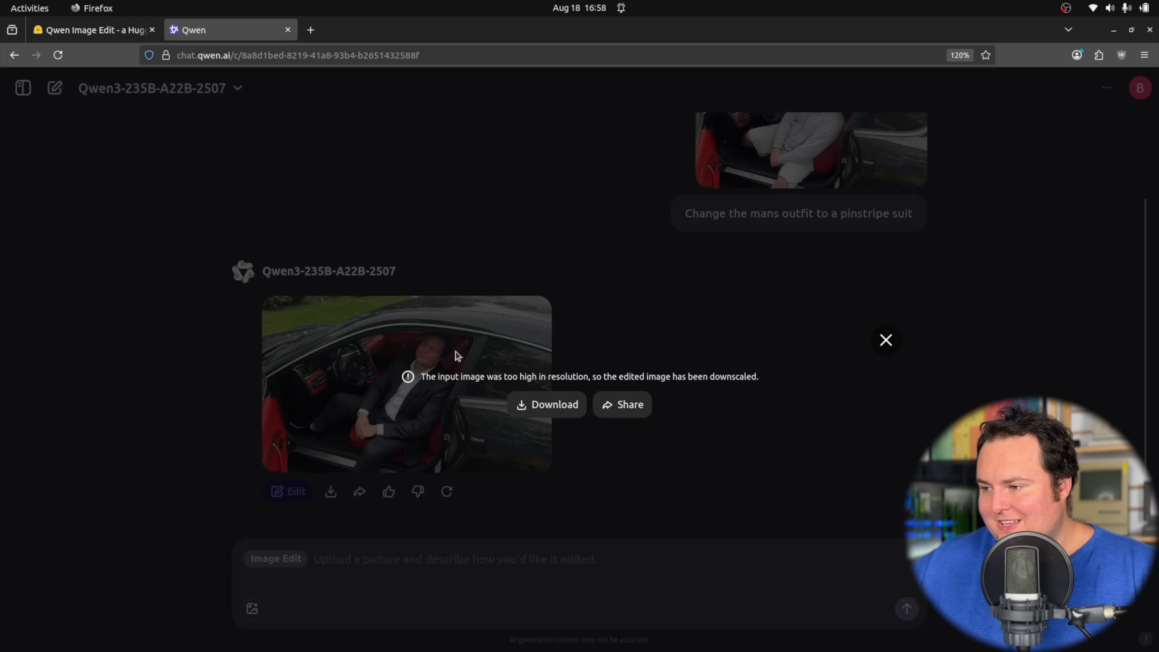
left_click(406, 384)
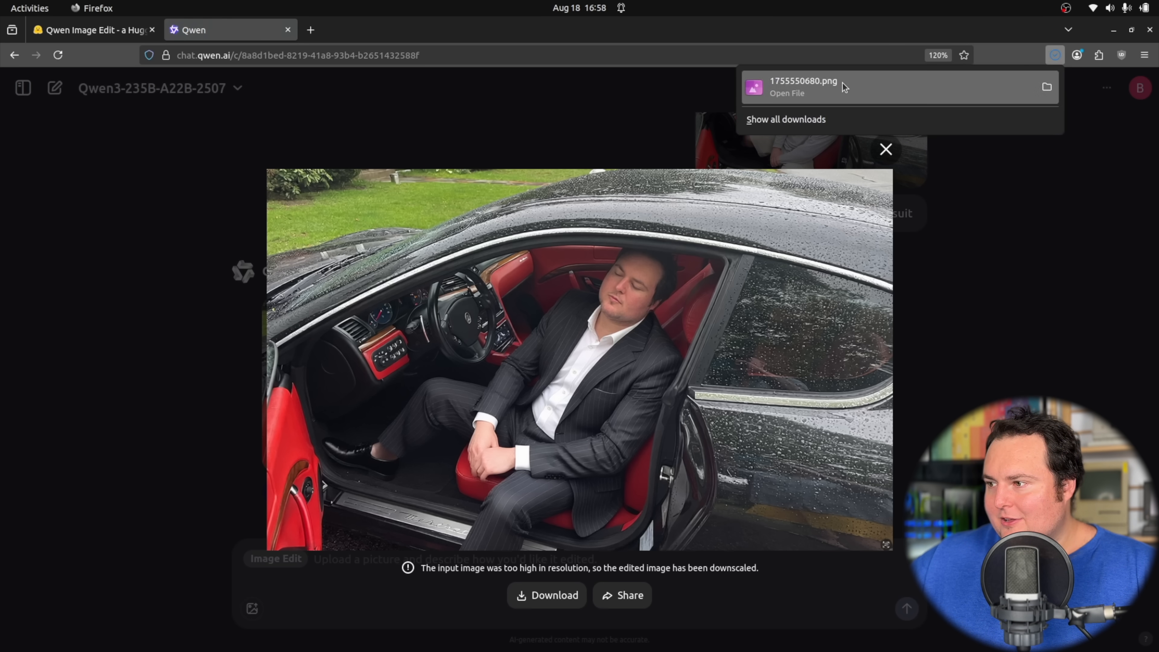
left_click(787, 93)
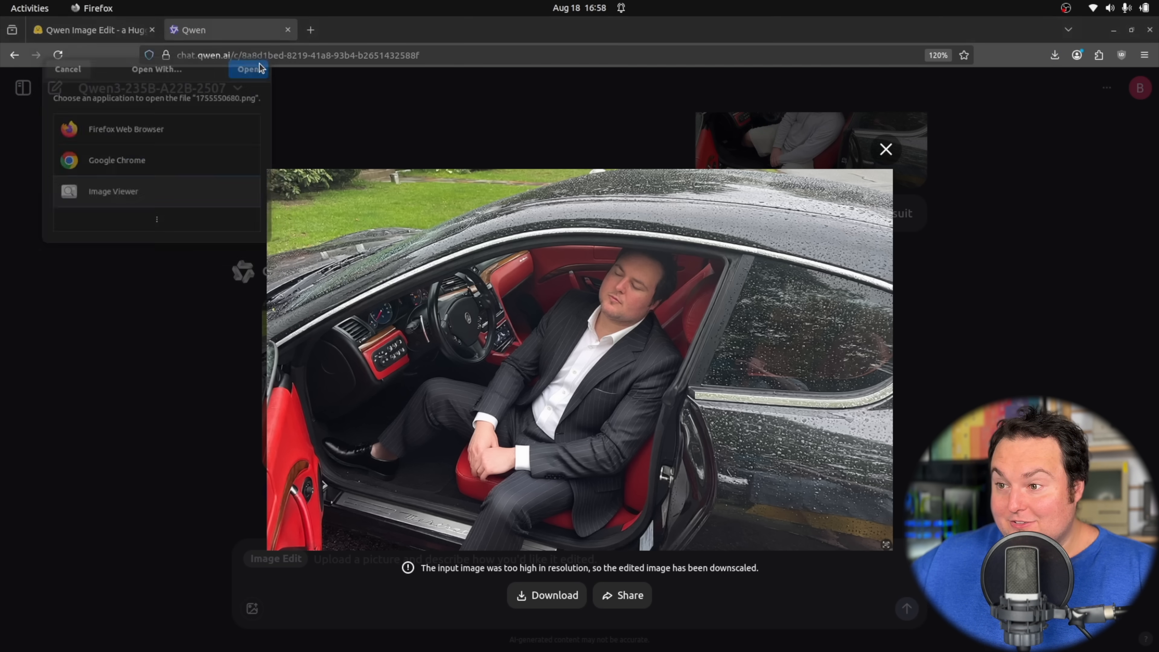
left_click(250, 68)
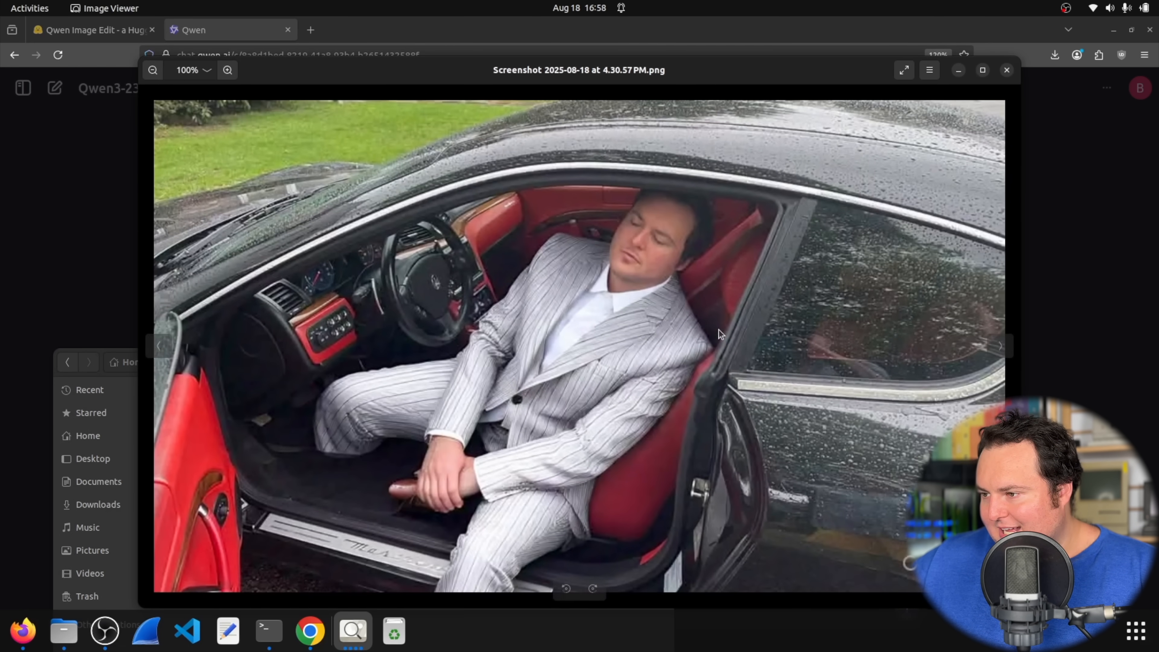
Raise the edited dark-suit image beside the original, then return to the Firefox chat
left_click(1006, 69)
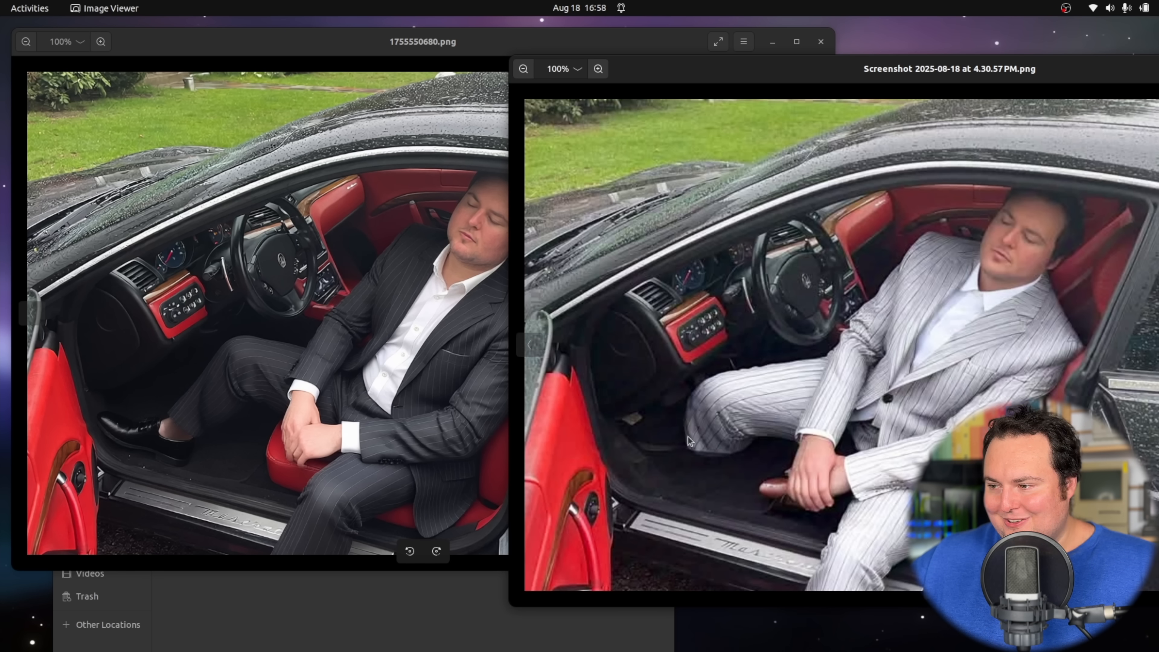
mouse_move(674, 455)
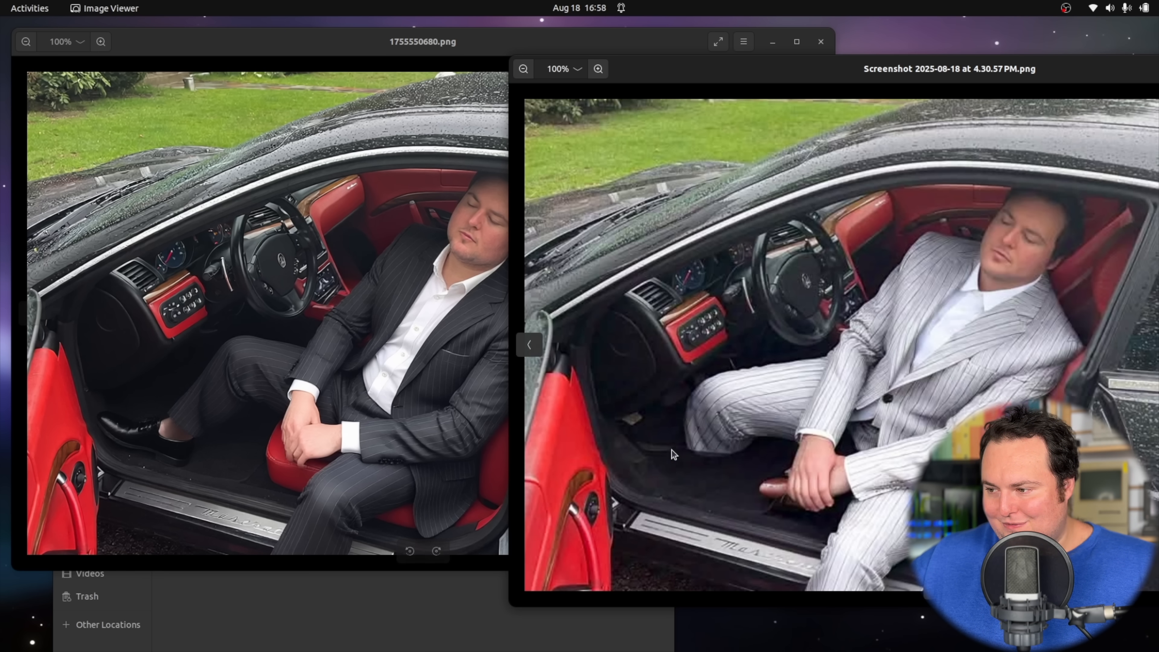
mouse_move(558, 458)
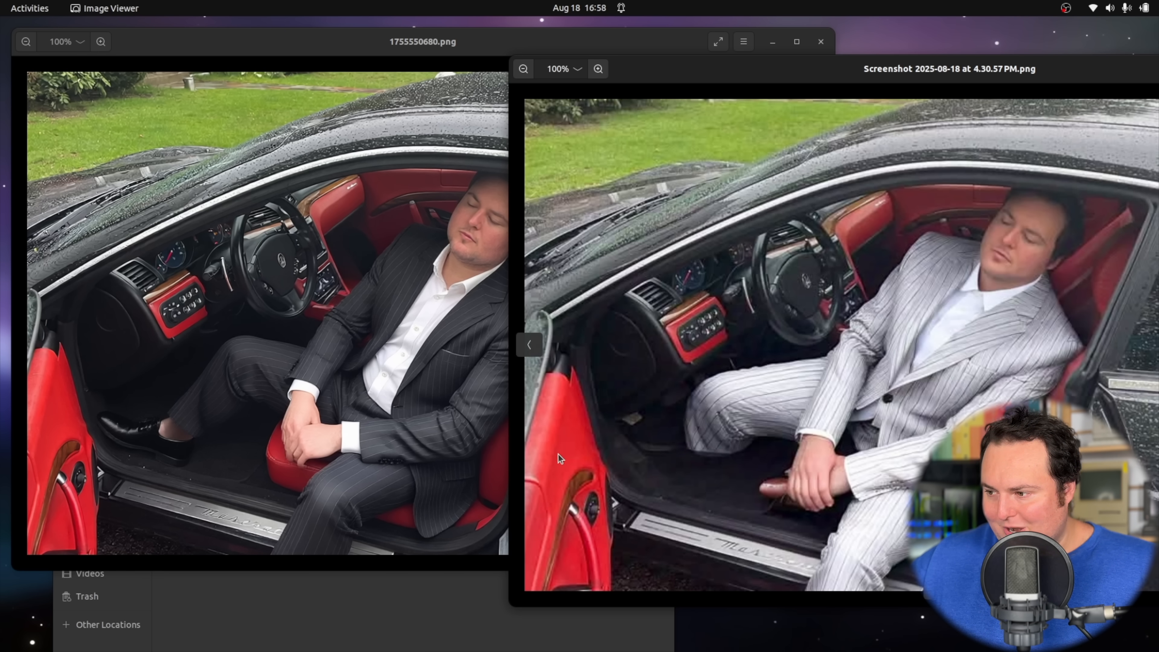
mouse_move(755, 490)
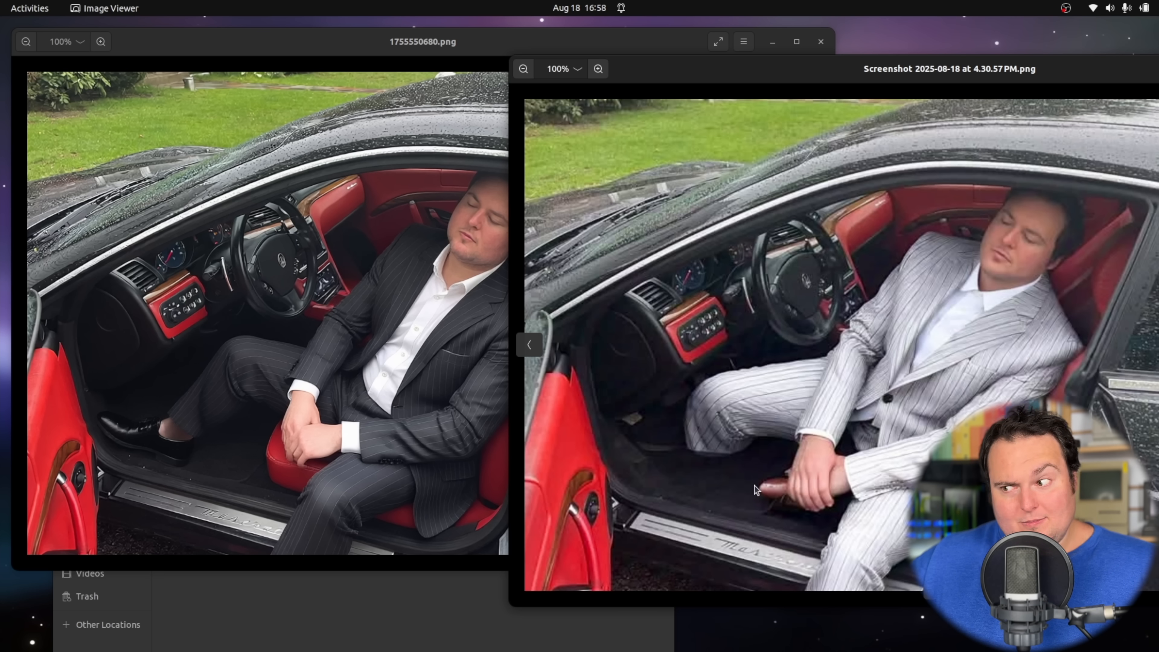
mouse_move(782, 471)
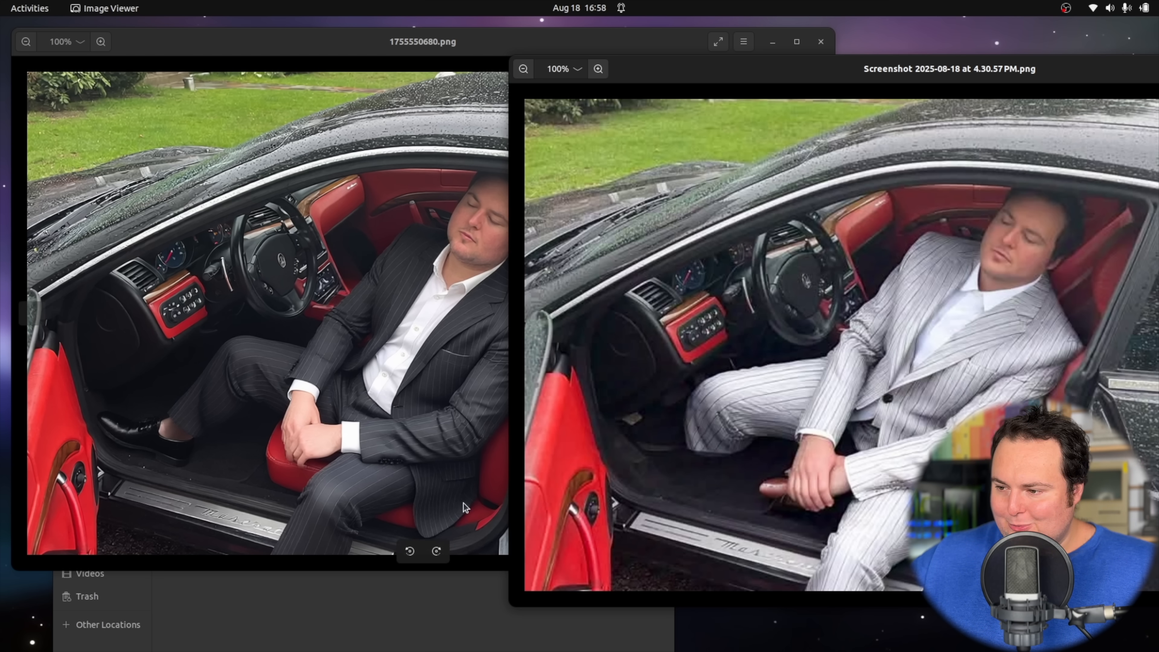
mouse_move(432, 395)
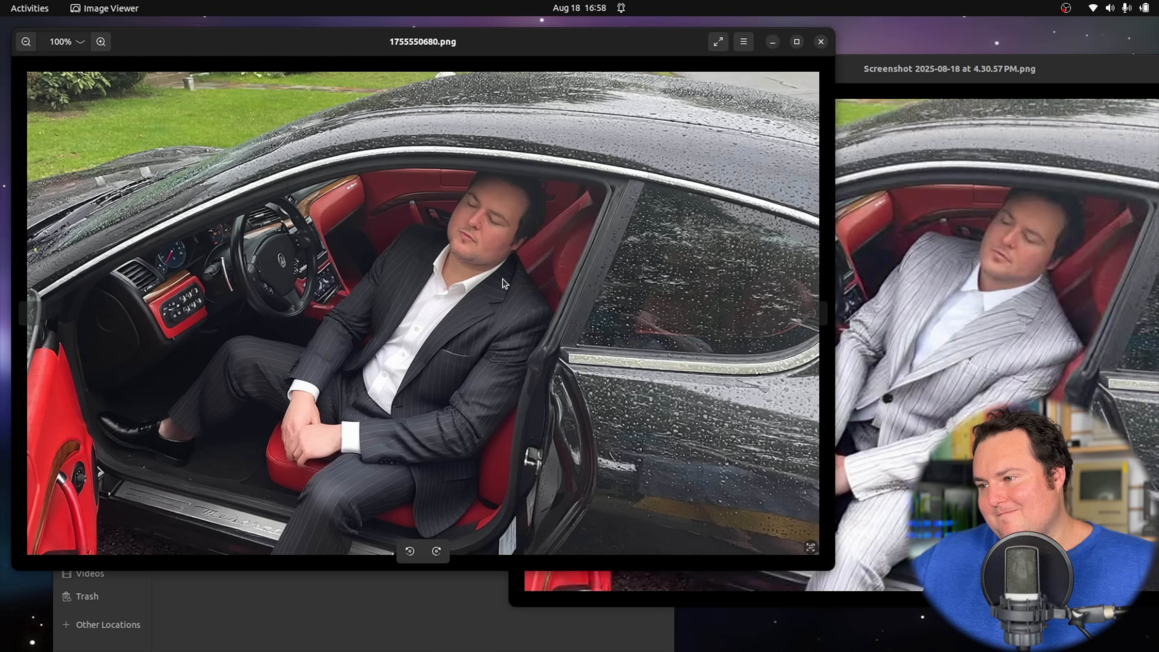
mouse_move(395, 286)
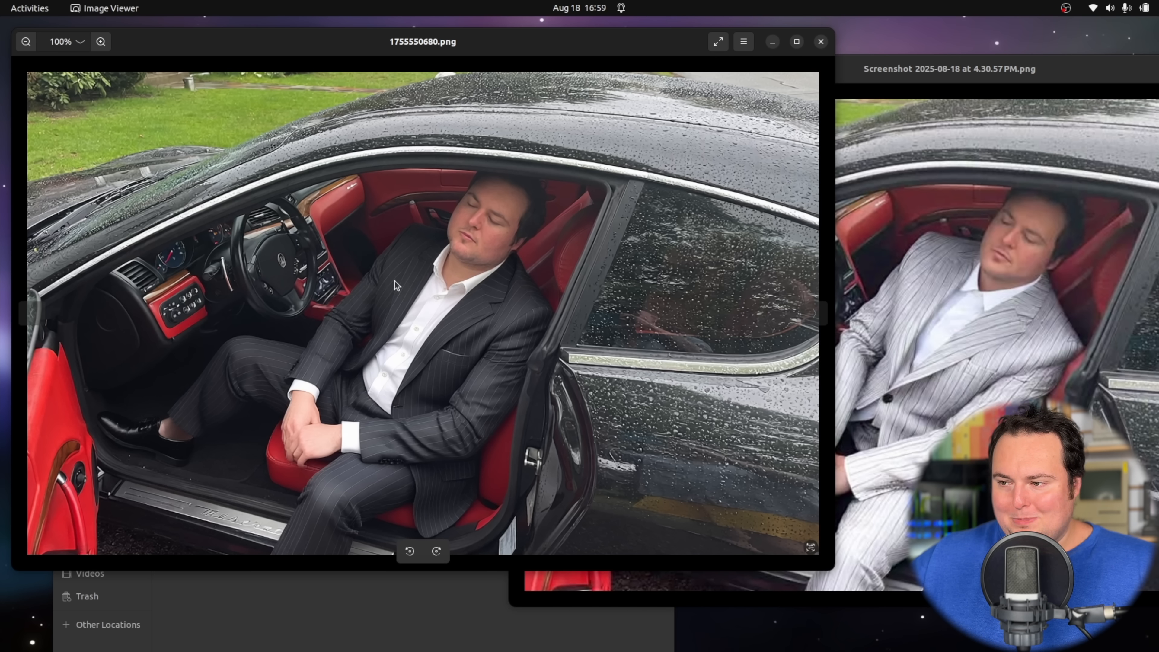
mouse_move(404, 343)
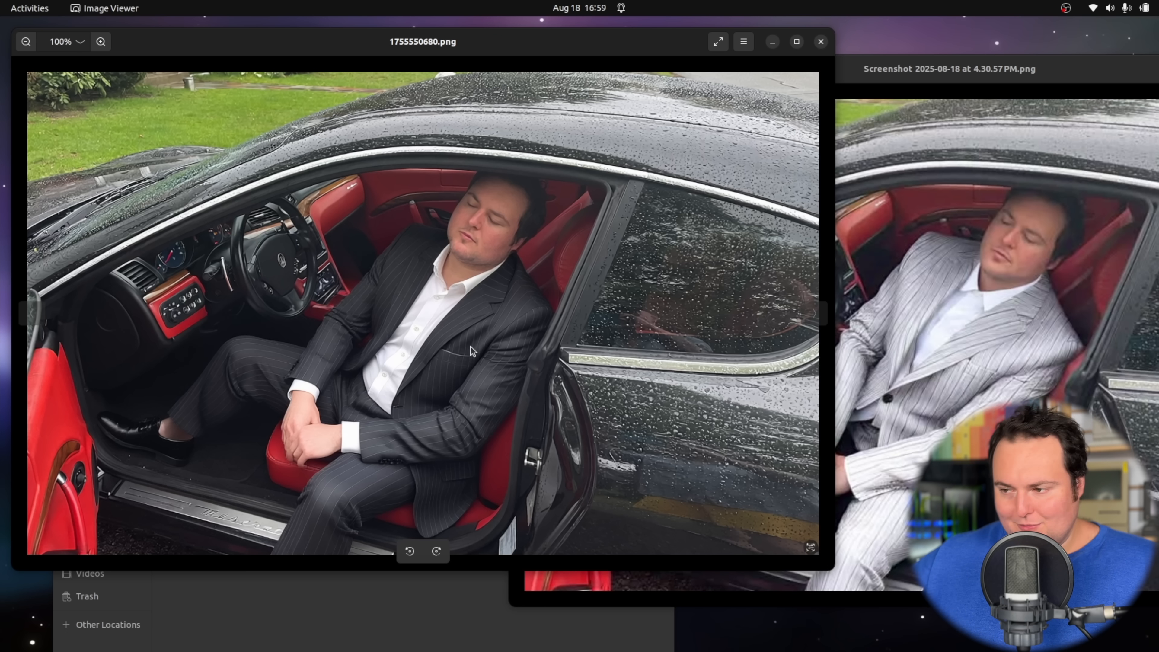
mouse_move(431, 342)
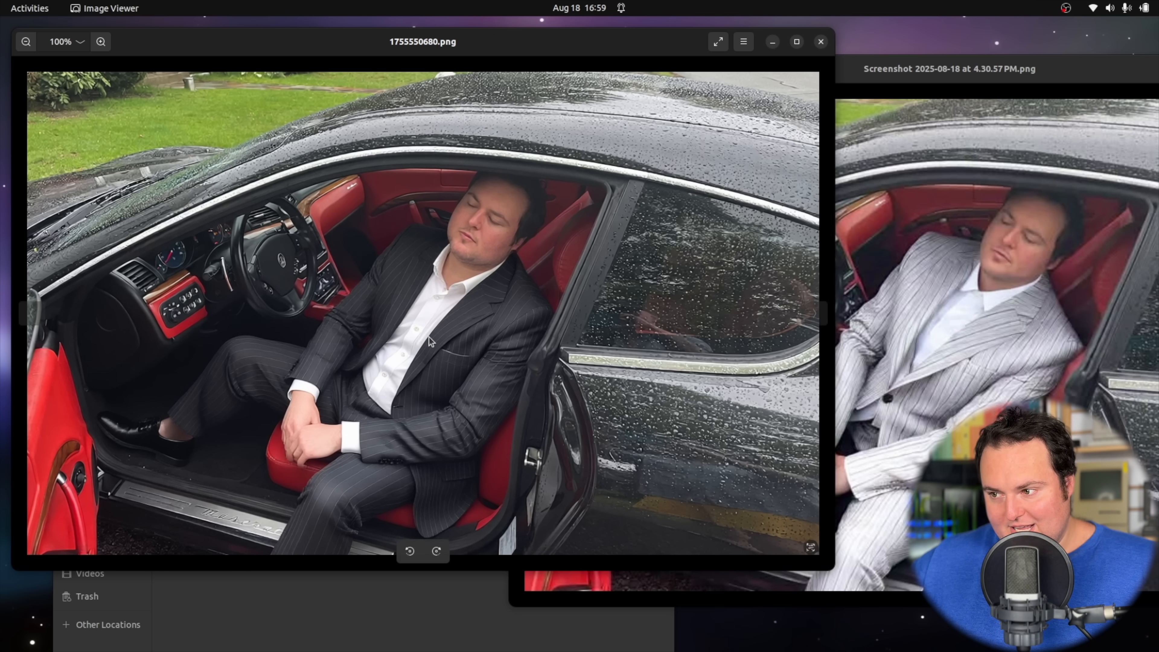
left_click(101, 42)
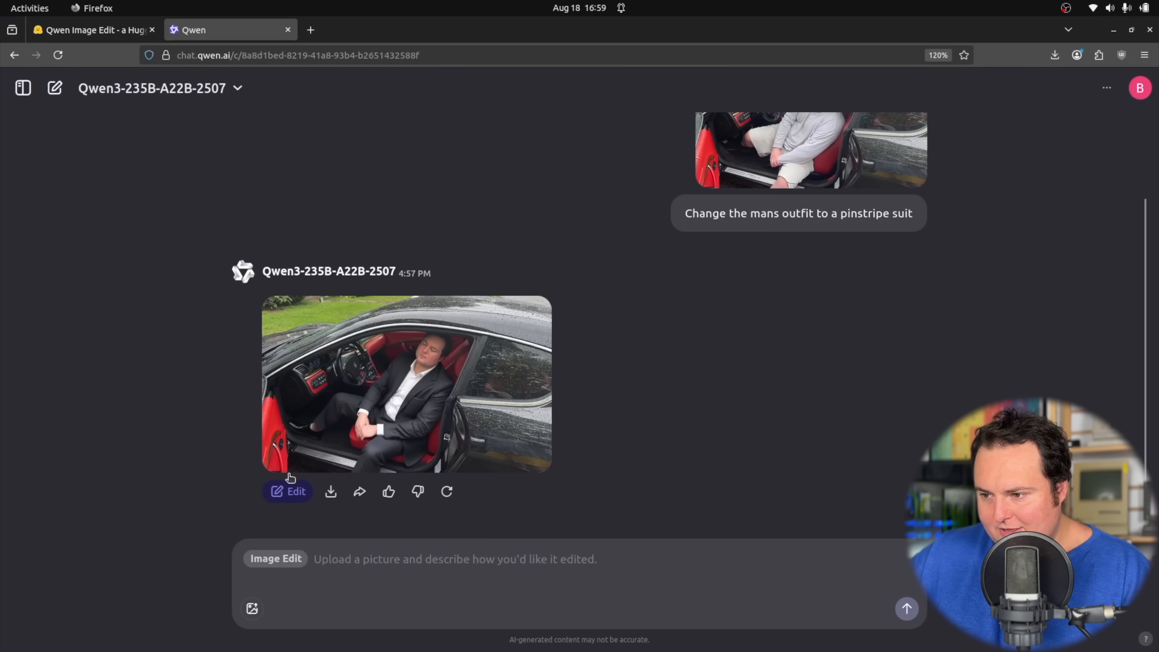
Request the dark-suit result restyled as a social-media finance influencer post with a text overlay
left_click(288, 490)
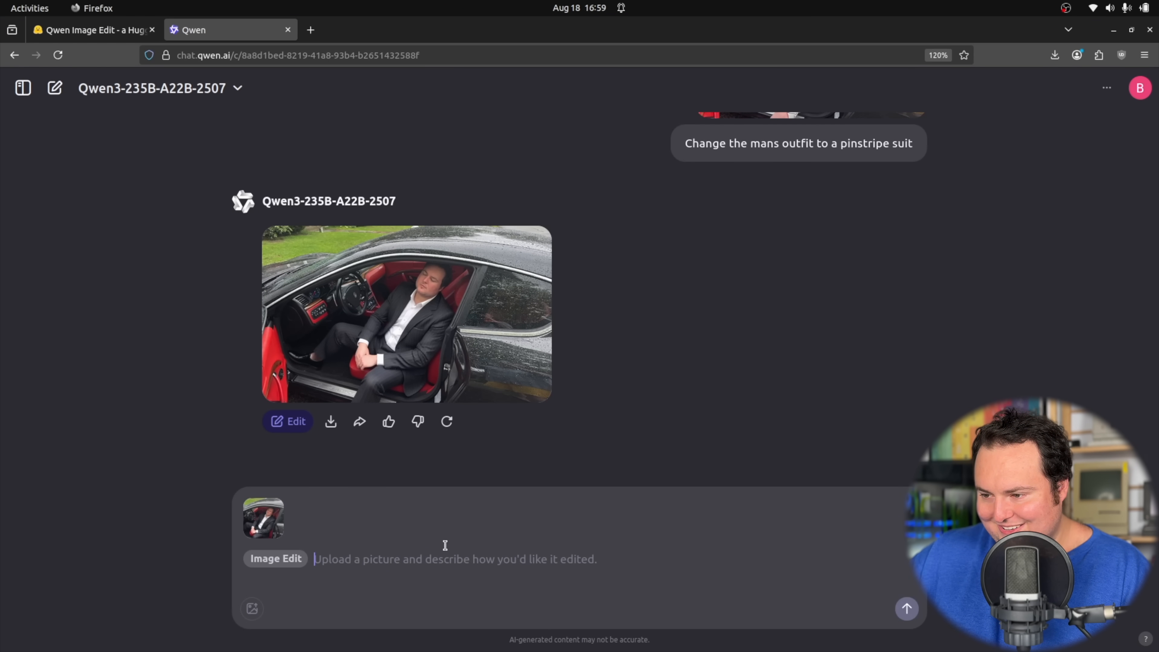
mouse_move(461, 535)
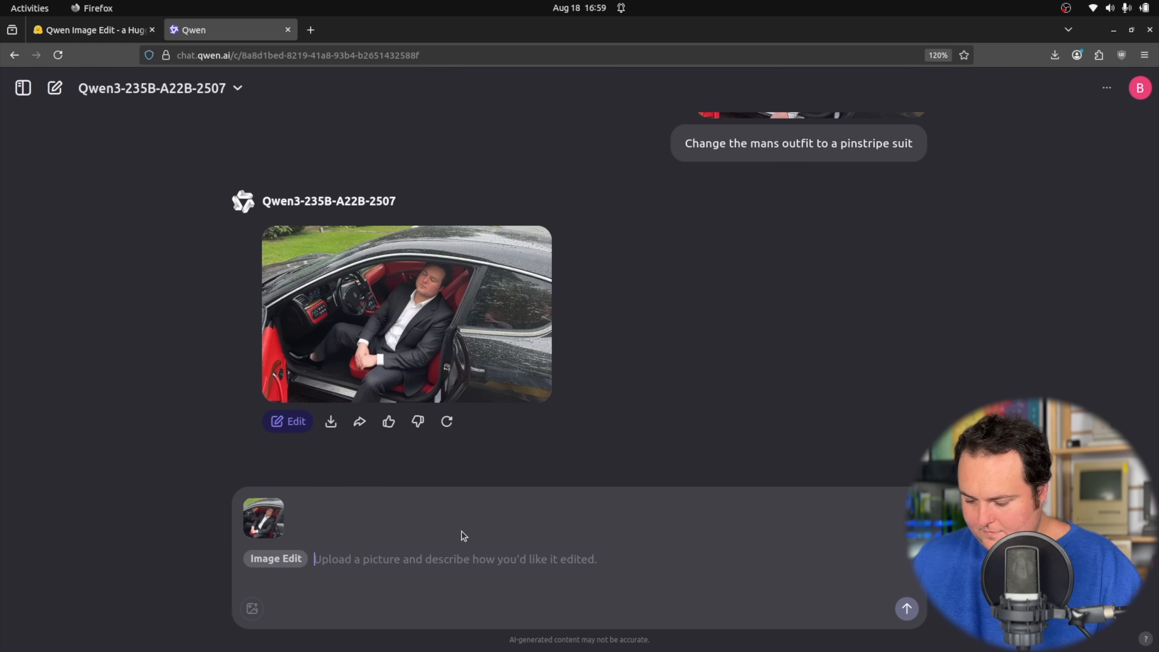
type("Make the image in the style of a social media finance influencer with a text overlay that reads: \"Hustle. Hustle More. Hustle Till You Make It.\"")
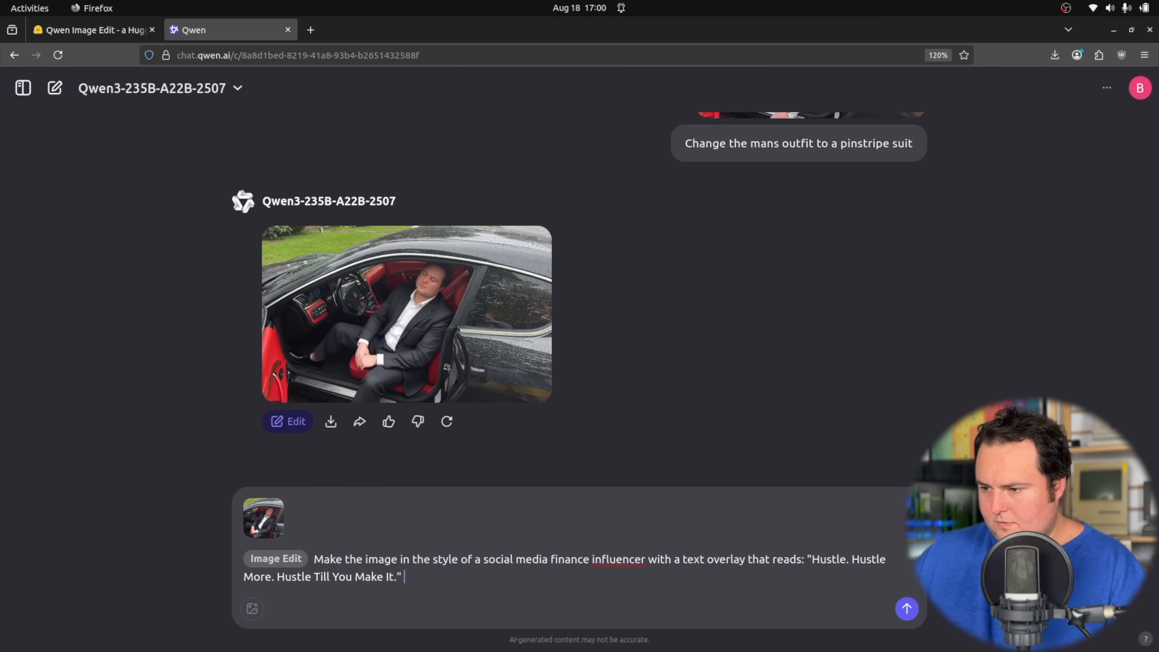
left_click(905, 608)
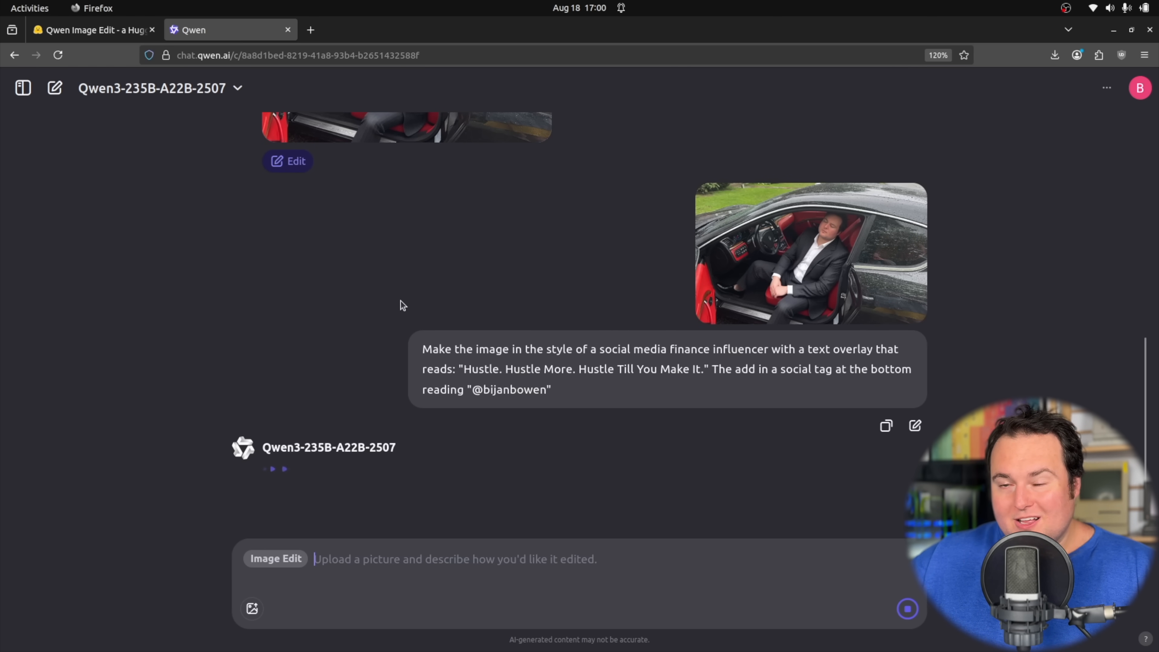
mouse_move(517, 420)
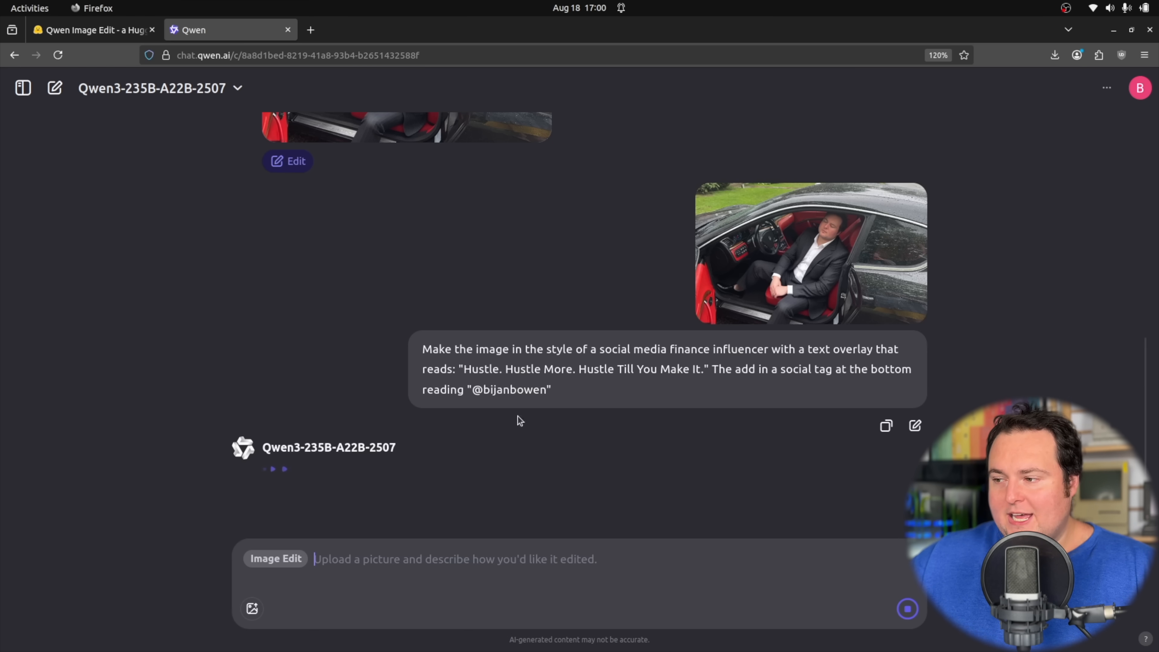
mouse_move(280, 361)
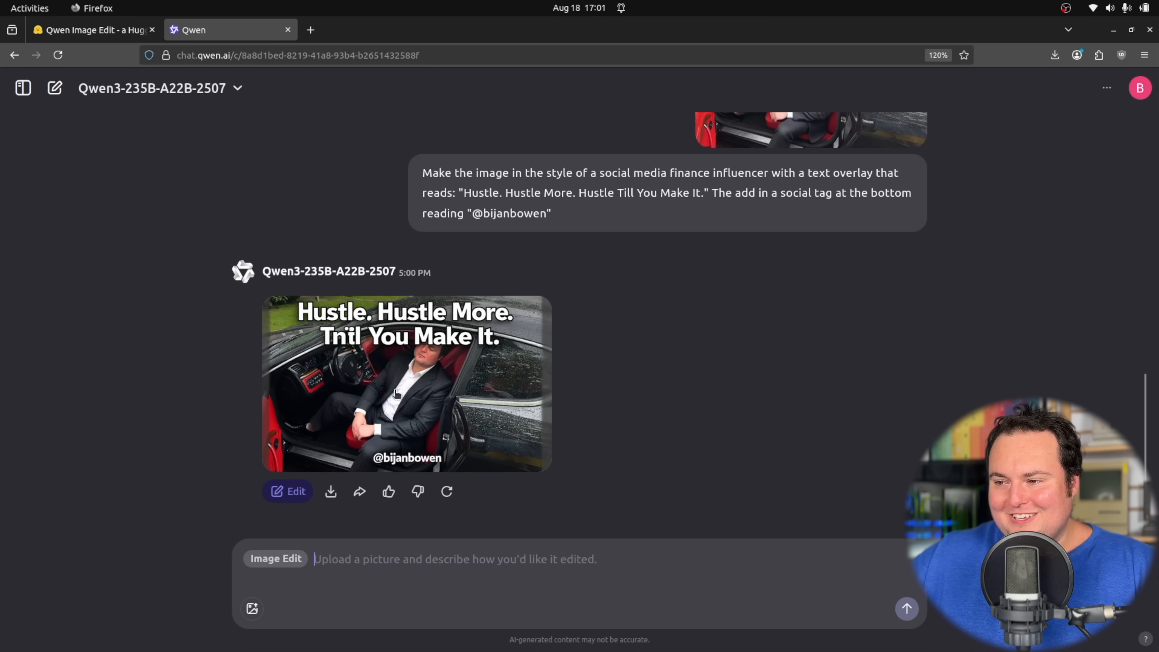
left_click(405, 383)
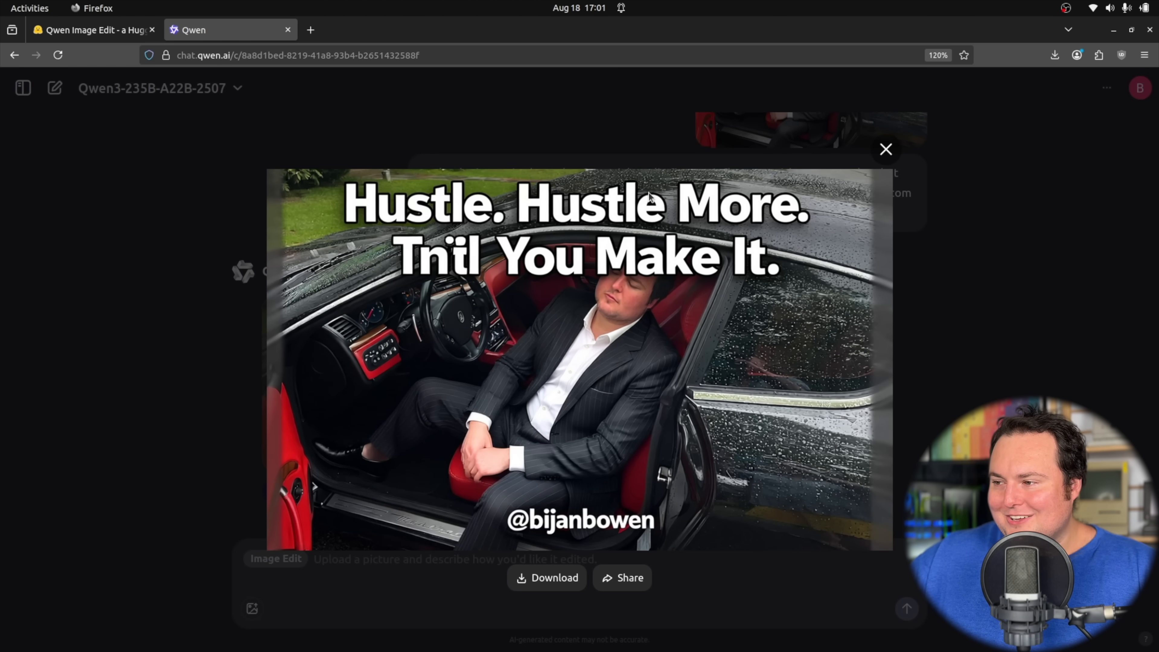
mouse_move(405, 274)
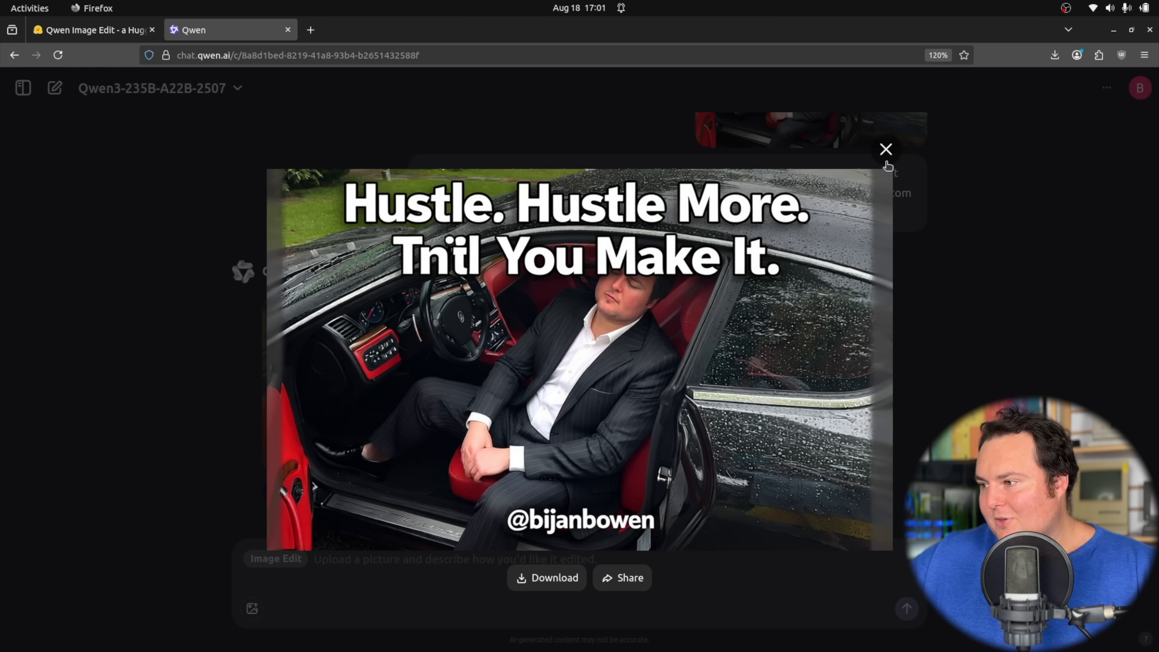
left_click(886, 149)
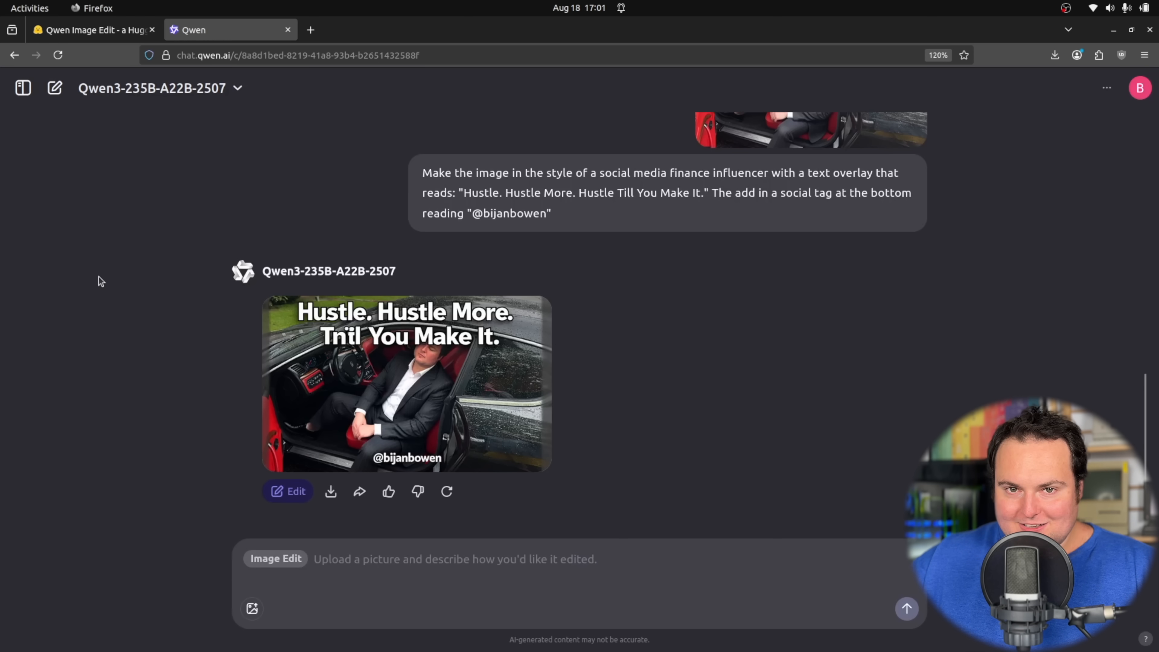
scroll("down", 3)
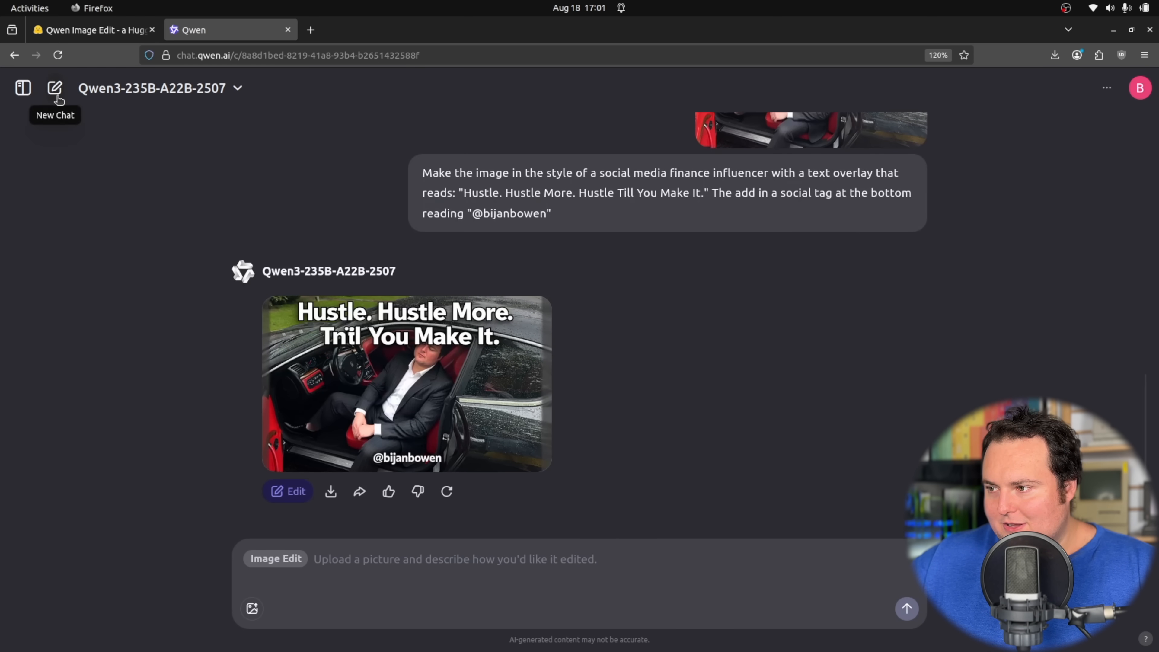
Start a new chat, attach IMG_6446.jpeg from the QwenEdit folder and enable Image Edit mode
left_click(55, 88)
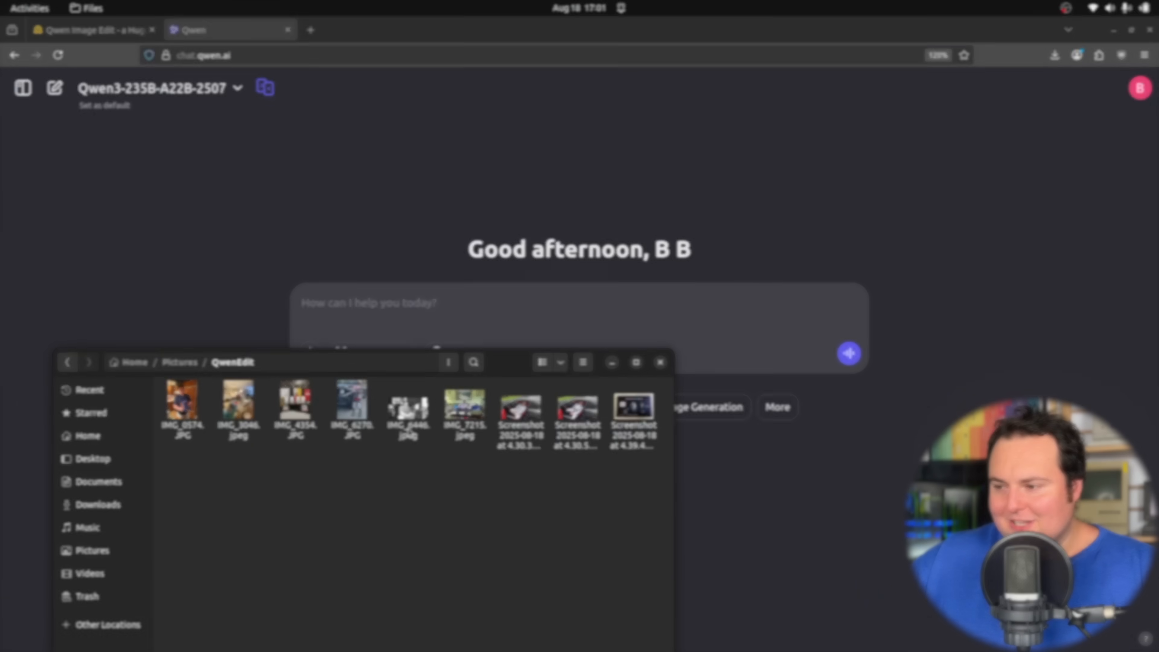
double_click(406, 407)
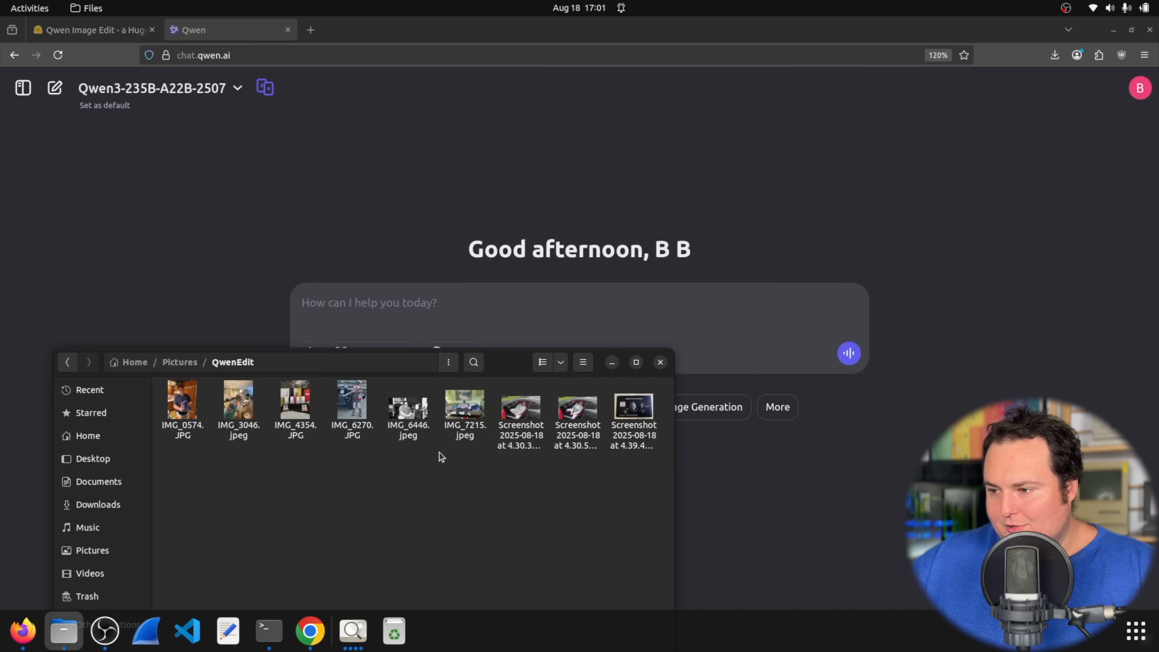
double_click(407, 402)
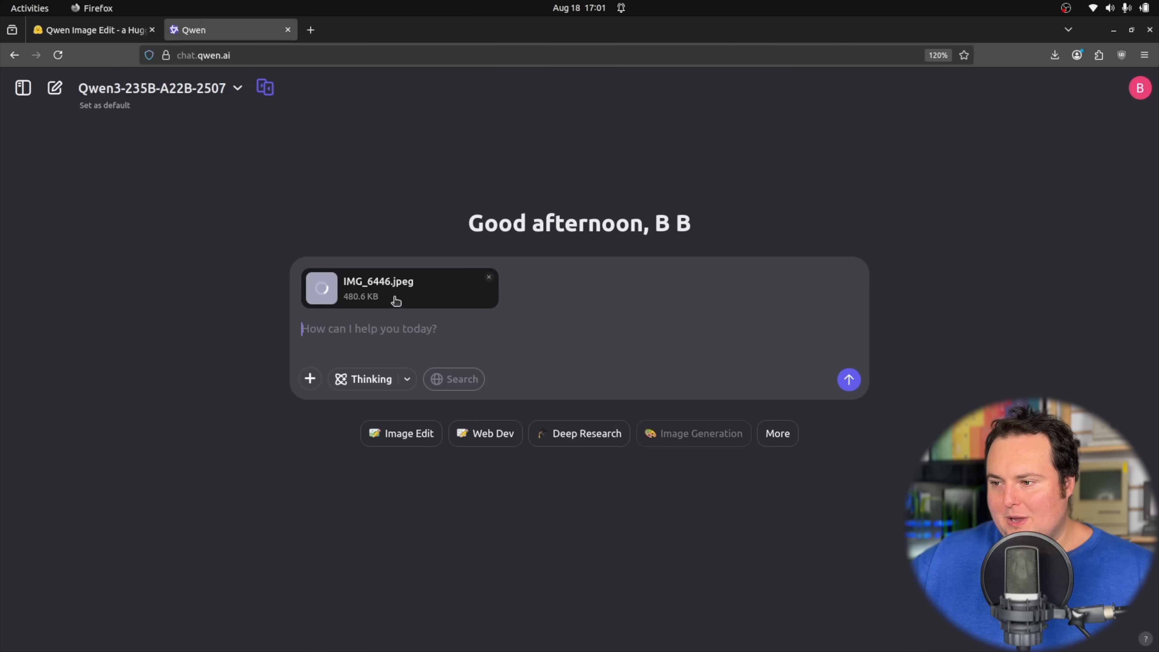
left_click(402, 434)
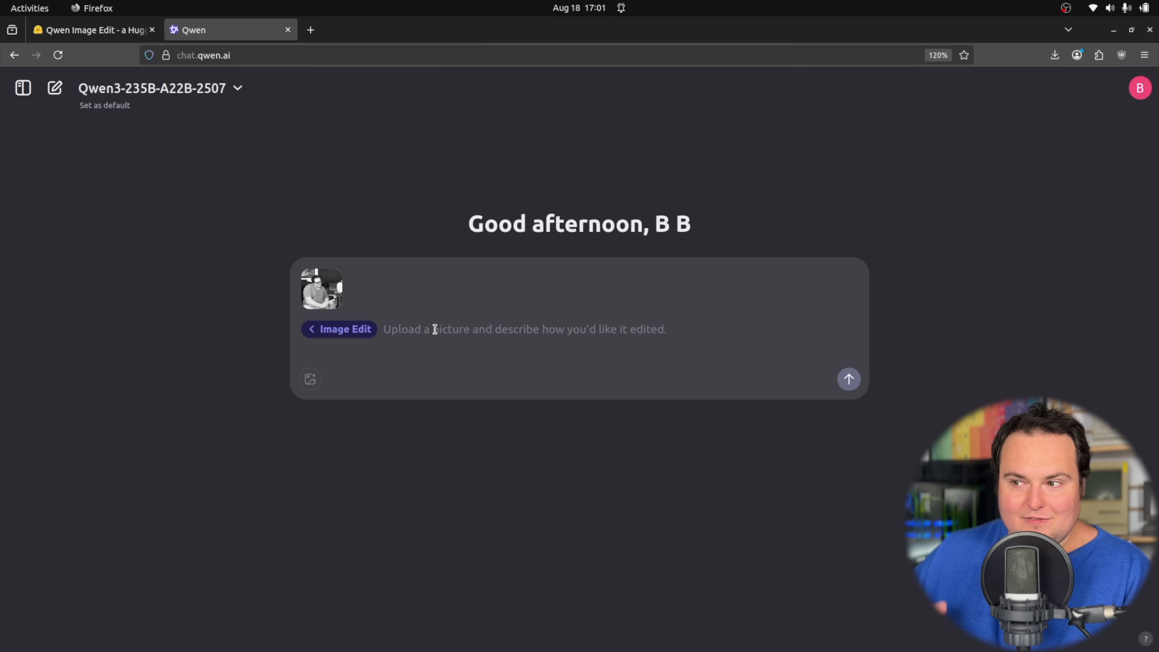
Send the prompt 'Change the man in the photo into an attractive female'
type("Change the man in the photo into an attra")
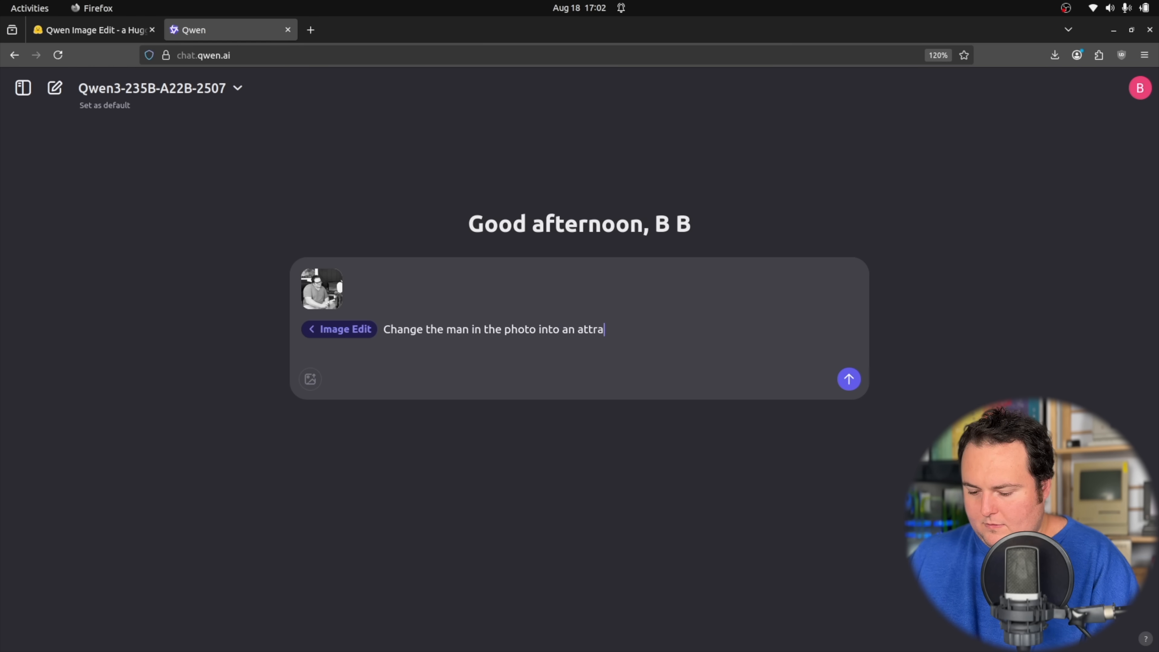
type("ctive female")
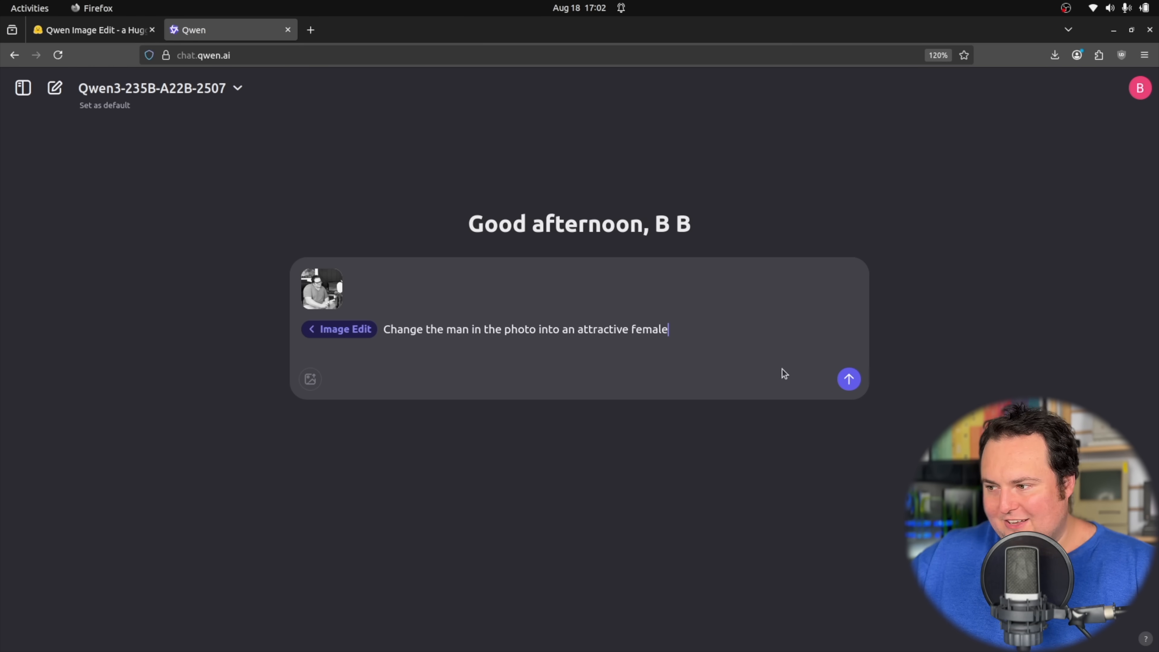
left_click(847, 379)
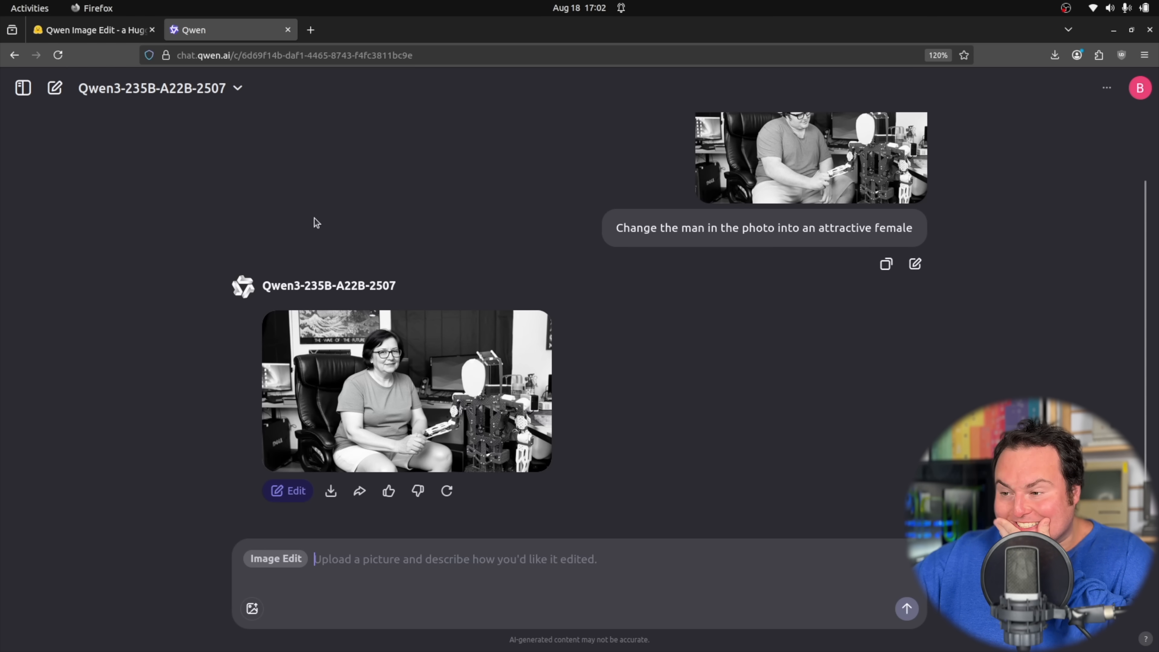
left_click(405, 391)
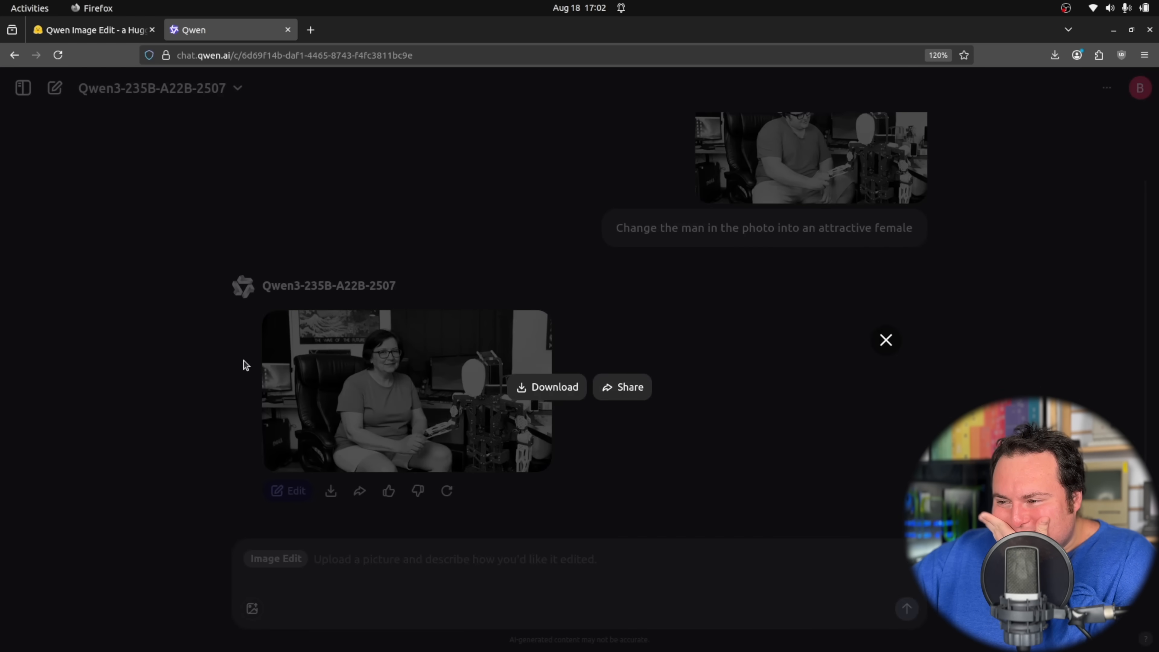
left_click(406, 392)
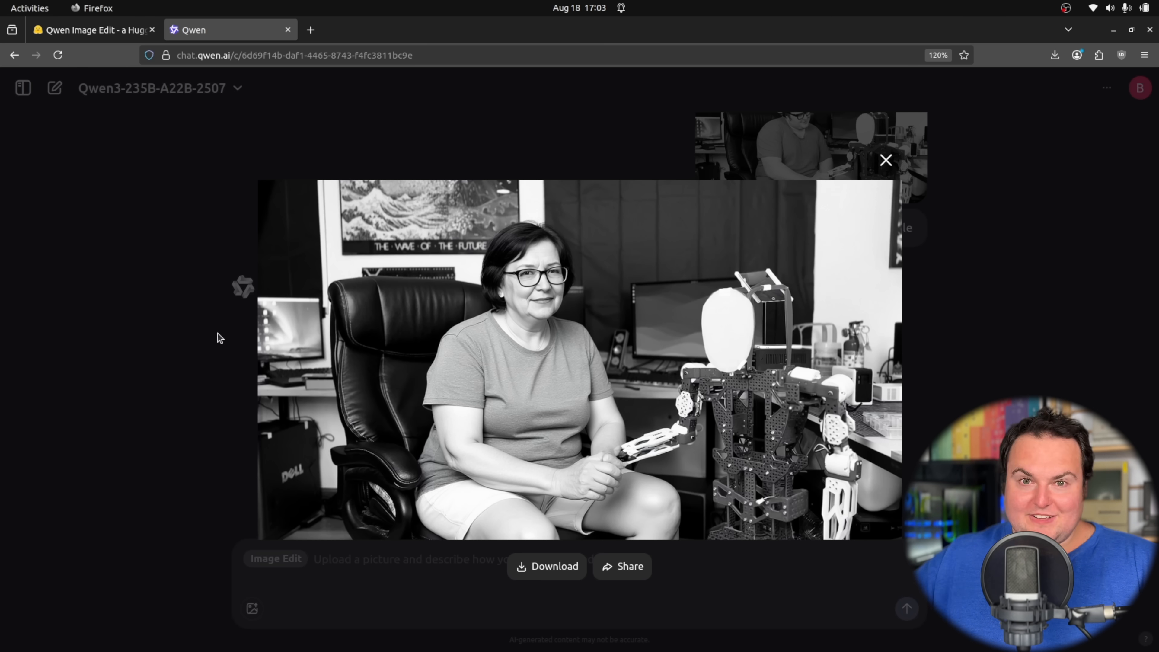
mouse_move(124, 335)
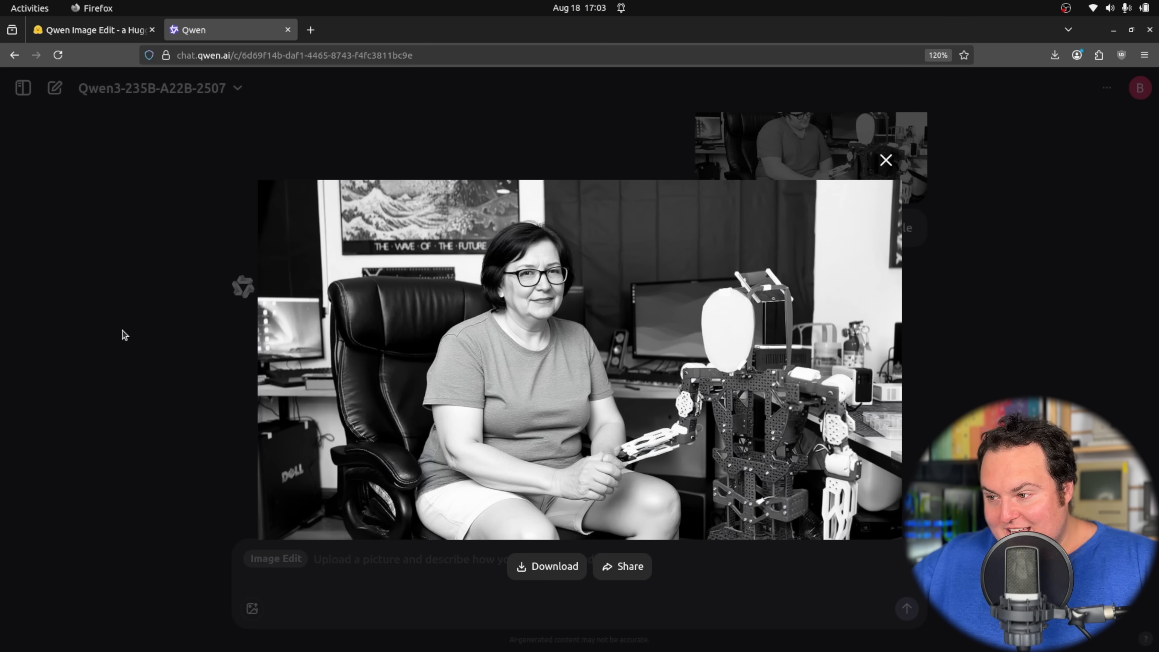
mouse_move(126, 332)
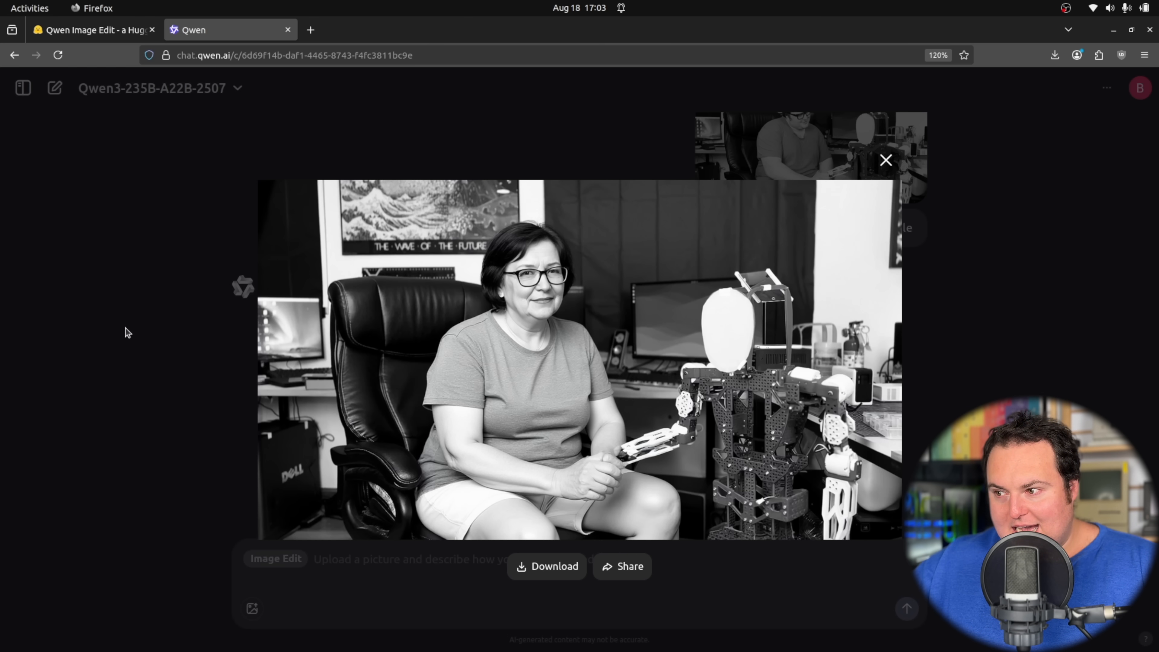
mouse_move(579, 362)
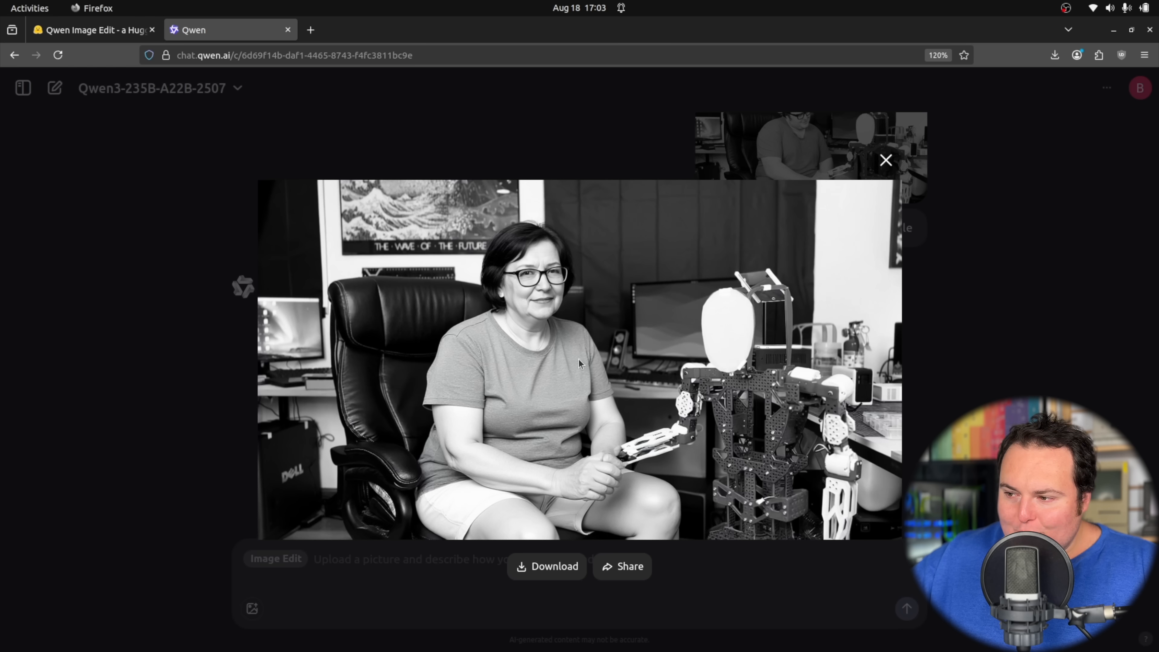
mouse_move(566, 301)
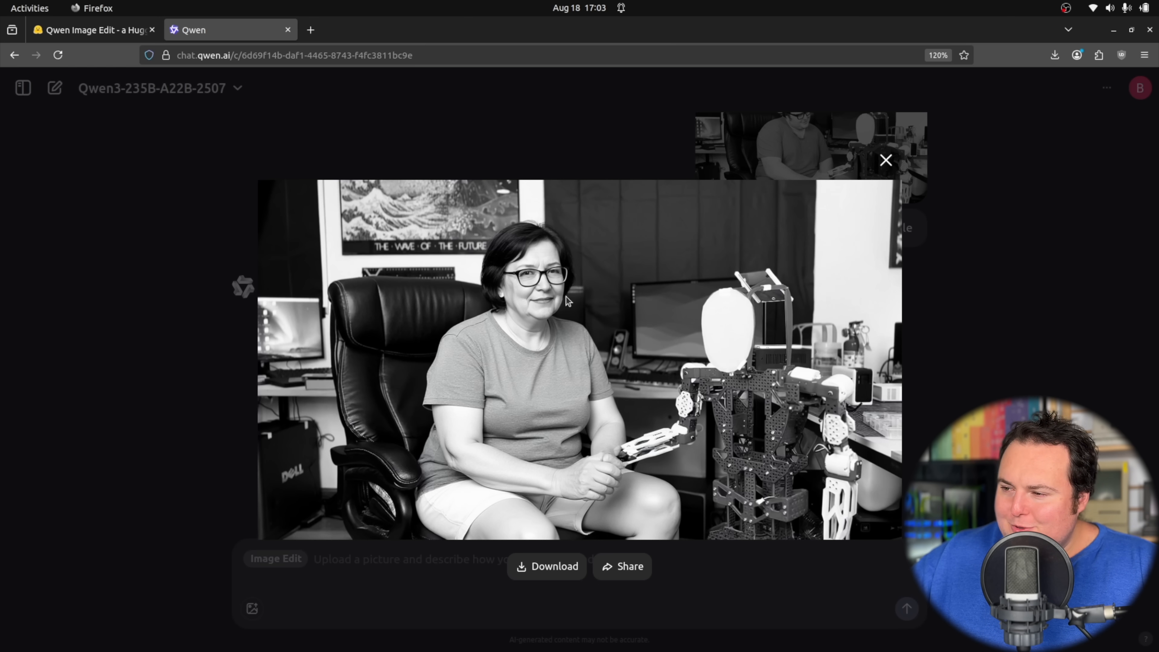
mouse_move(539, 319)
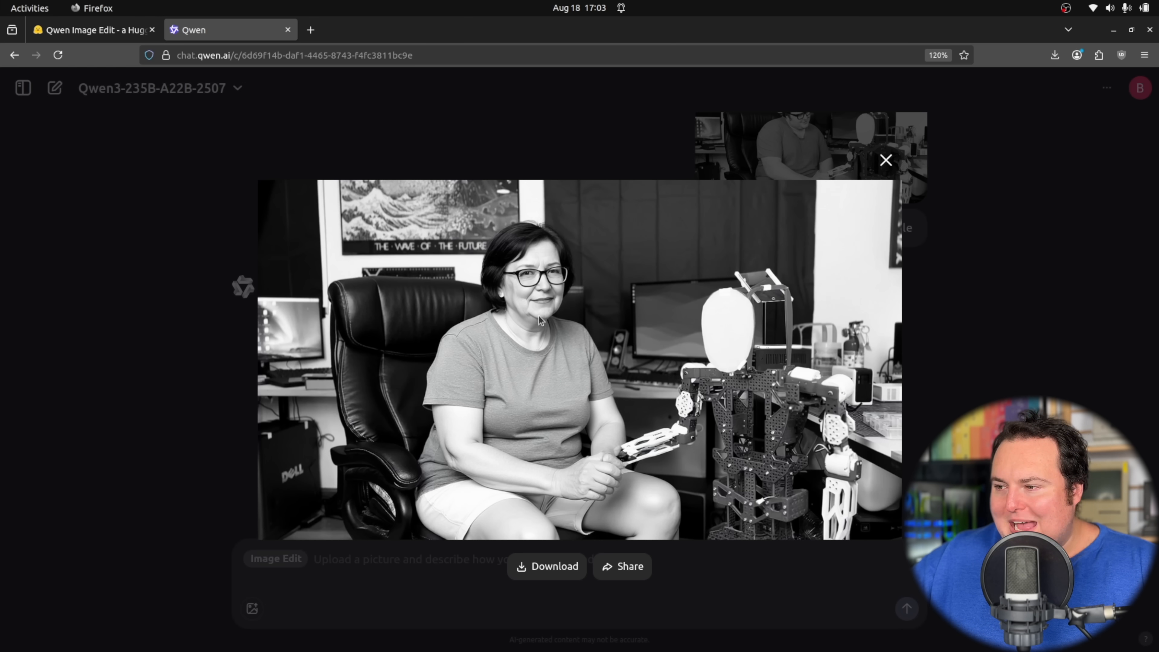
mouse_move(526, 303)
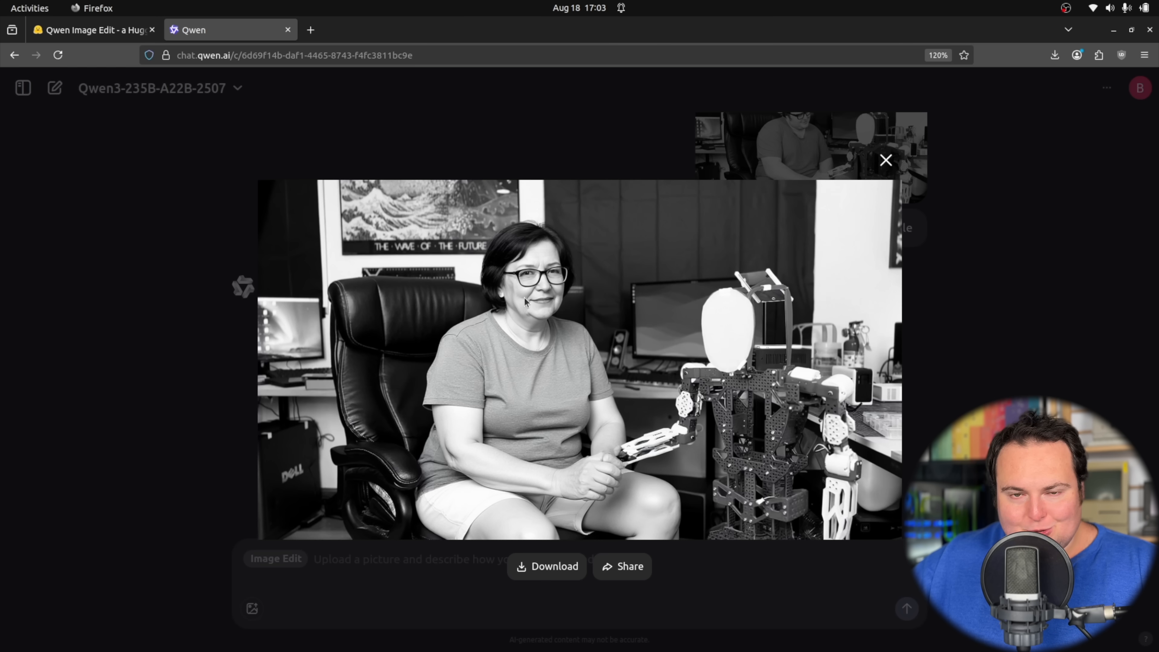
mouse_move(578, 254)
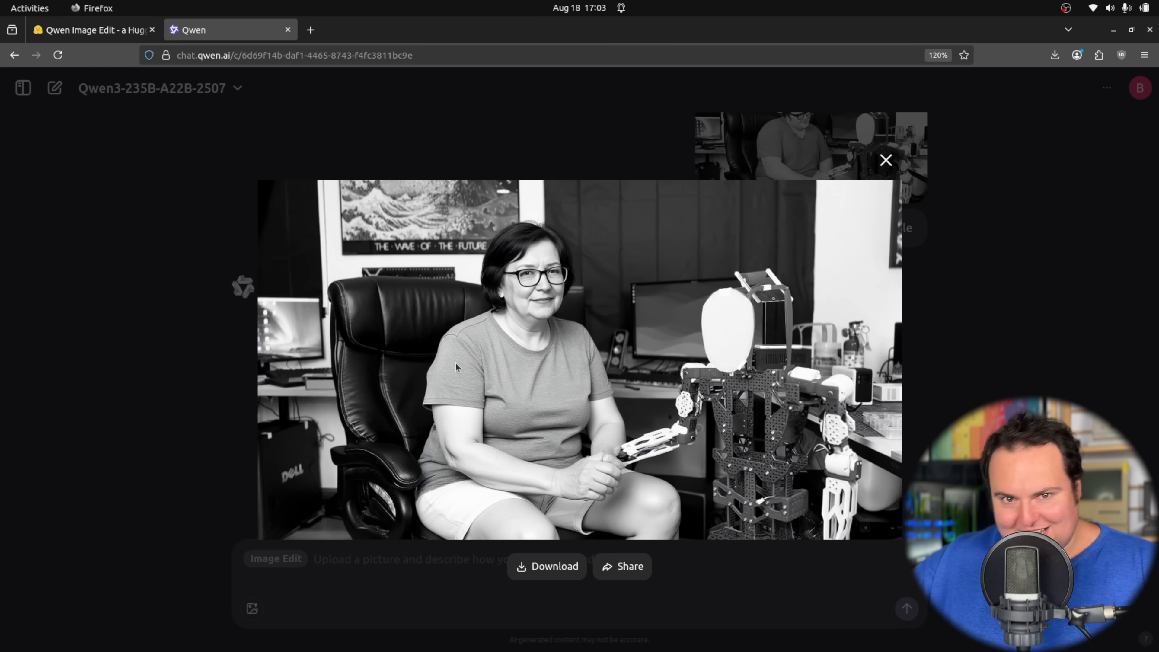
mouse_move(452, 292)
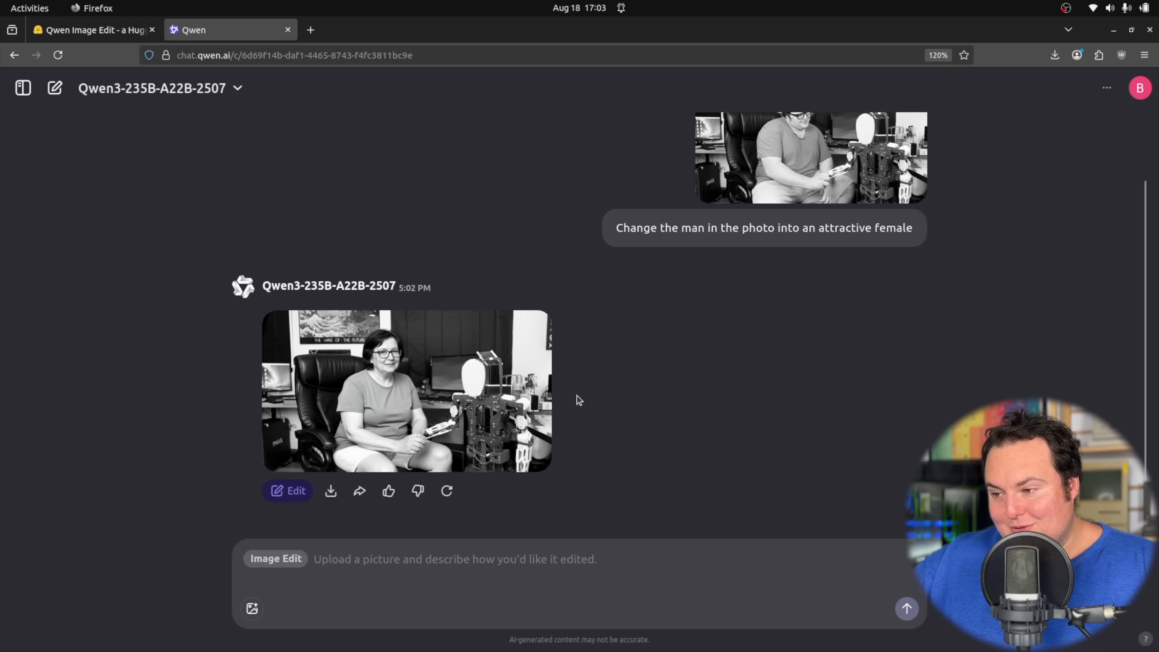
mouse_move(717, 391)
type("Put the original man back in and have them sitting on a couch as a couple would")
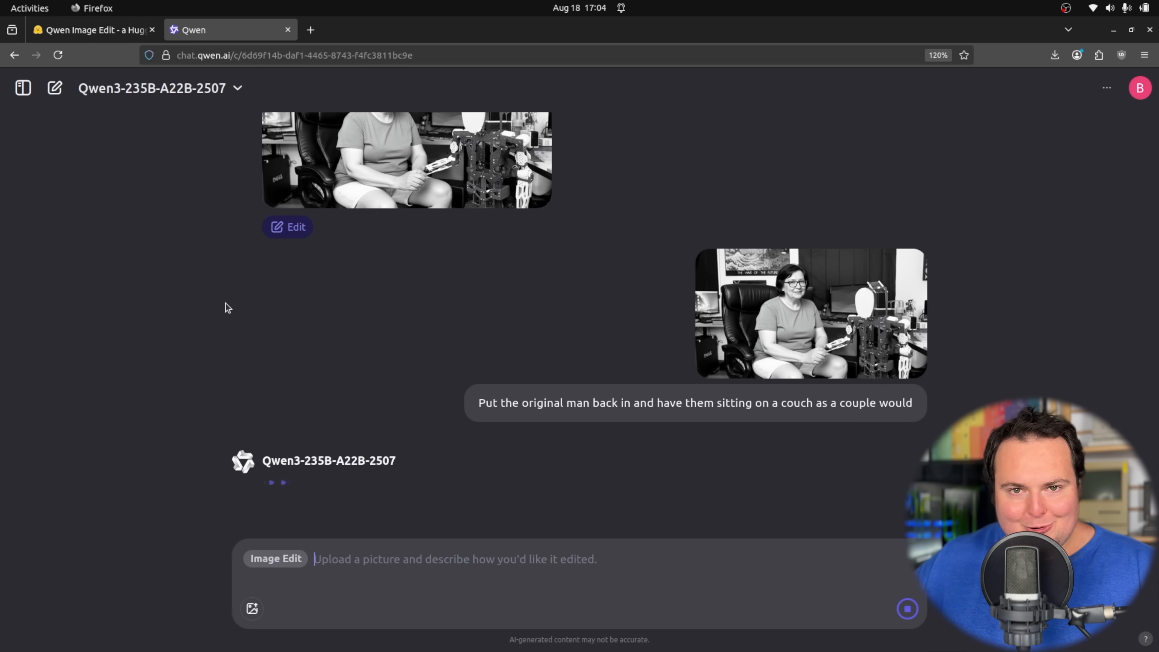
Scroll down the chat to follow the couch-scene generation in progress
scroll("down", 3)
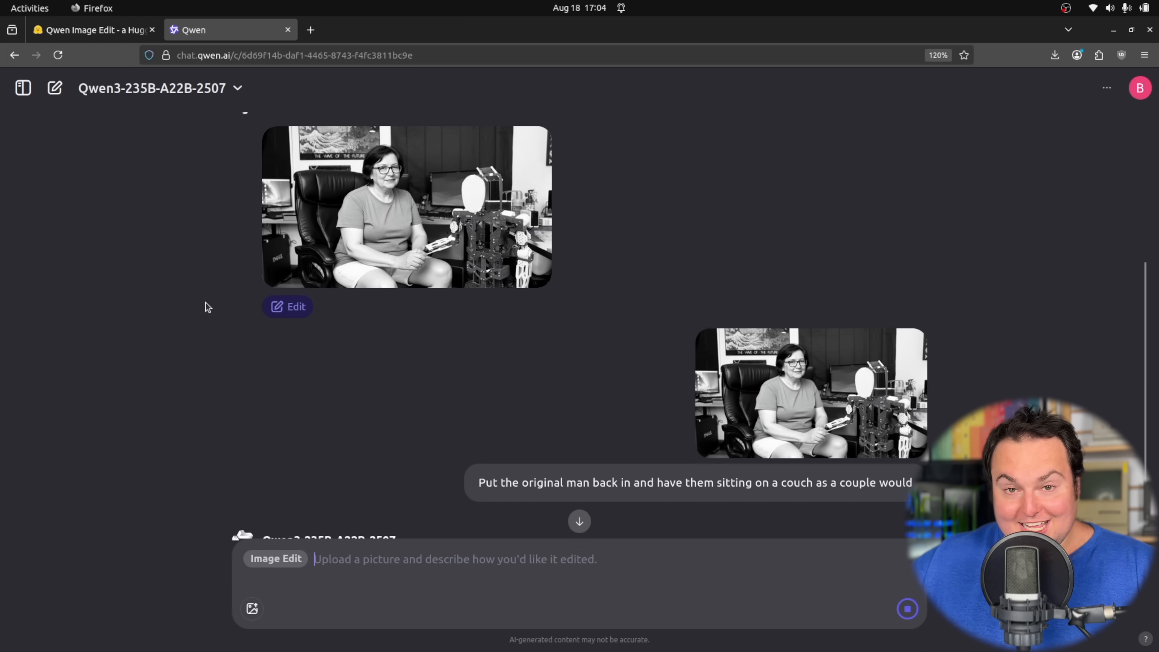
mouse_move(166, 303)
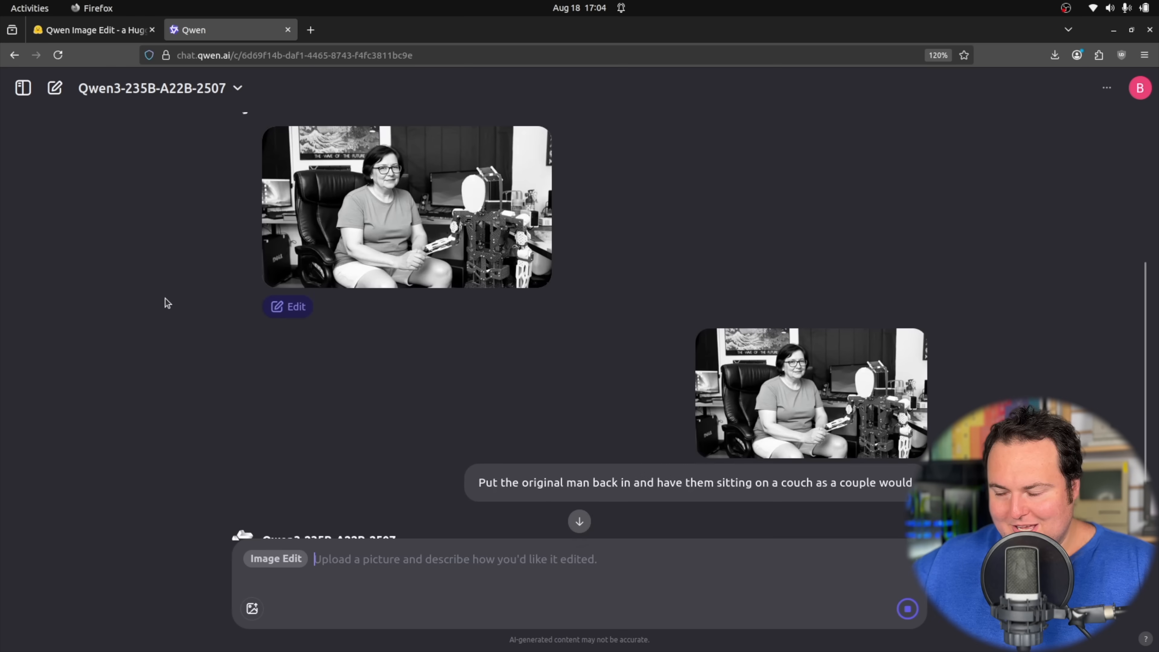
scroll("down", 3)
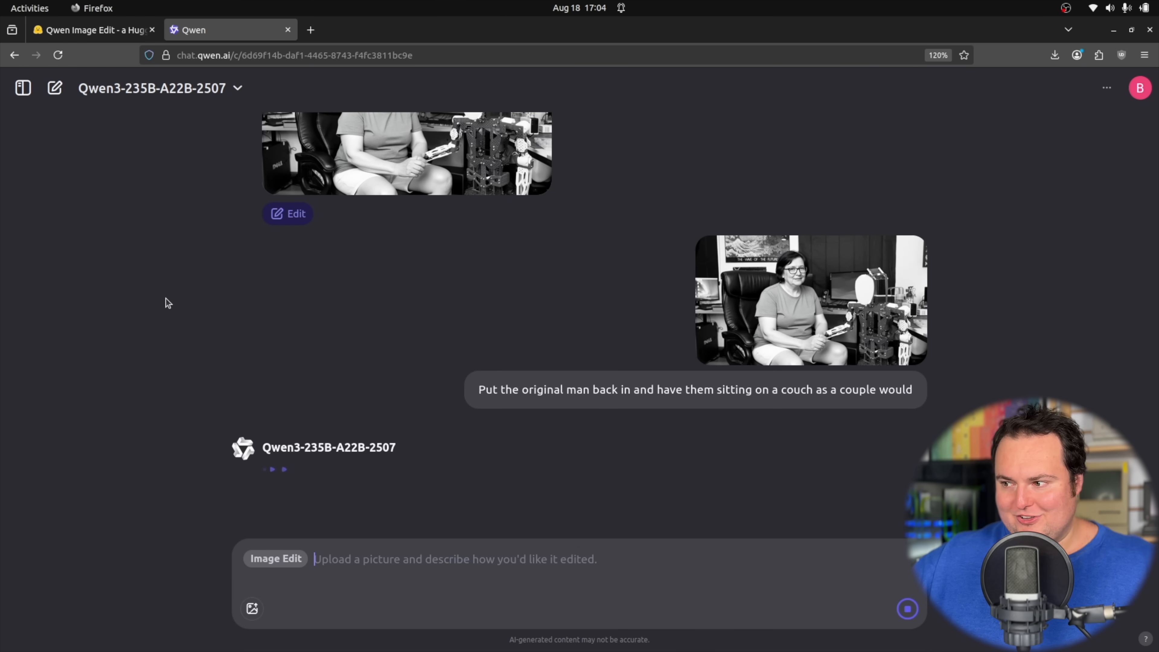
mouse_move(163, 306)
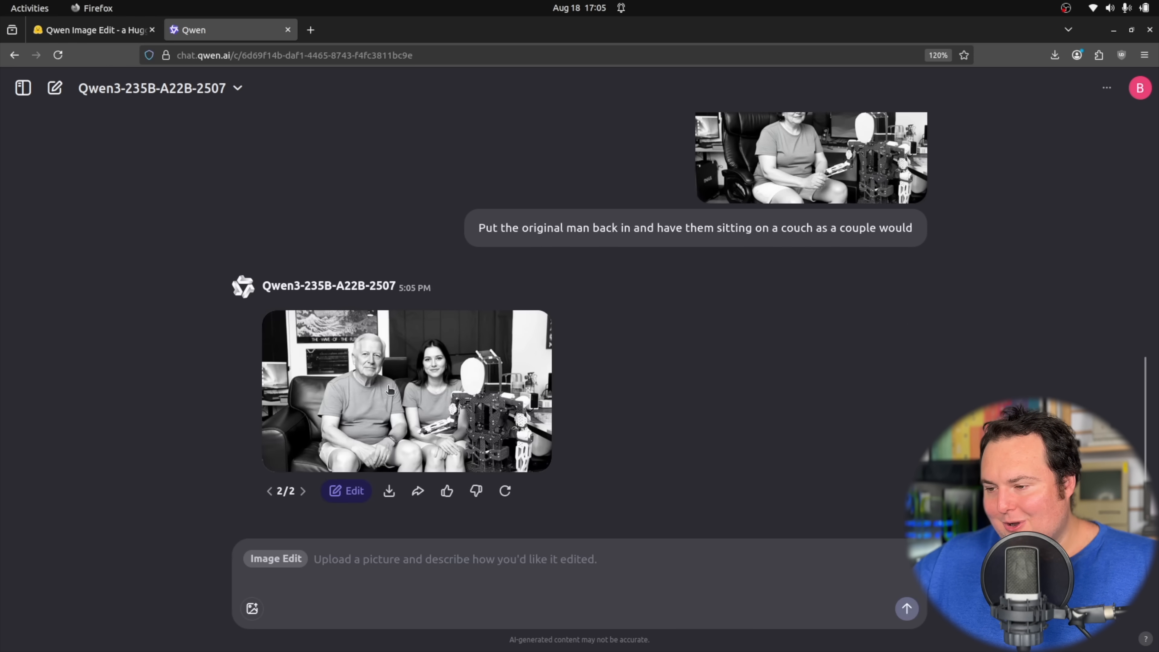
Close the couch result preview and enlarge the original workshop photo of the man
left_click(406, 391)
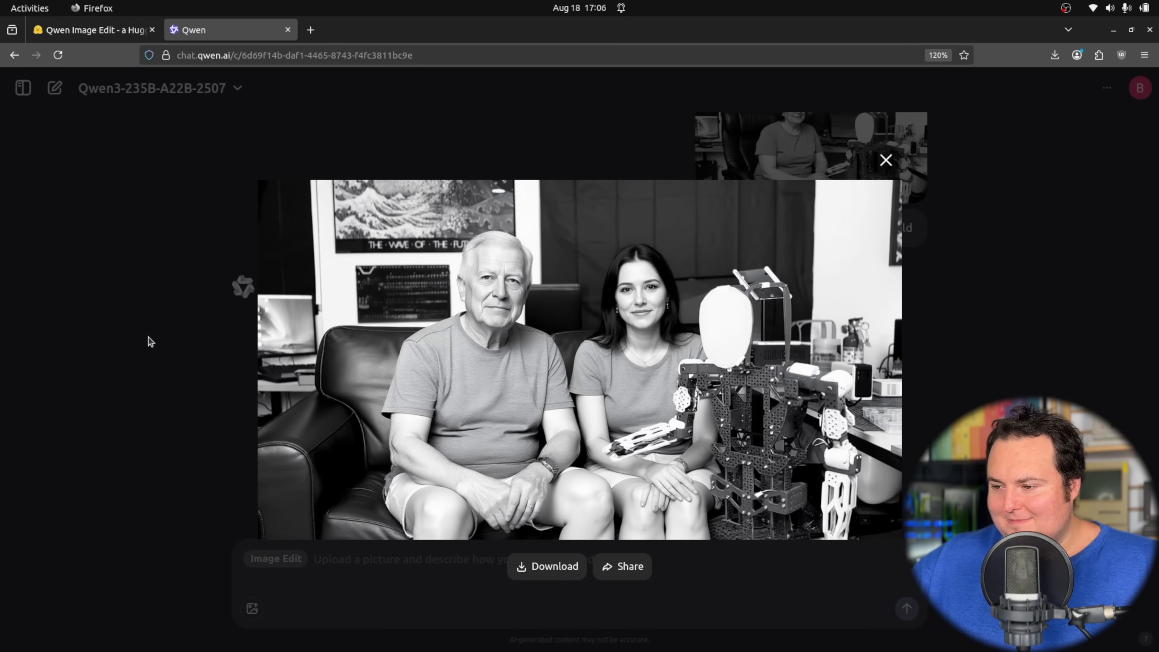
mouse_move(207, 320)
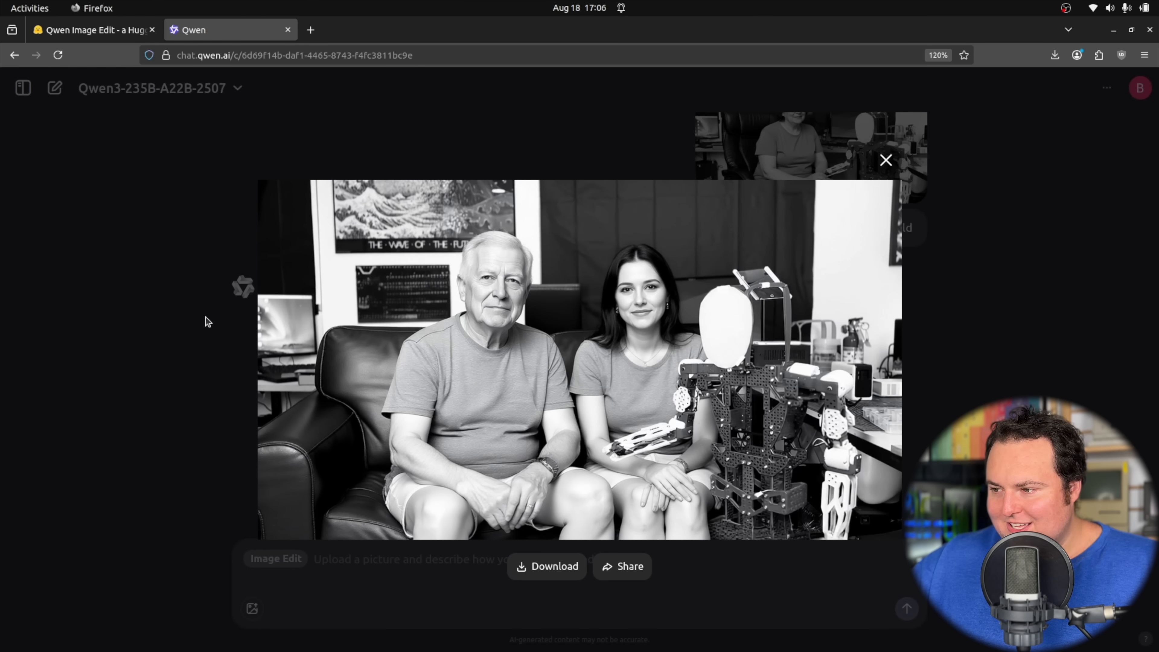
mouse_move(141, 330)
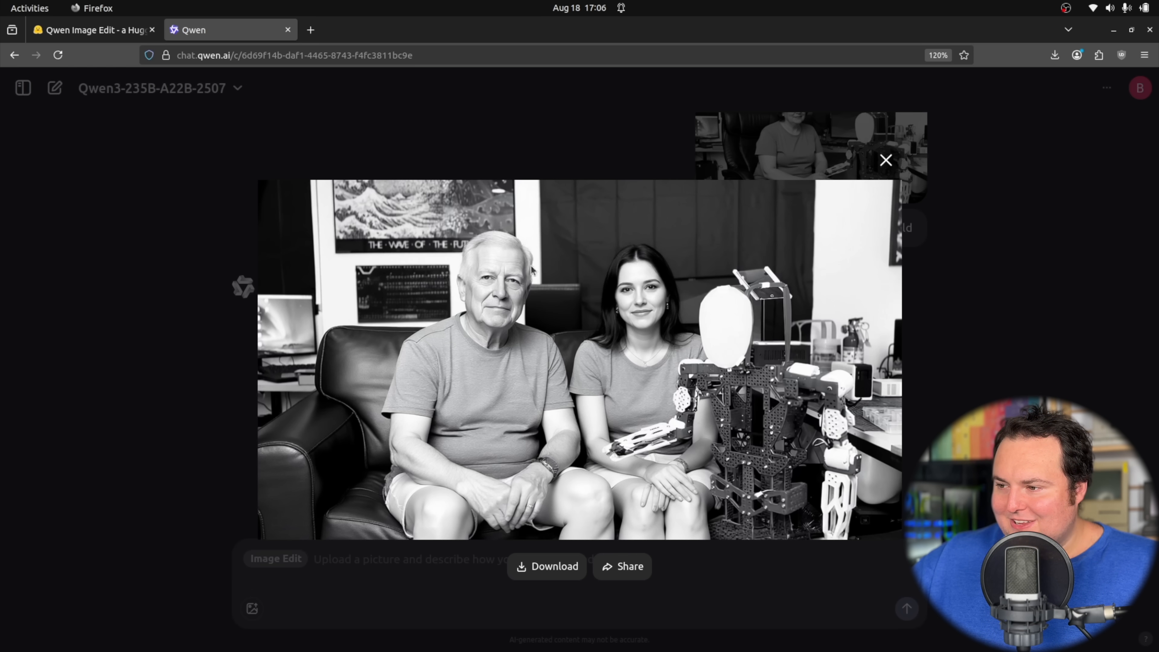
mouse_move(440, 287)
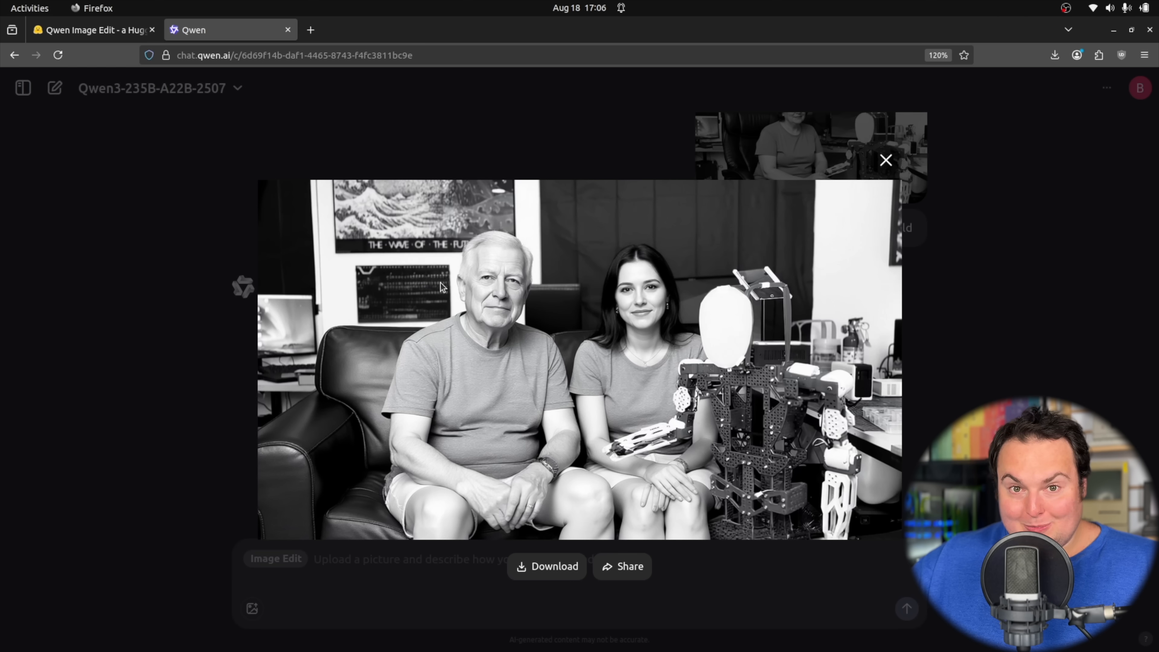
mouse_move(362, 318)
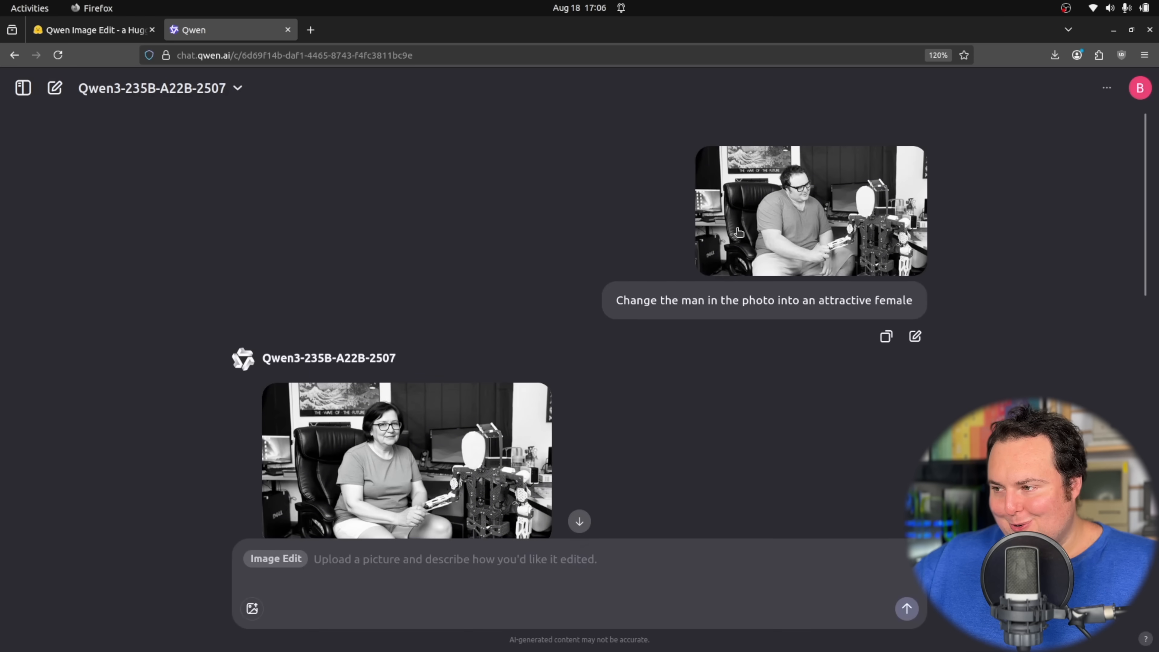
left_click(810, 210)
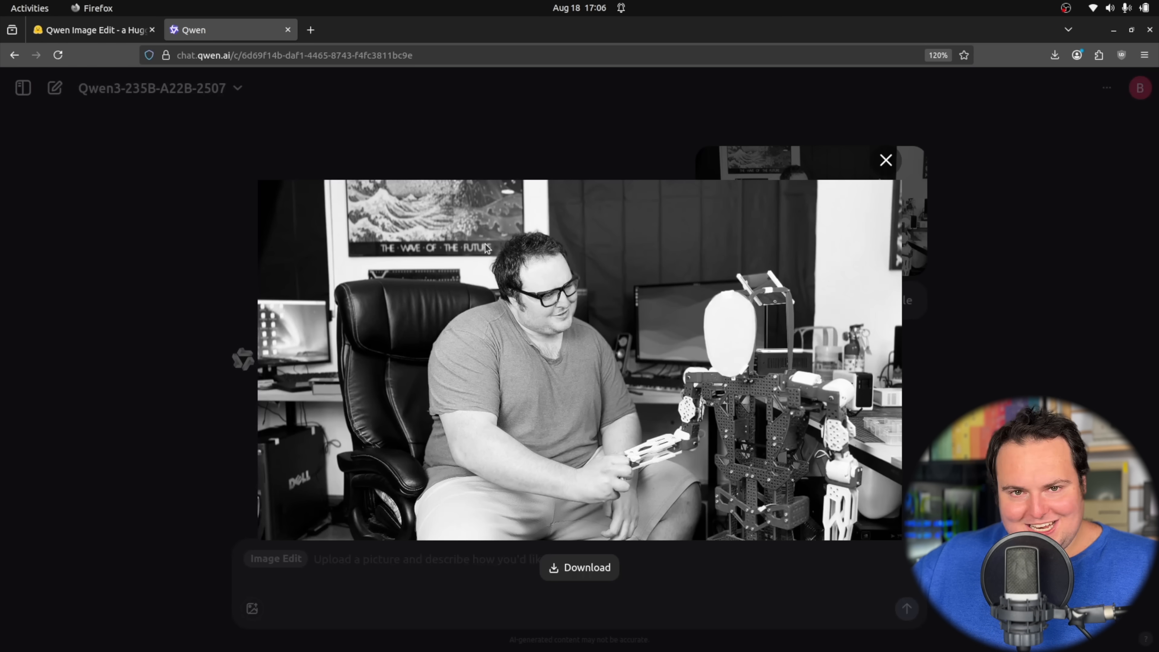
mouse_move(95, 267)
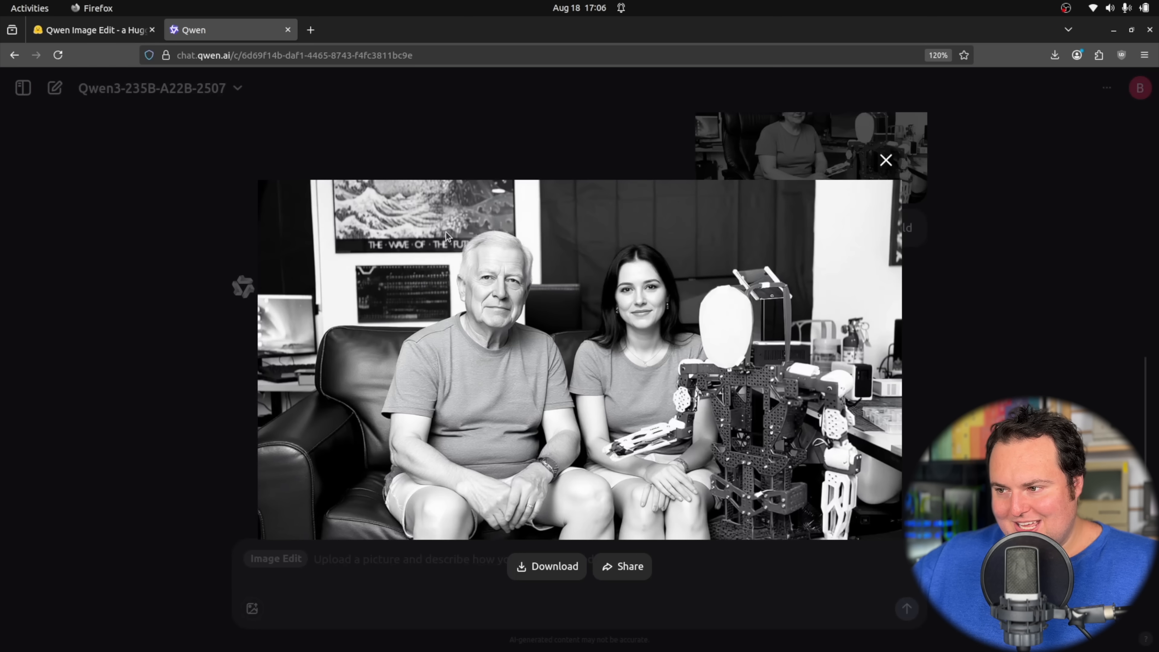
mouse_move(558, 283)
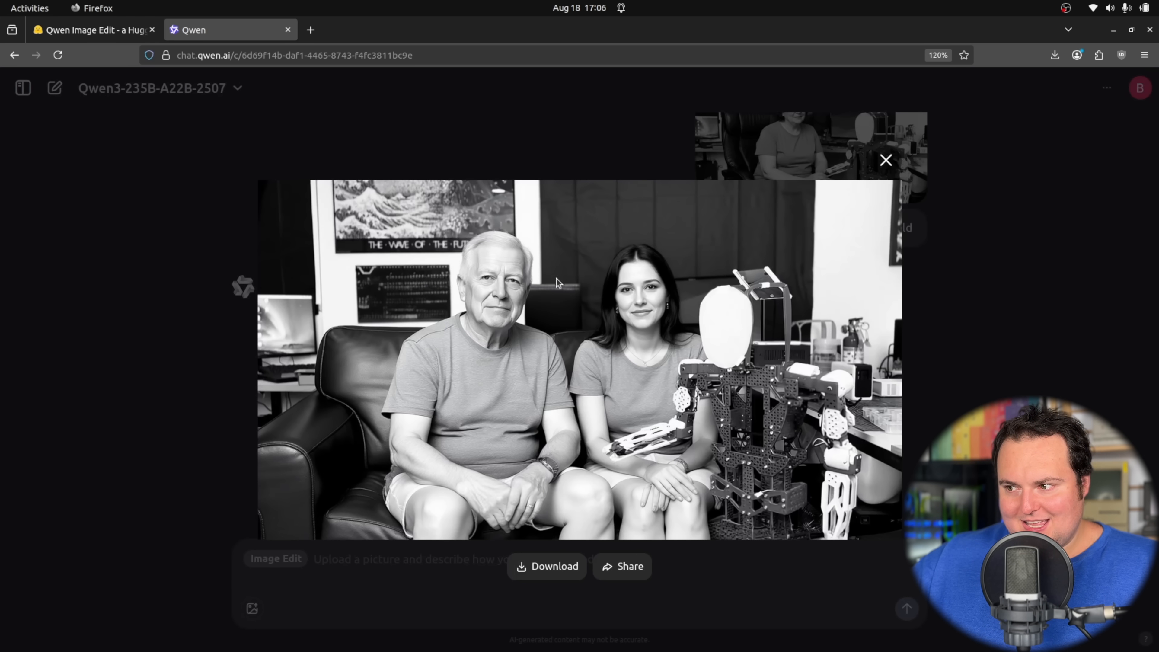
mouse_move(870, 320)
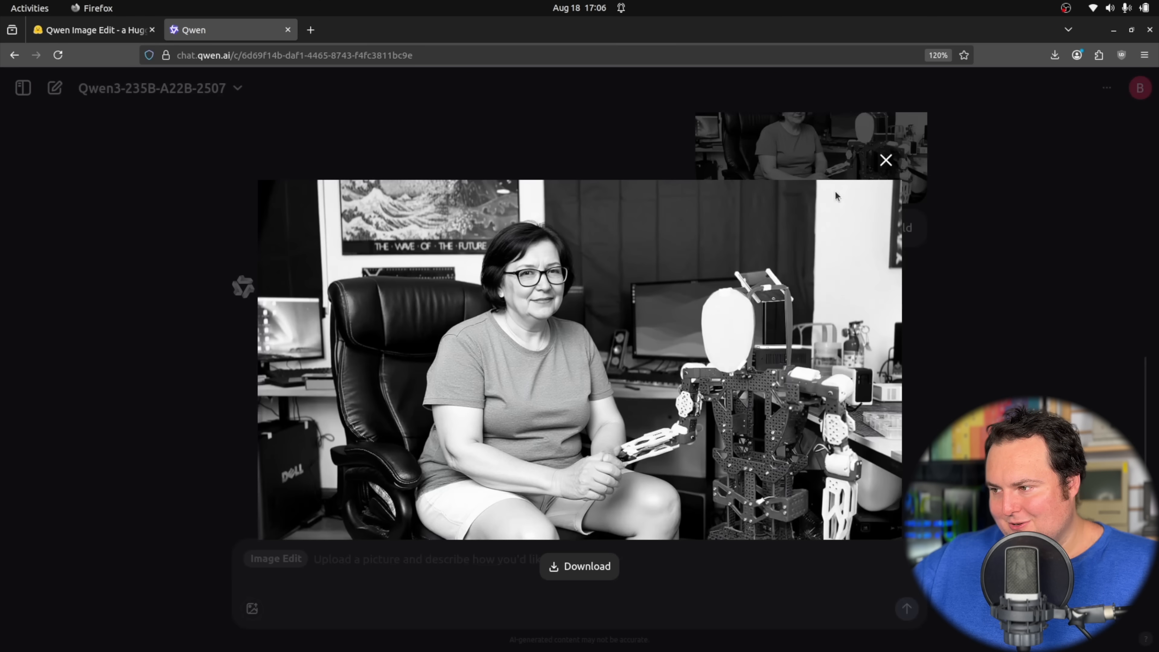
mouse_move(483, 437)
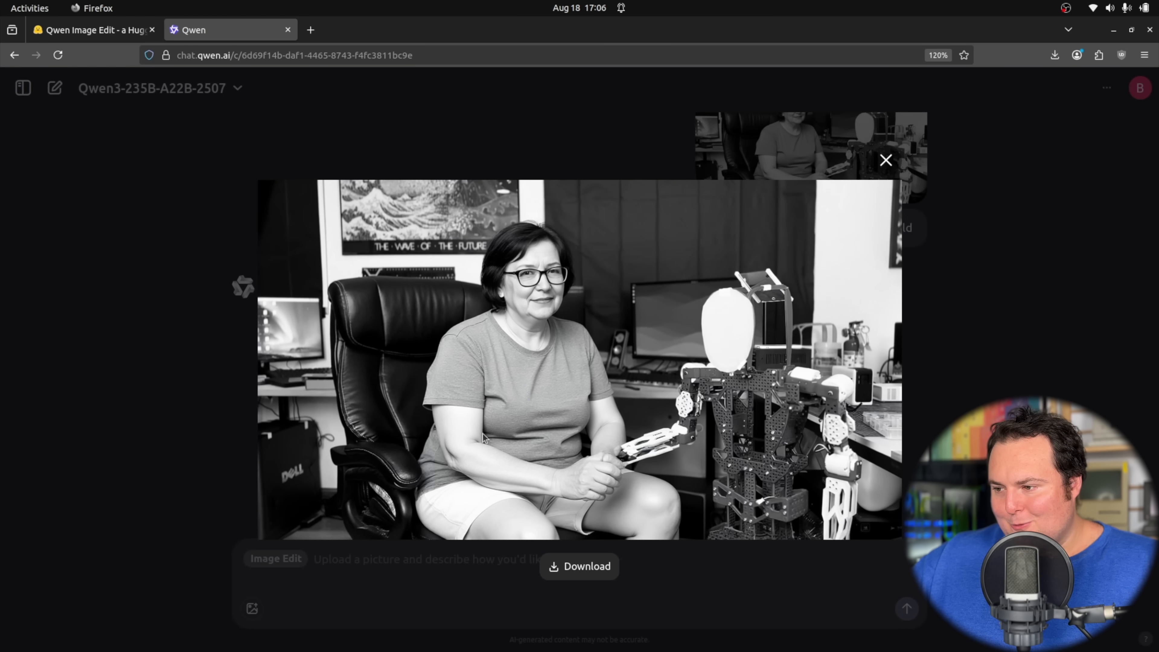
mouse_move(616, 464)
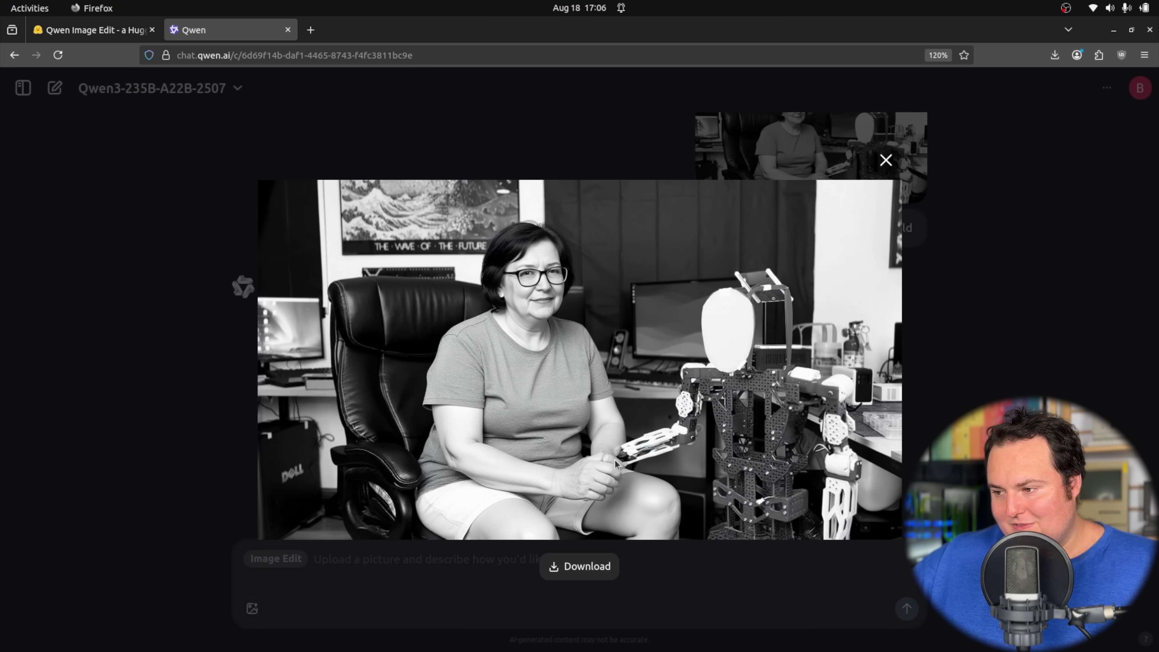
mouse_move(599, 497)
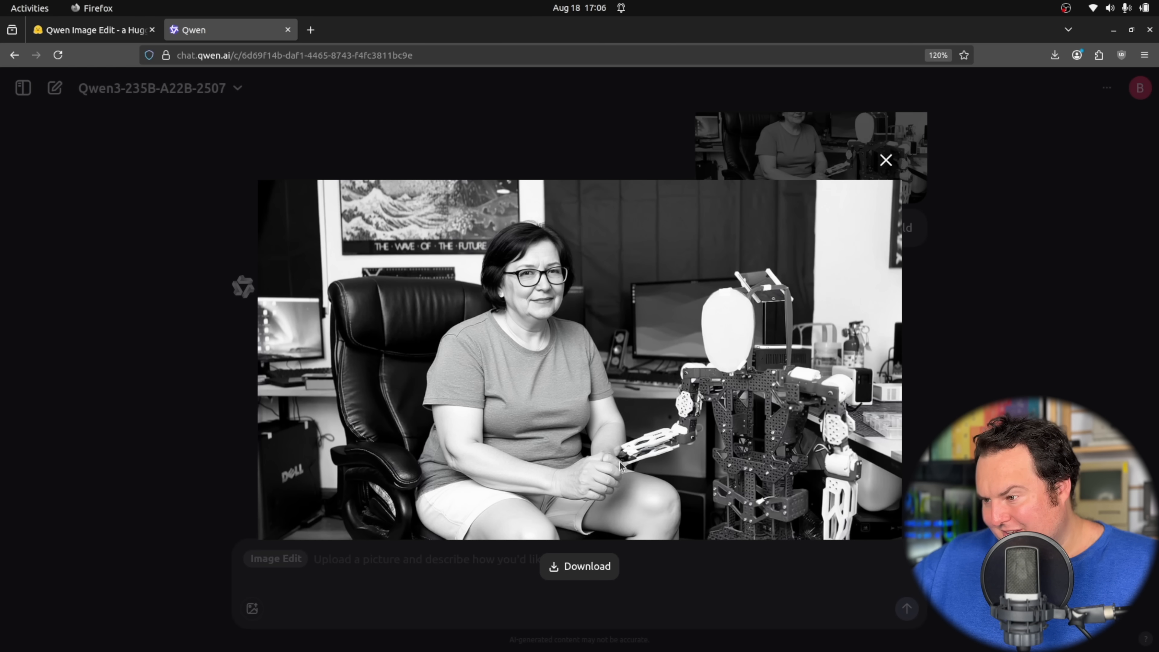
Preview IMG_0574.JPG of the man holding the toy car, then close it
left_click(885, 159)
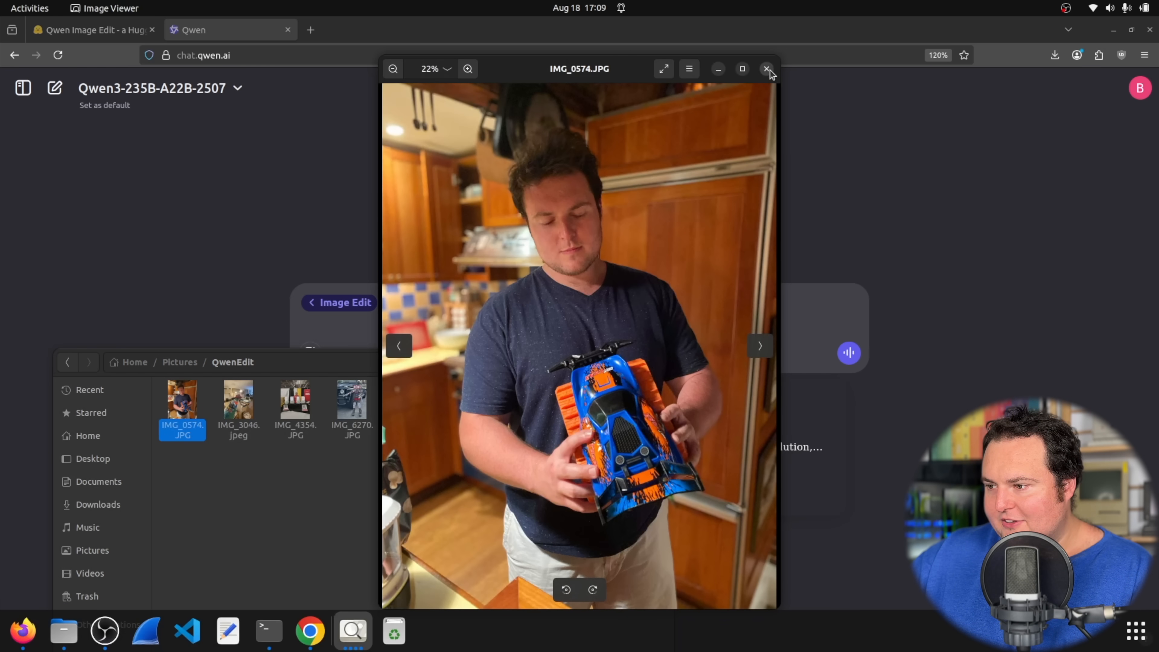
left_click(767, 68)
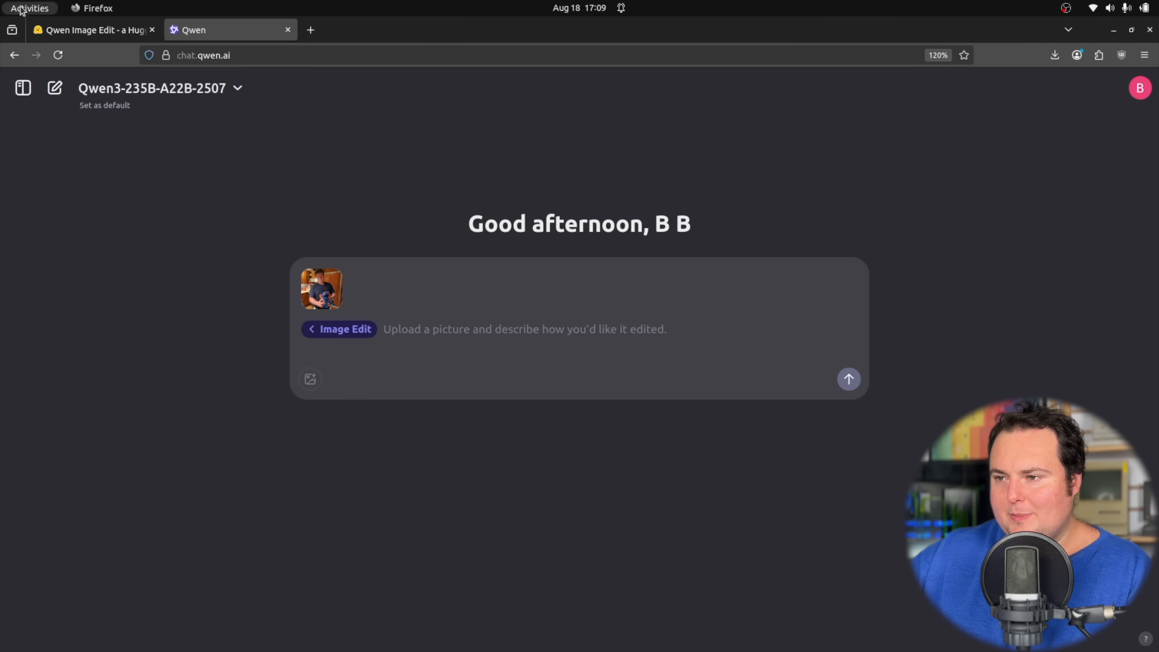
left_click(94, 30)
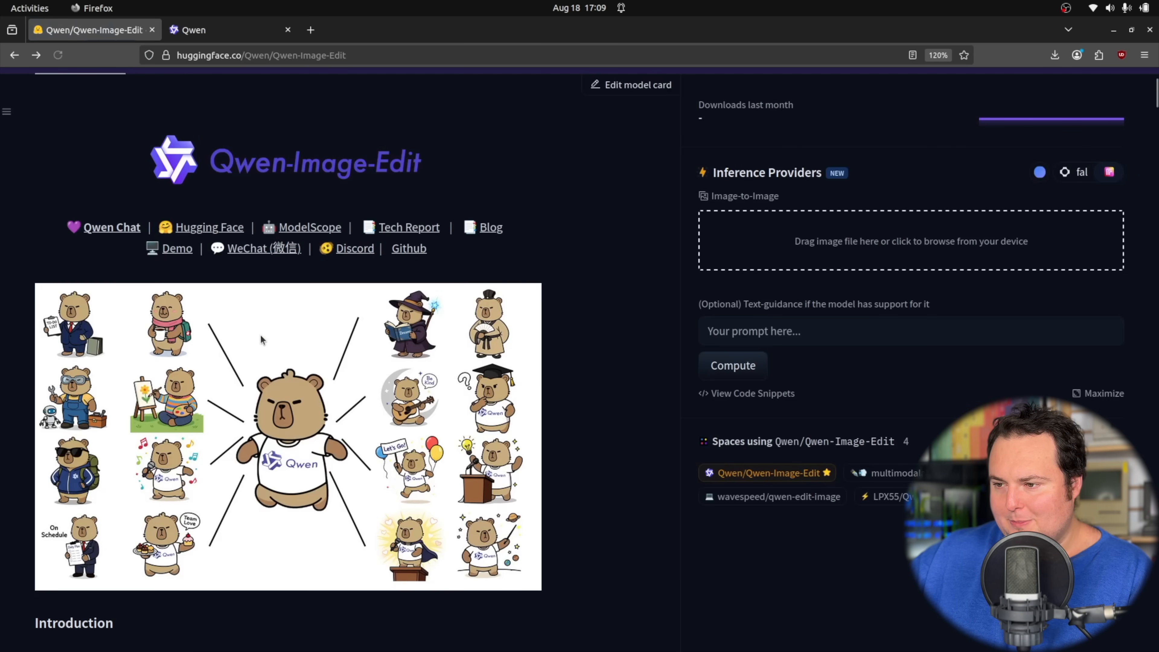
scroll("down", 3)
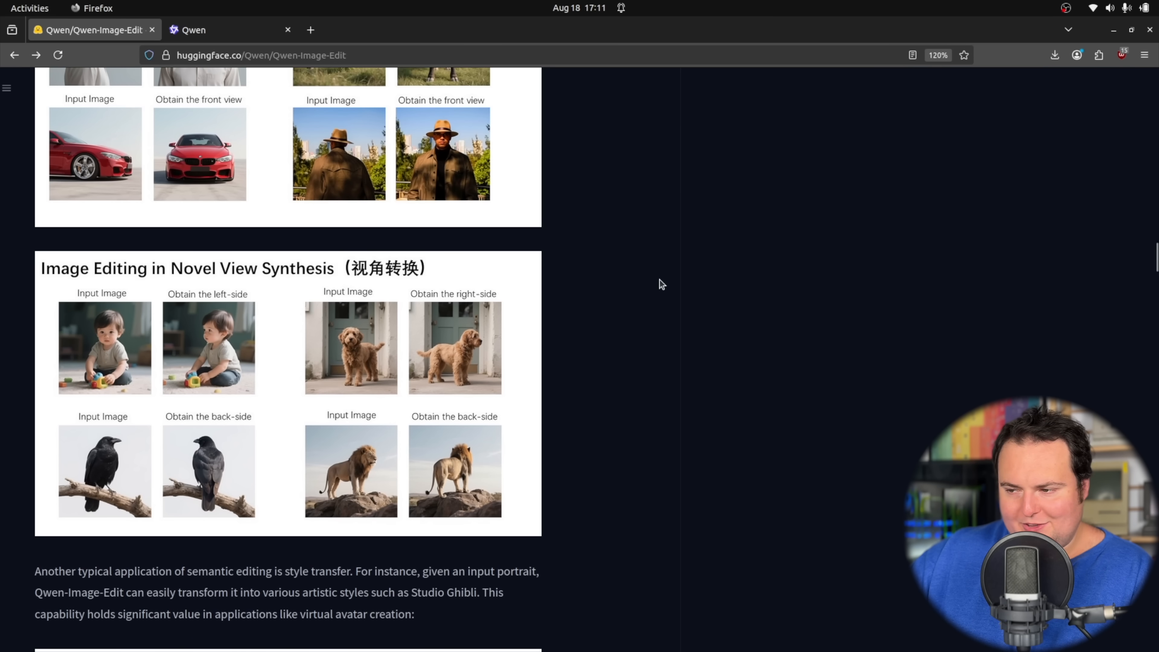
mouse_move(181, 307)
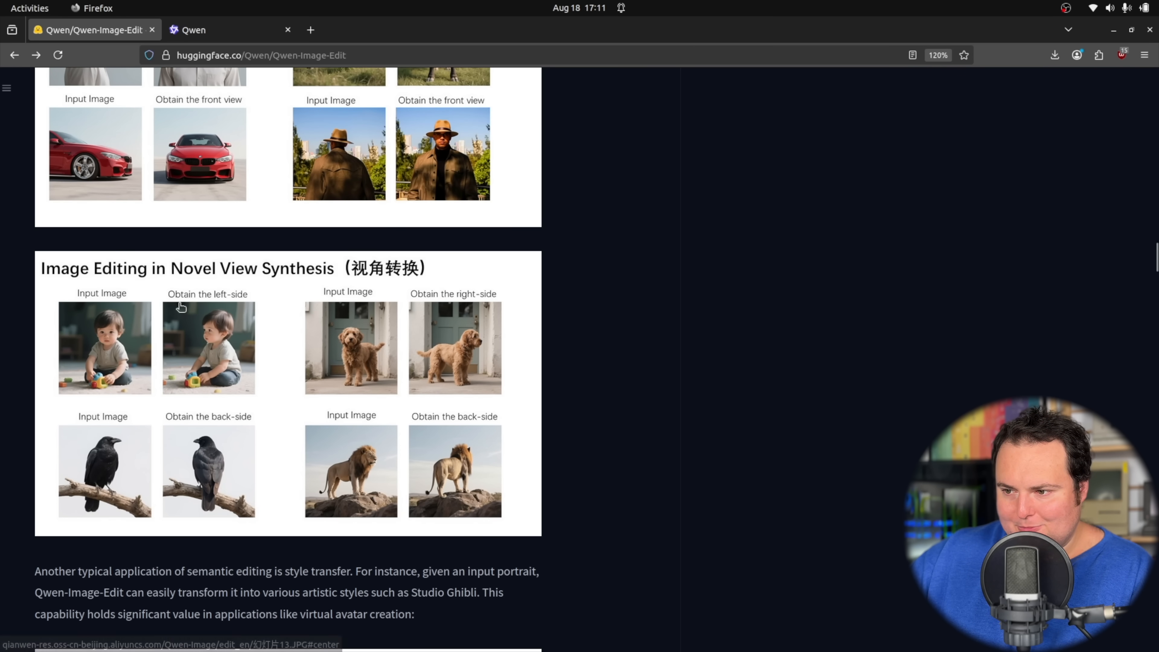
mouse_move(652, 420)
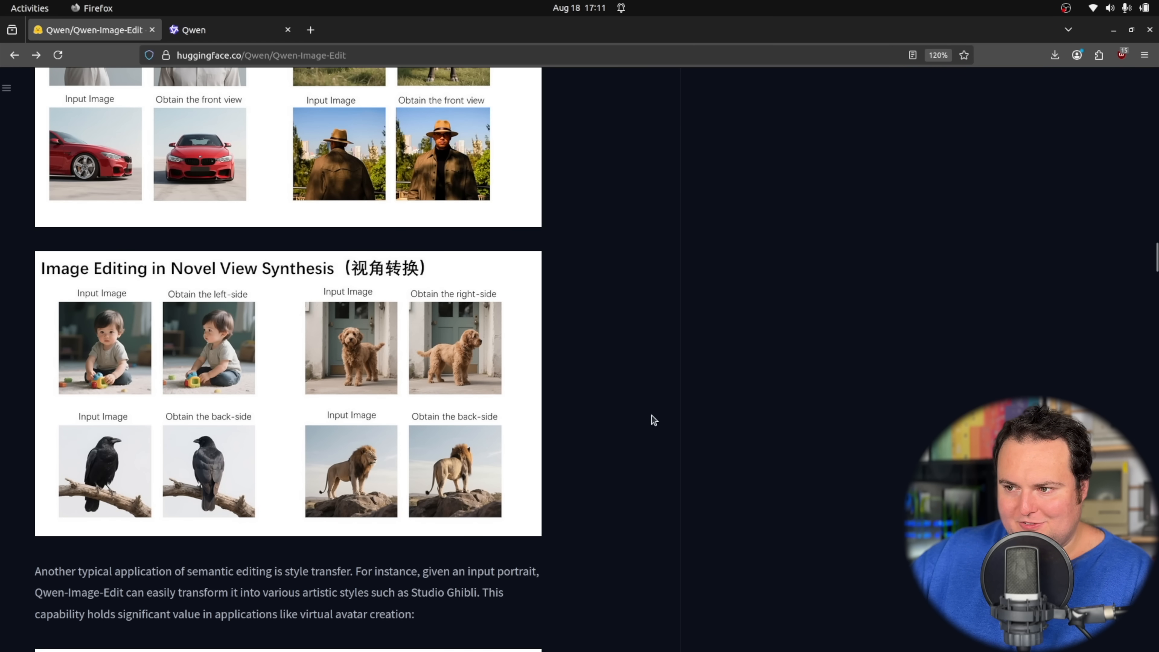
mouse_move(239, 470)
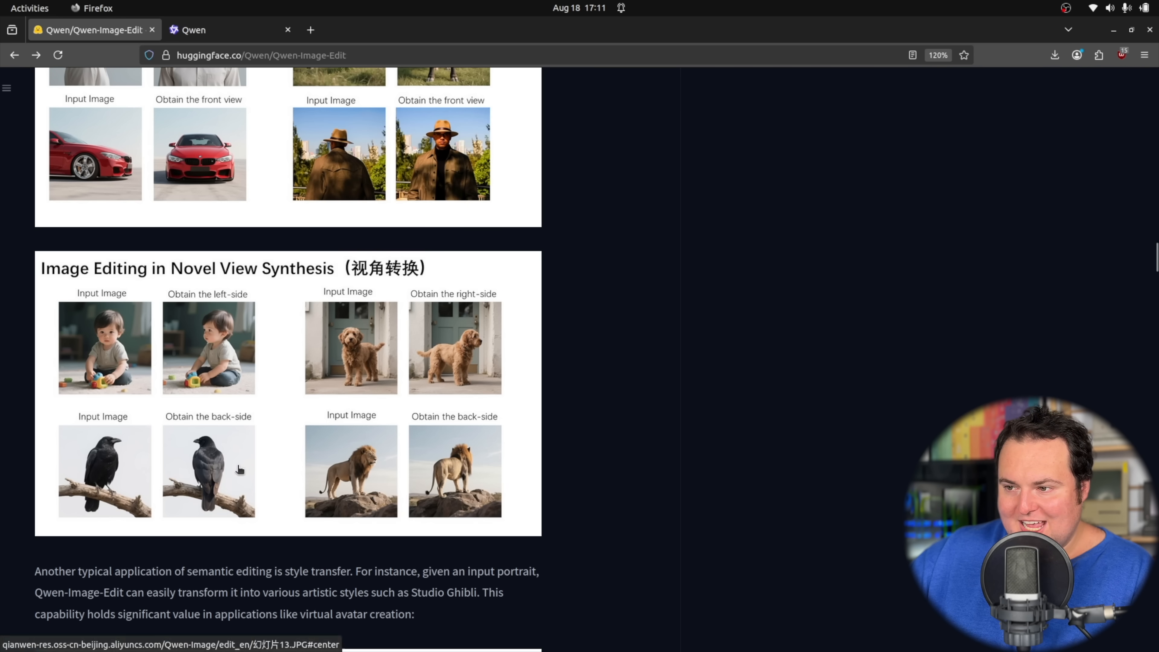
scroll("up", 3)
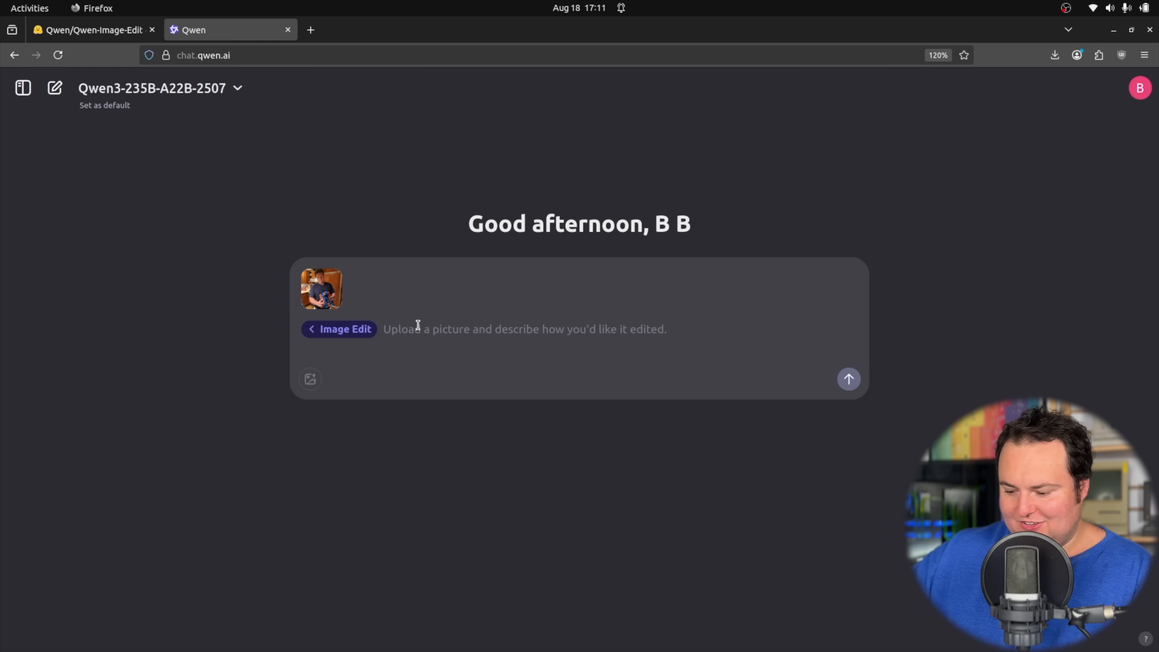
Send the 'obtain the left-side' edit request, review the left-side view result, then start a new chat
left_click(847, 379)
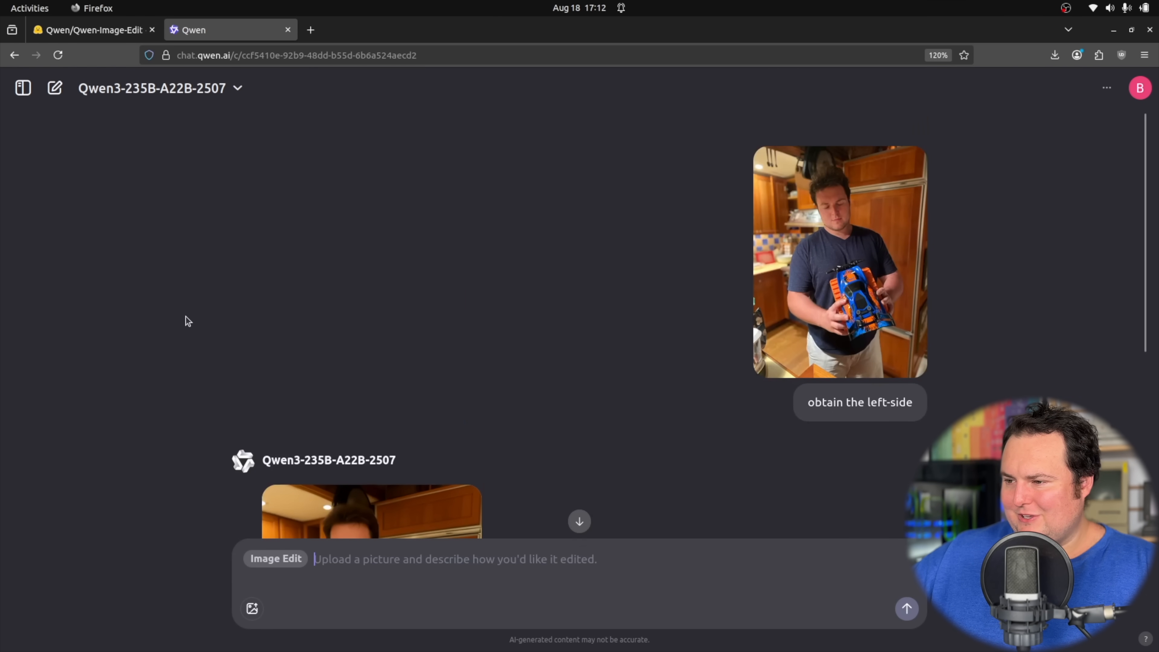
scroll("down", 3)
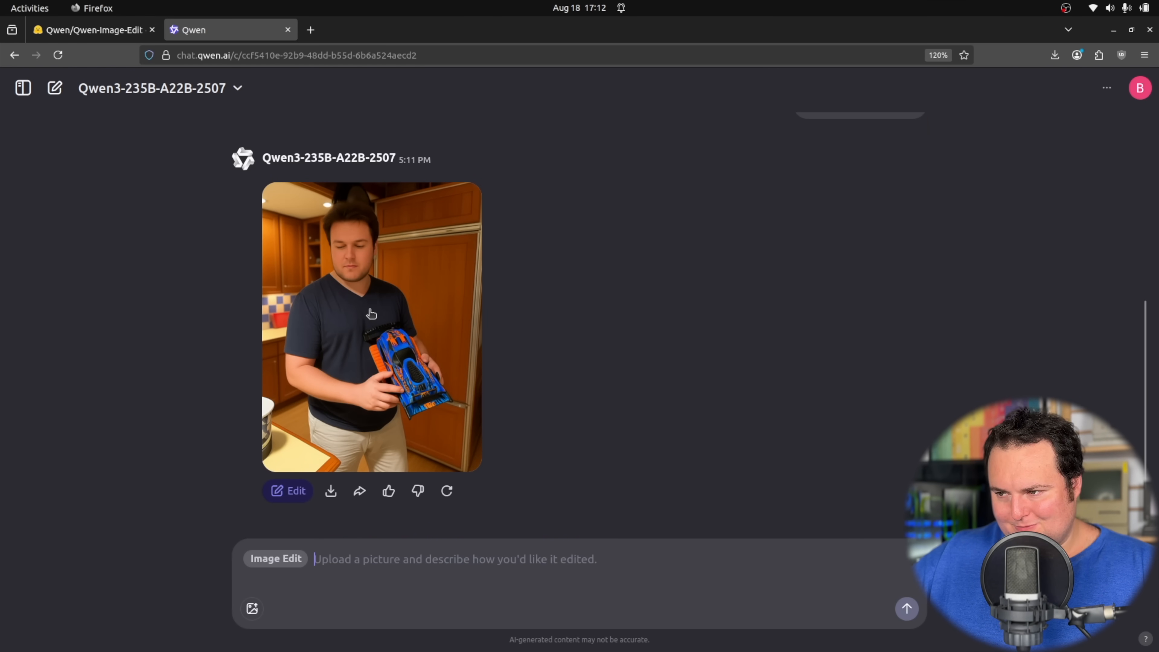
mouse_move(478, 348)
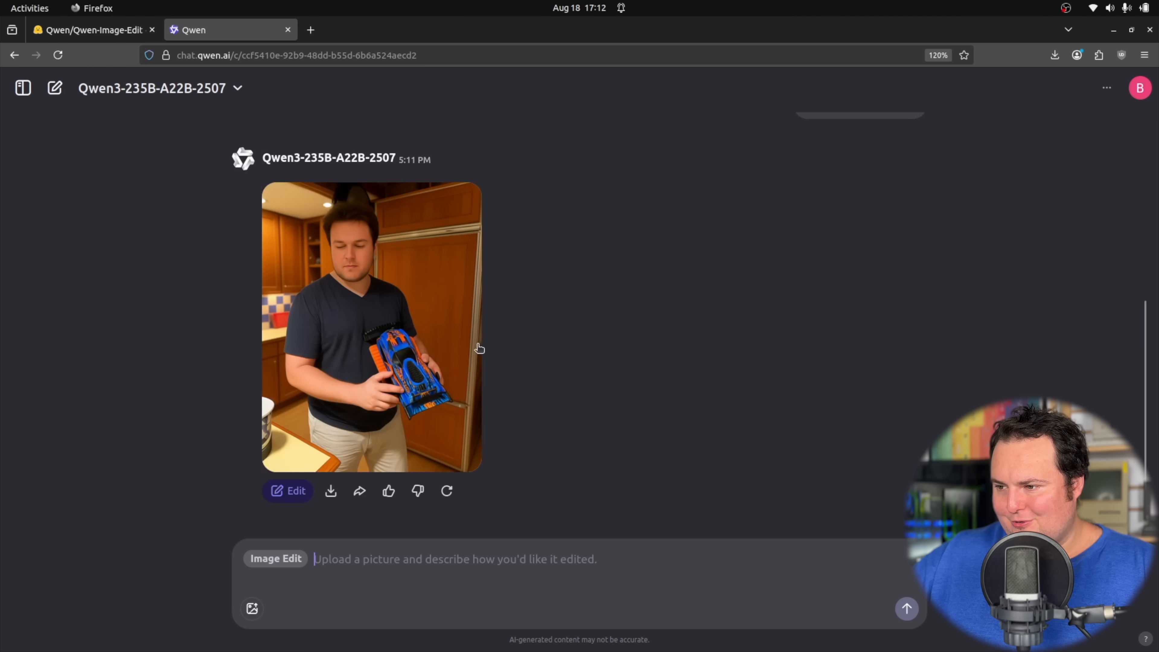
mouse_move(424, 392)
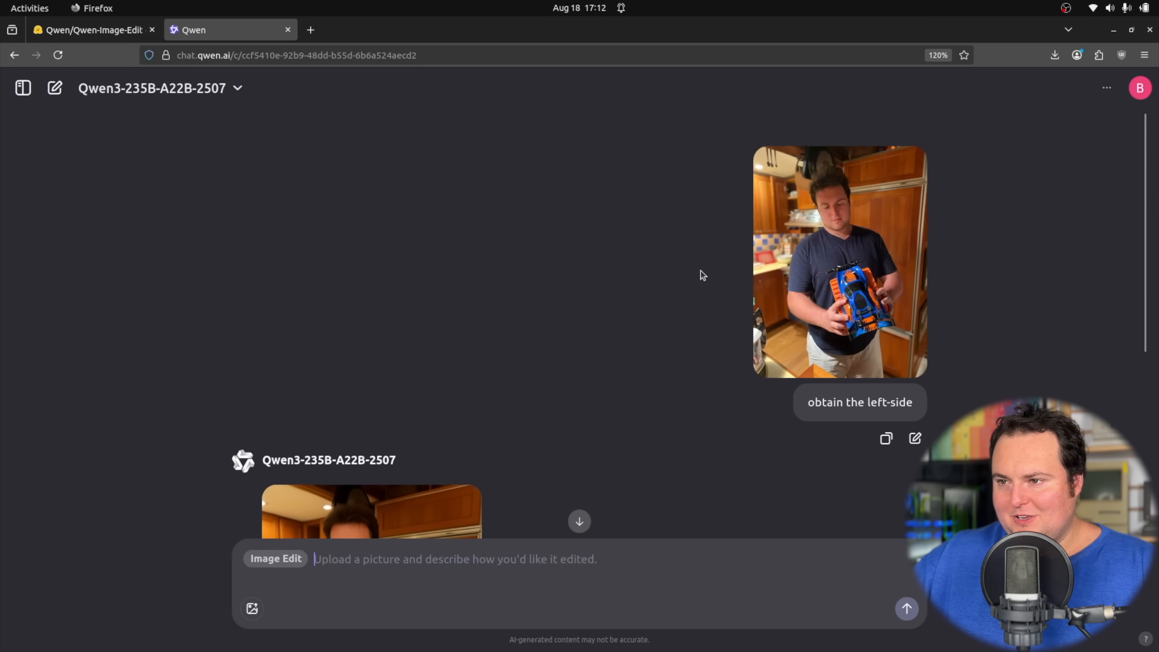
scroll("down", 3)
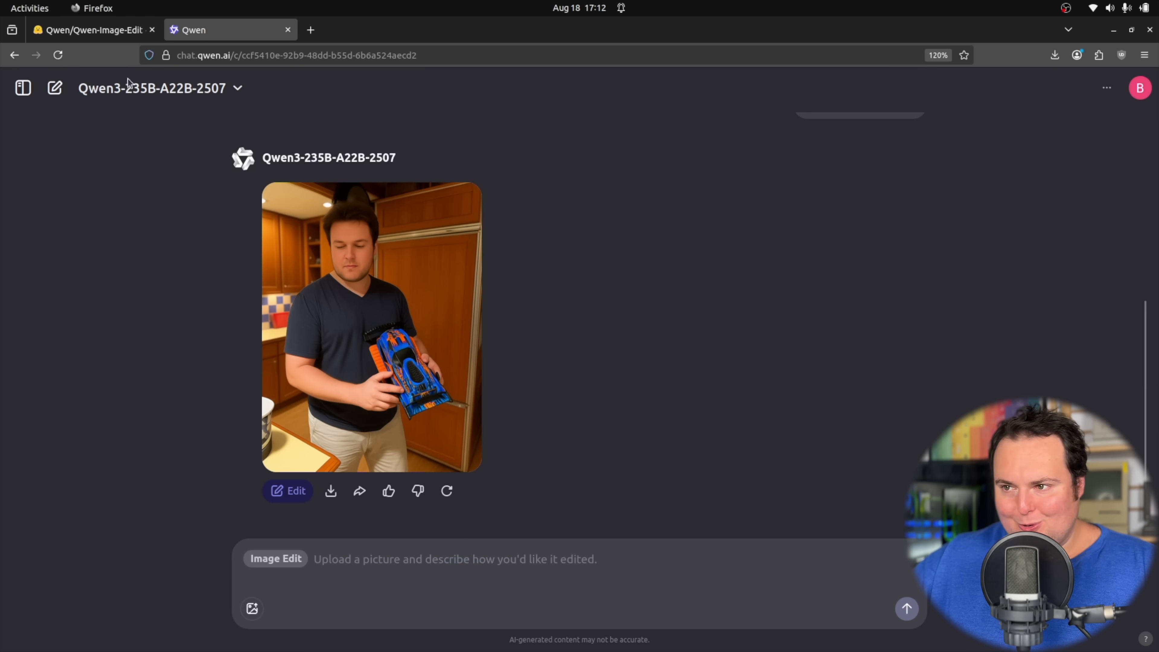
left_click(89, 29)
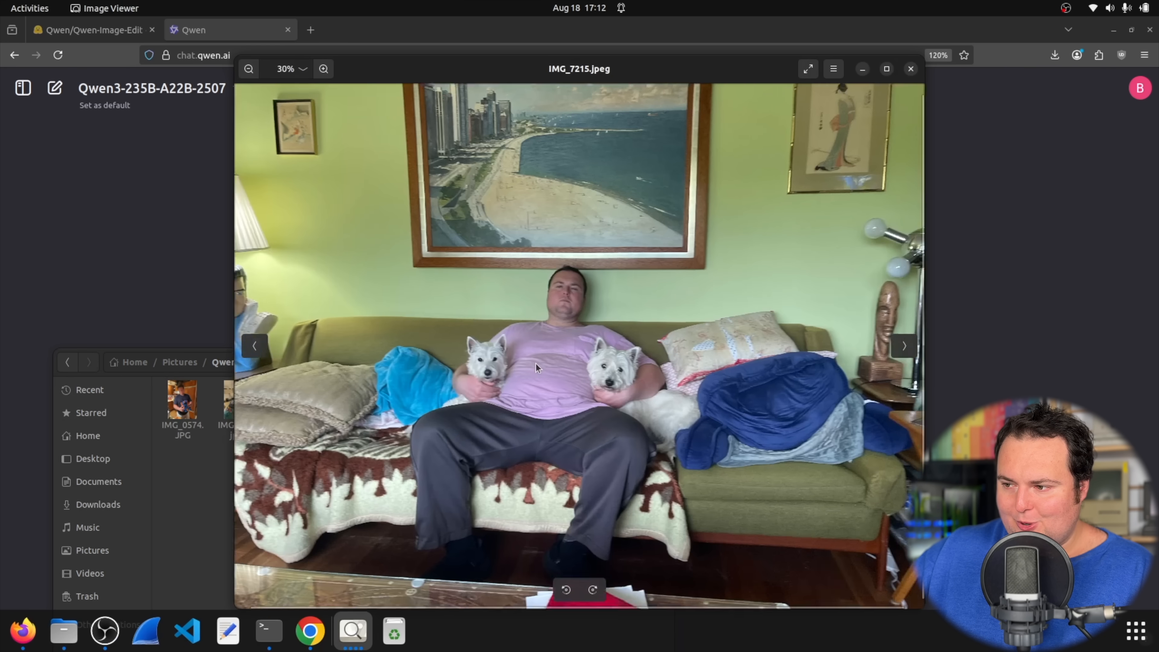
Close the couch photo preview and send the jumpsuit outfit-swap edit request for the living-room photo
left_click(323, 69)
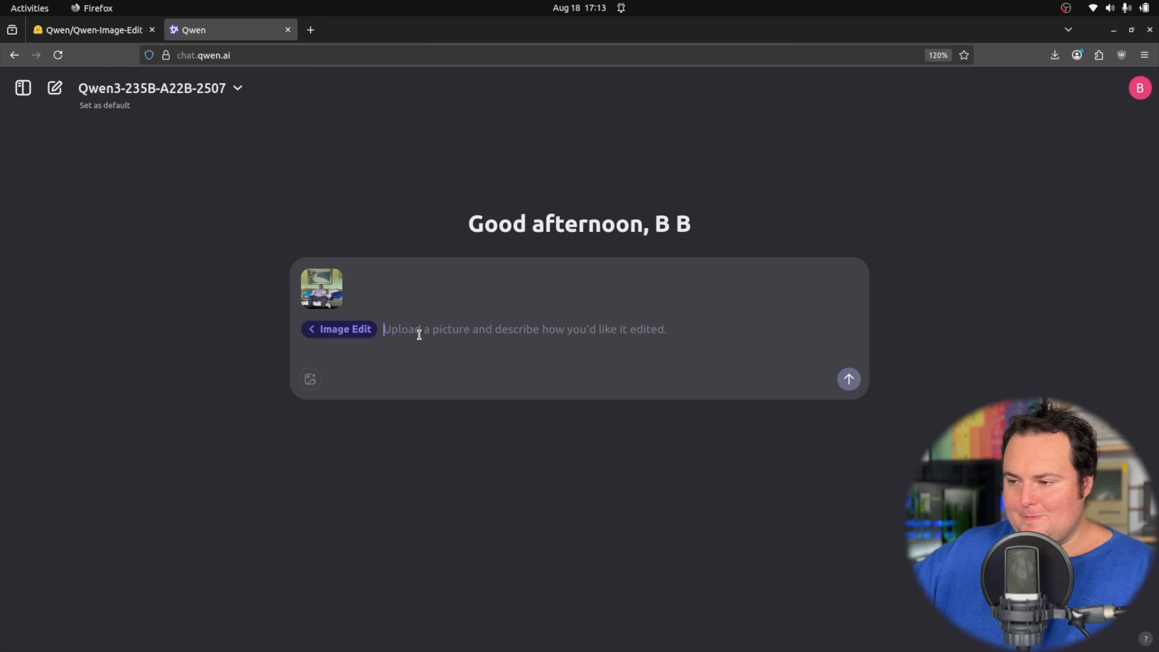
left_click(847, 379)
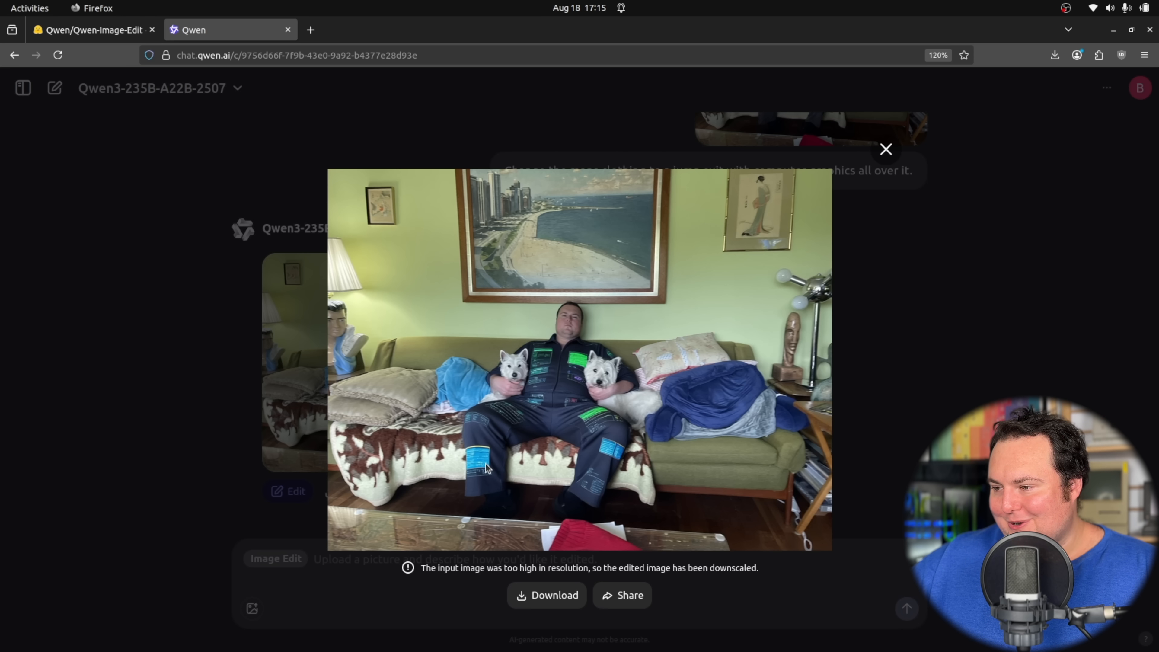
mouse_move(551, 371)
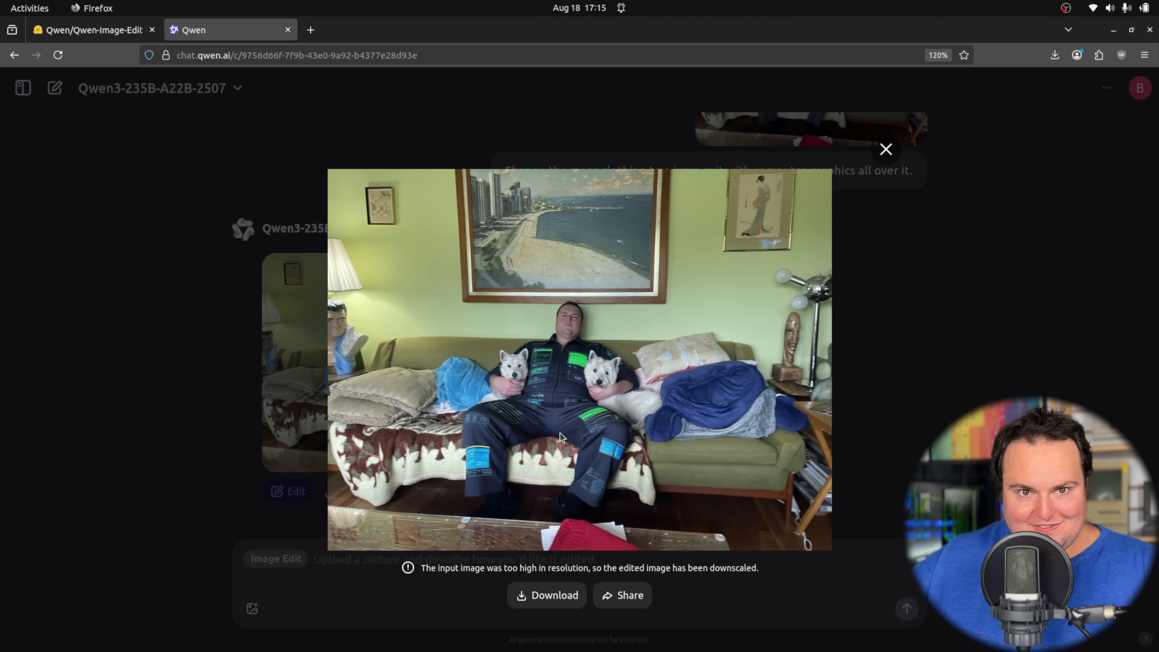
mouse_move(572, 353)
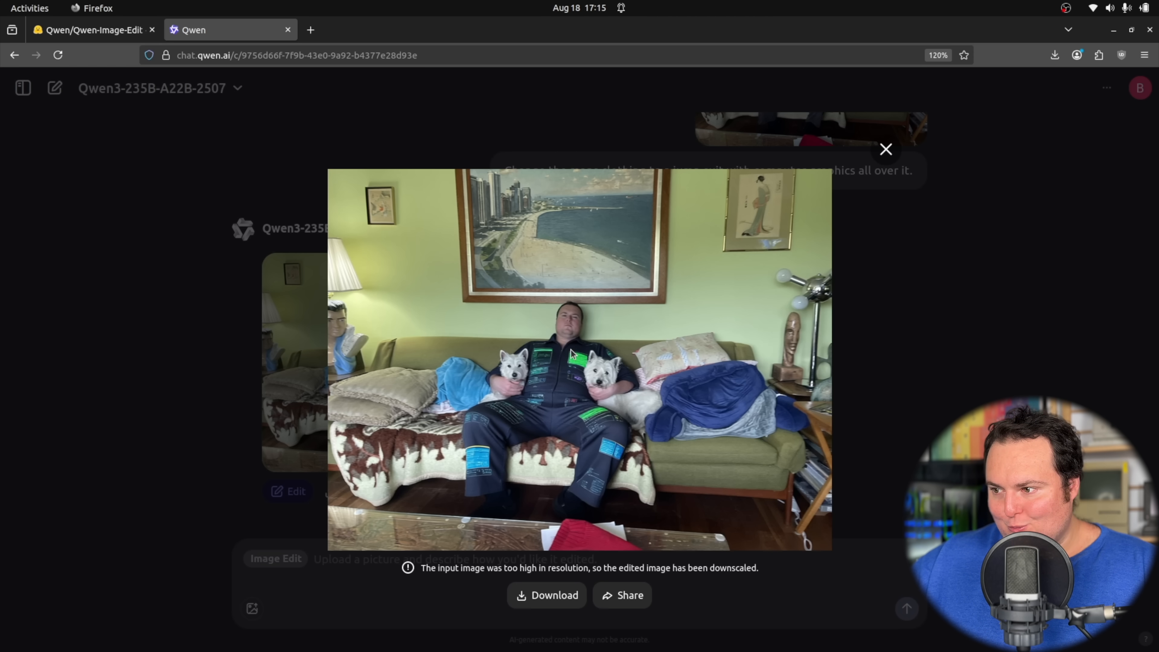
mouse_move(537, 373)
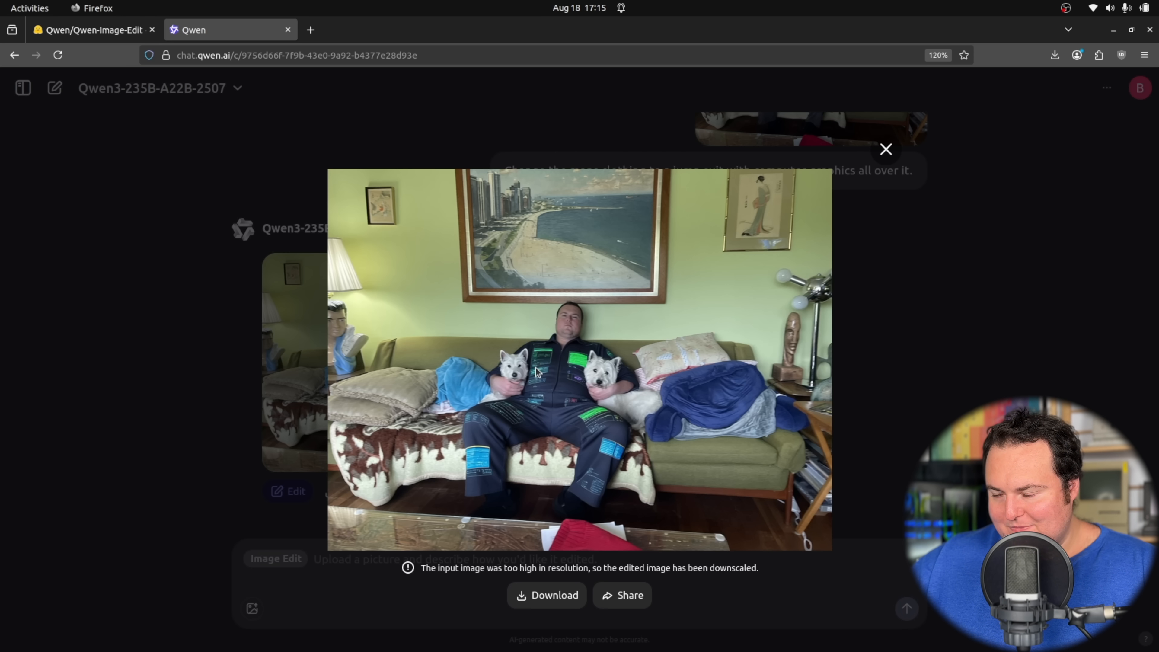
mouse_move(559, 401)
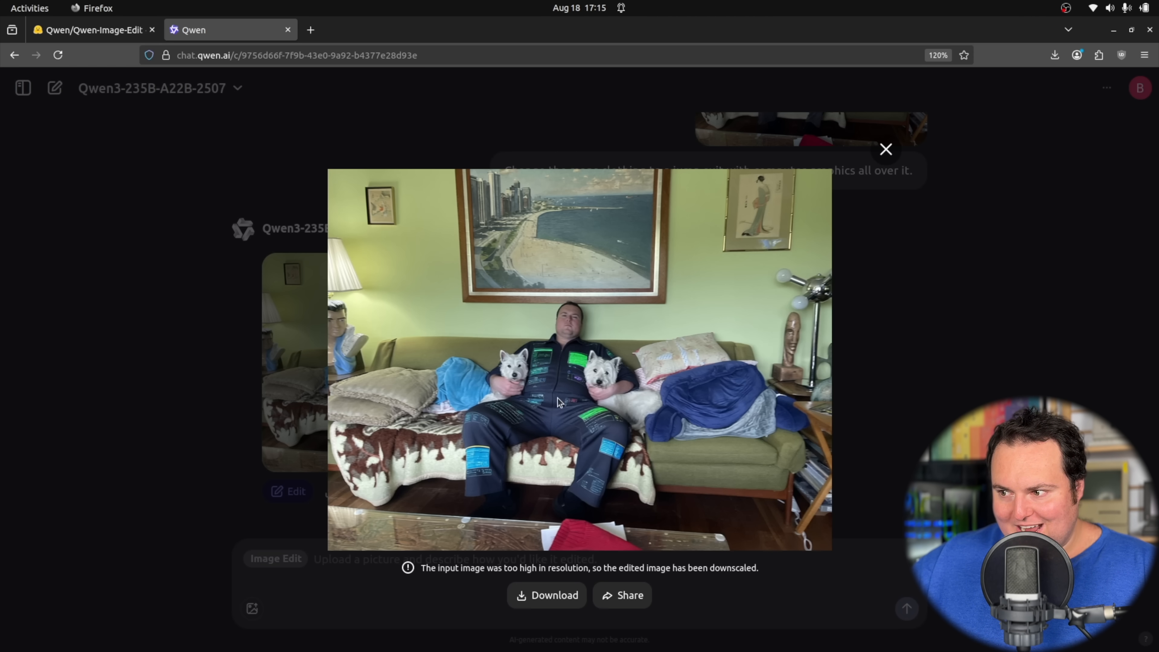
mouse_move(623, 363)
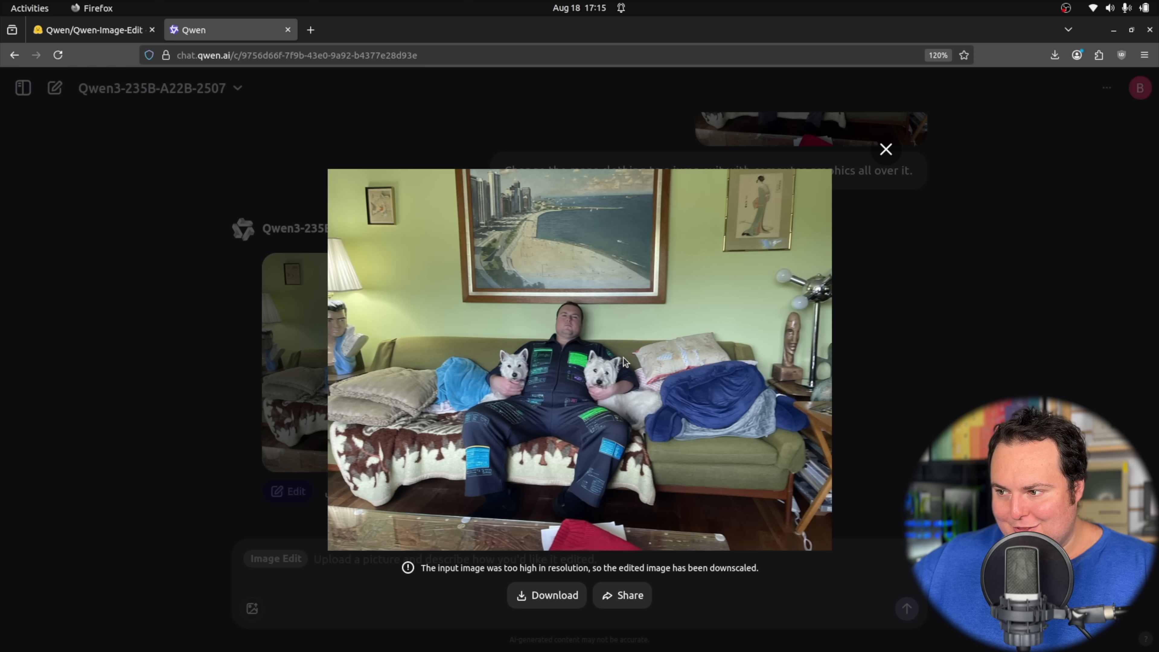
mouse_move(549, 433)
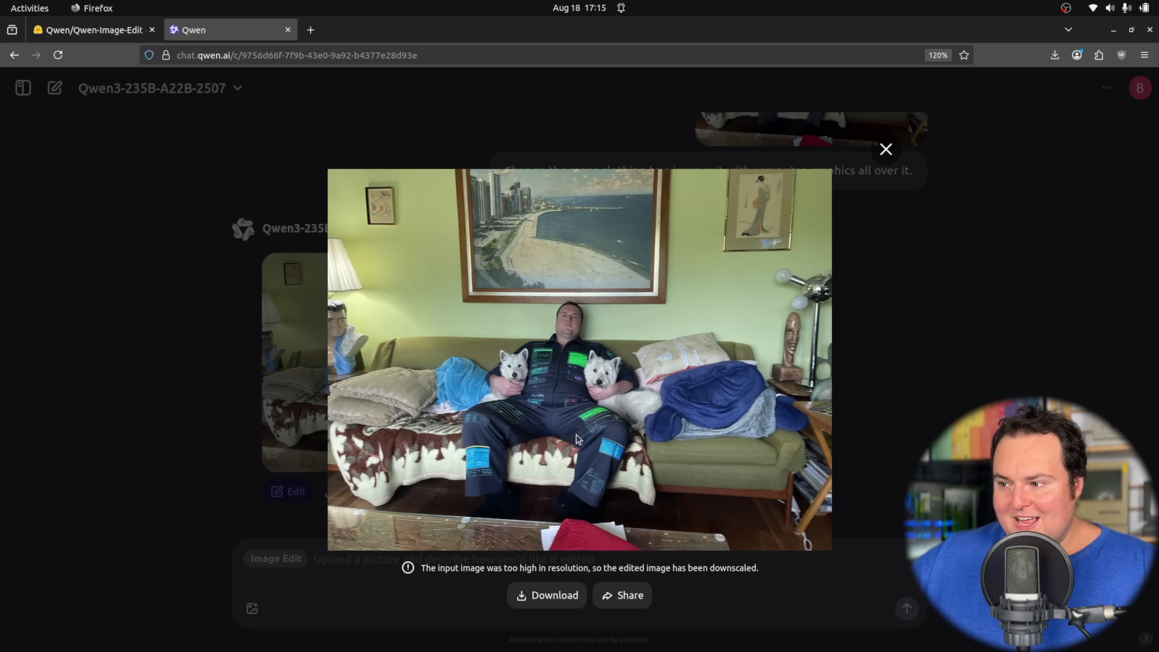
mouse_move(587, 410)
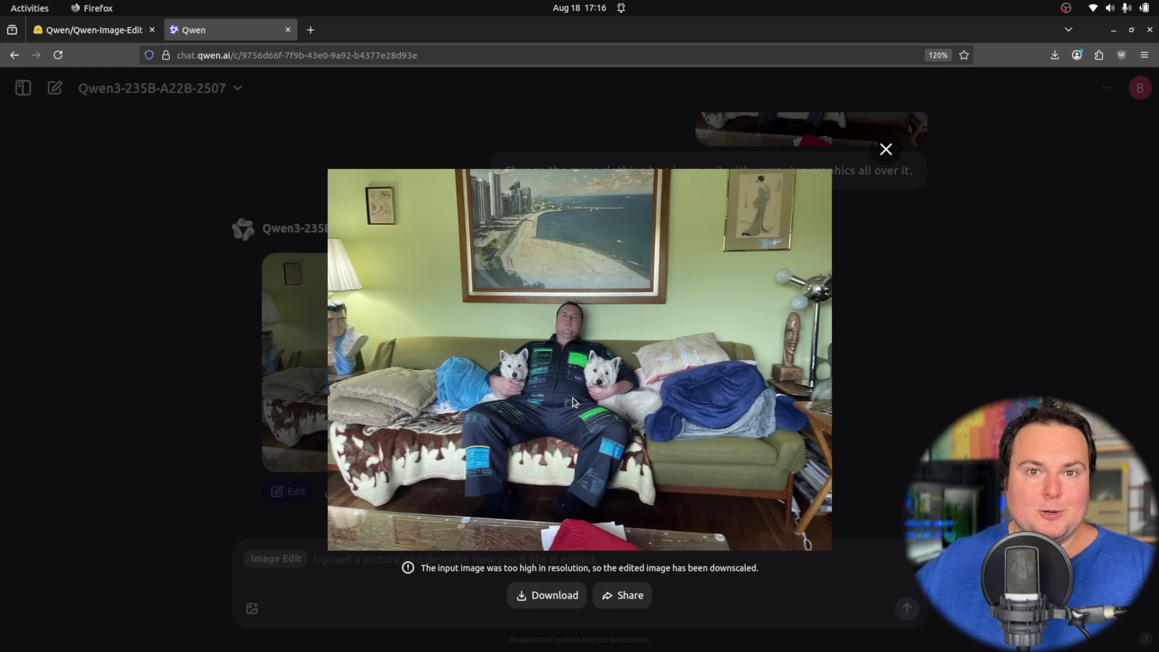
Close the enlarged jumpsuit result and switch to the Qwen/Qwen-Image-Edit model card page
left_click(884, 149)
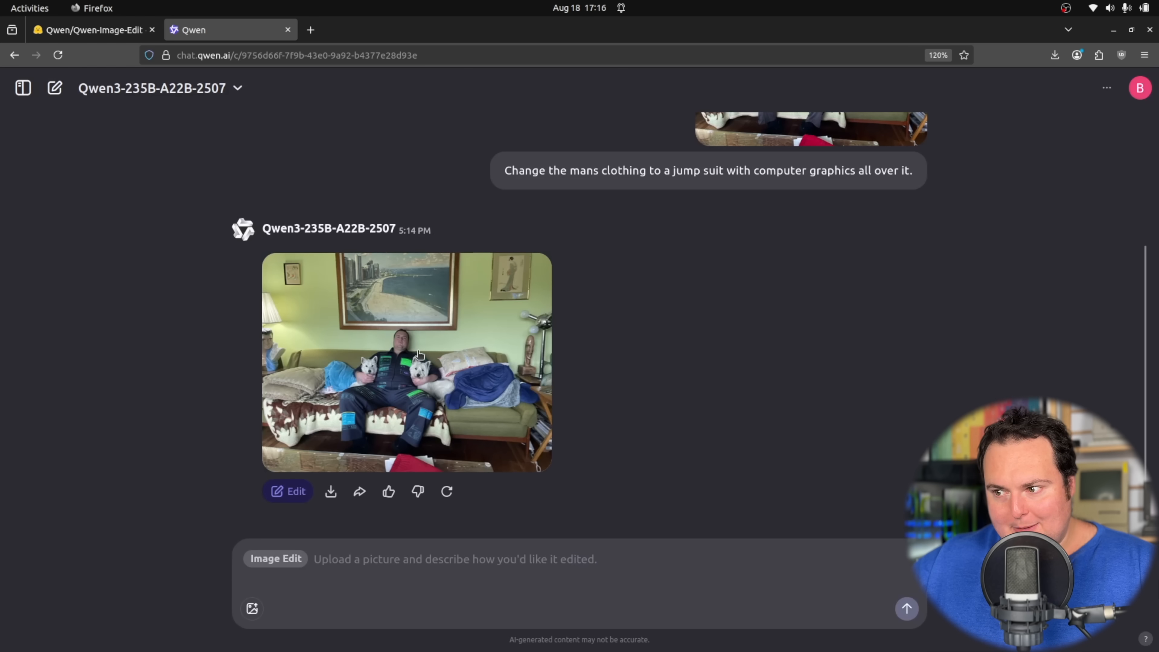
mouse_move(602, 317)
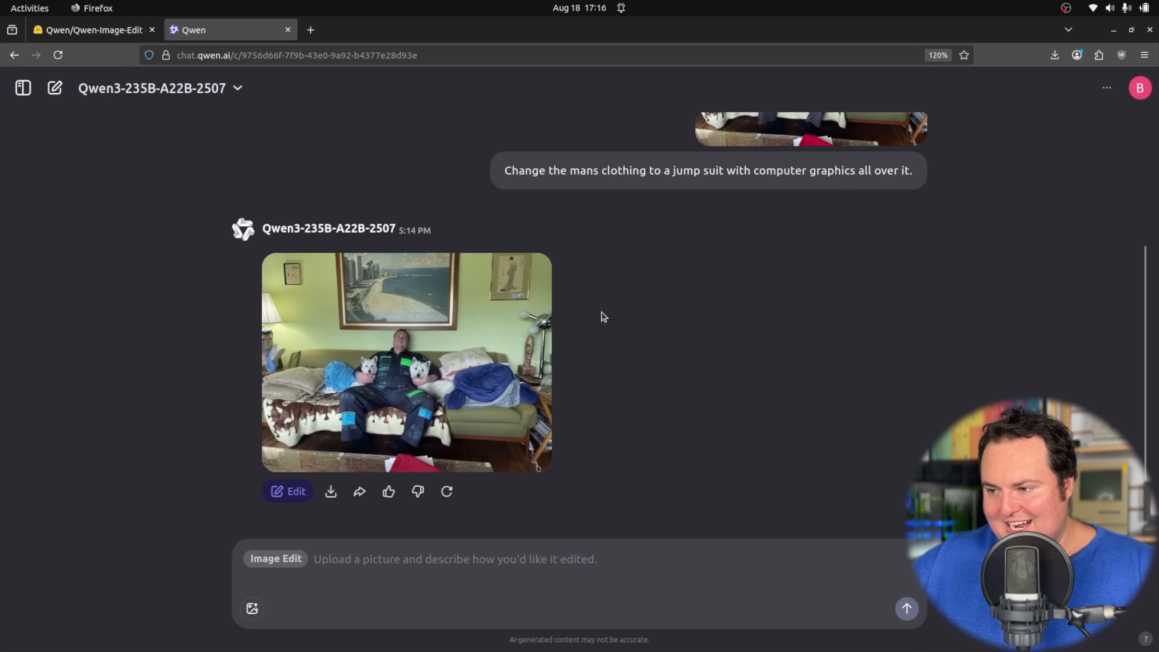
left_click(89, 30)
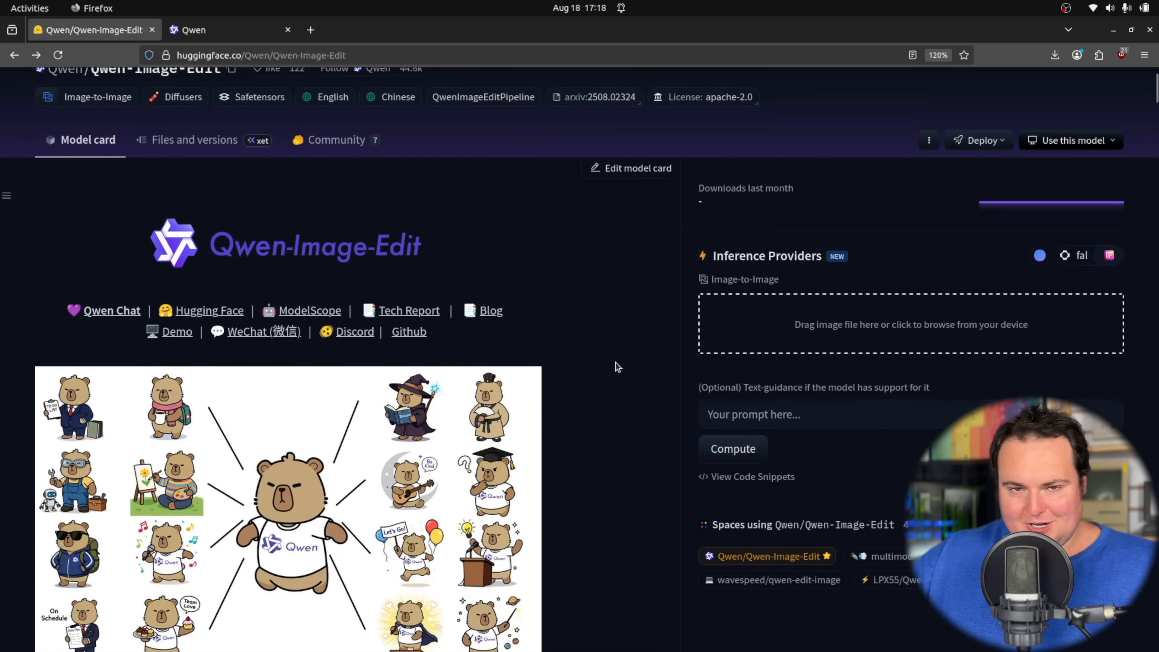
scroll("down", 3)
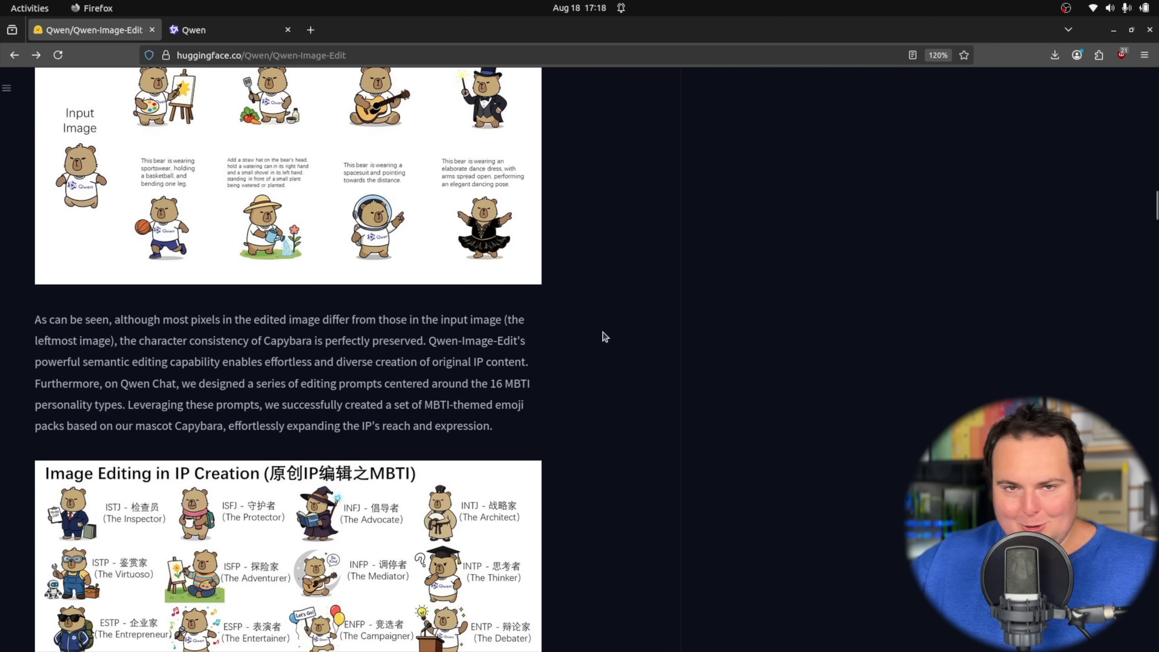
scroll("down", 3)
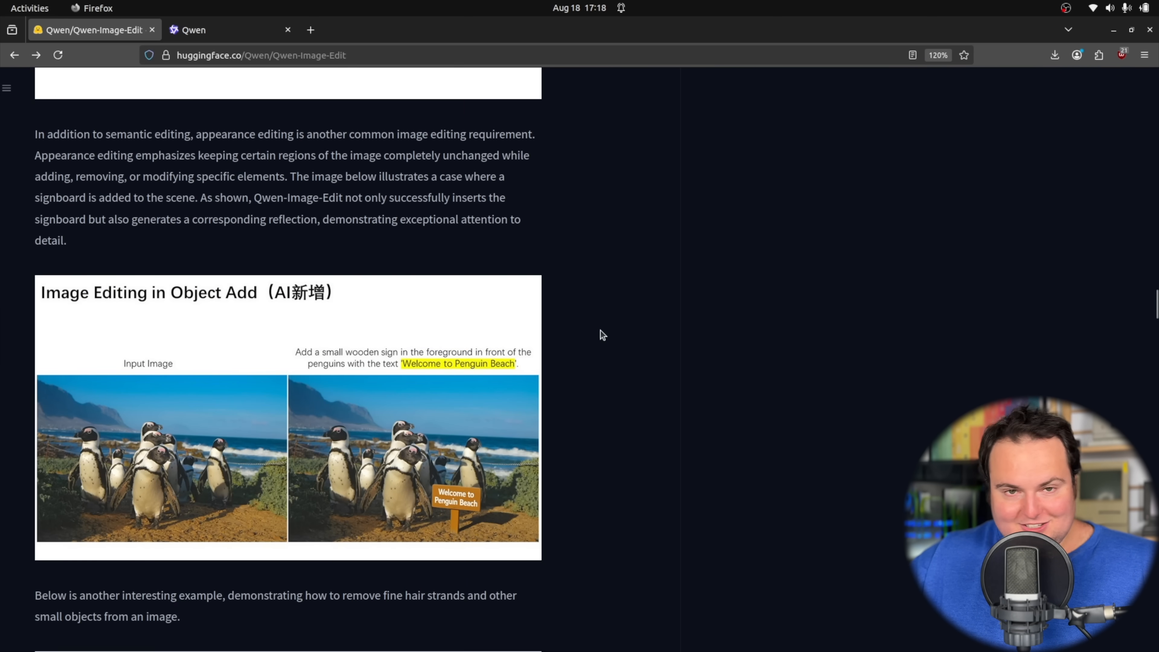
scroll("down", 3)
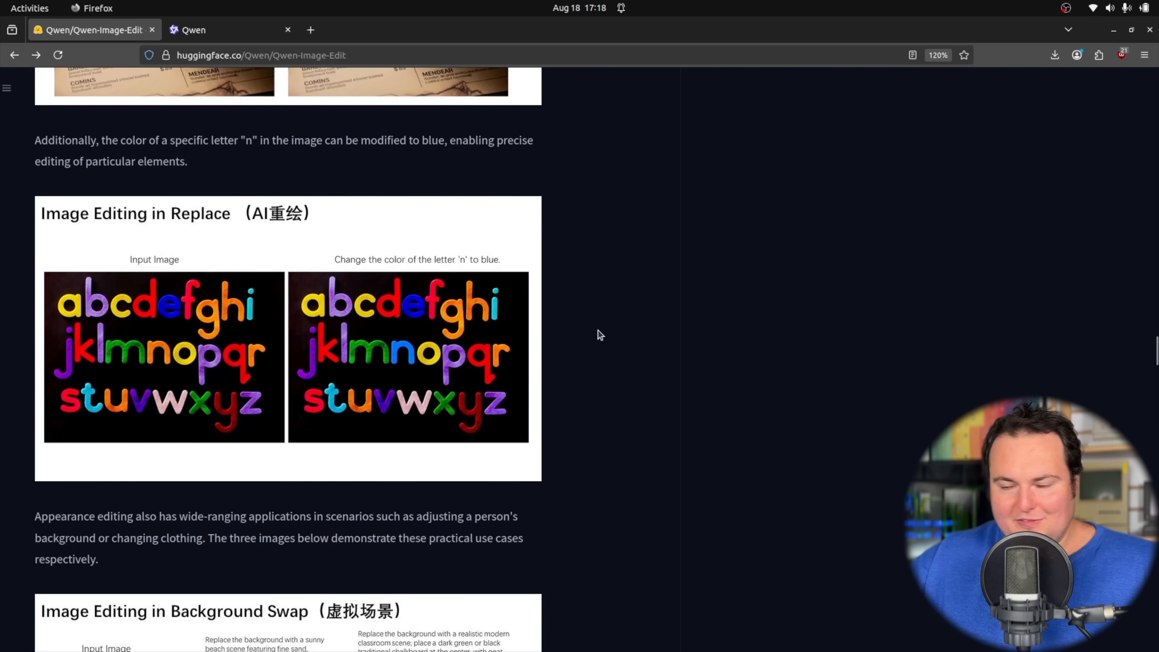
scroll("down", 3)
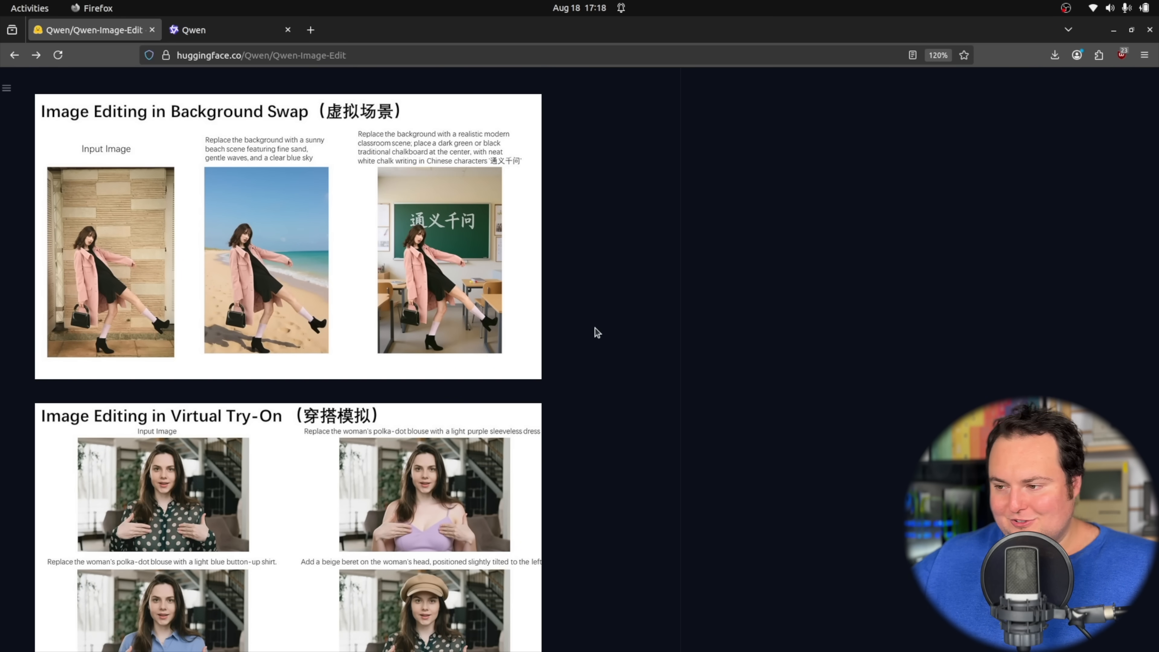
scroll("down", 3)
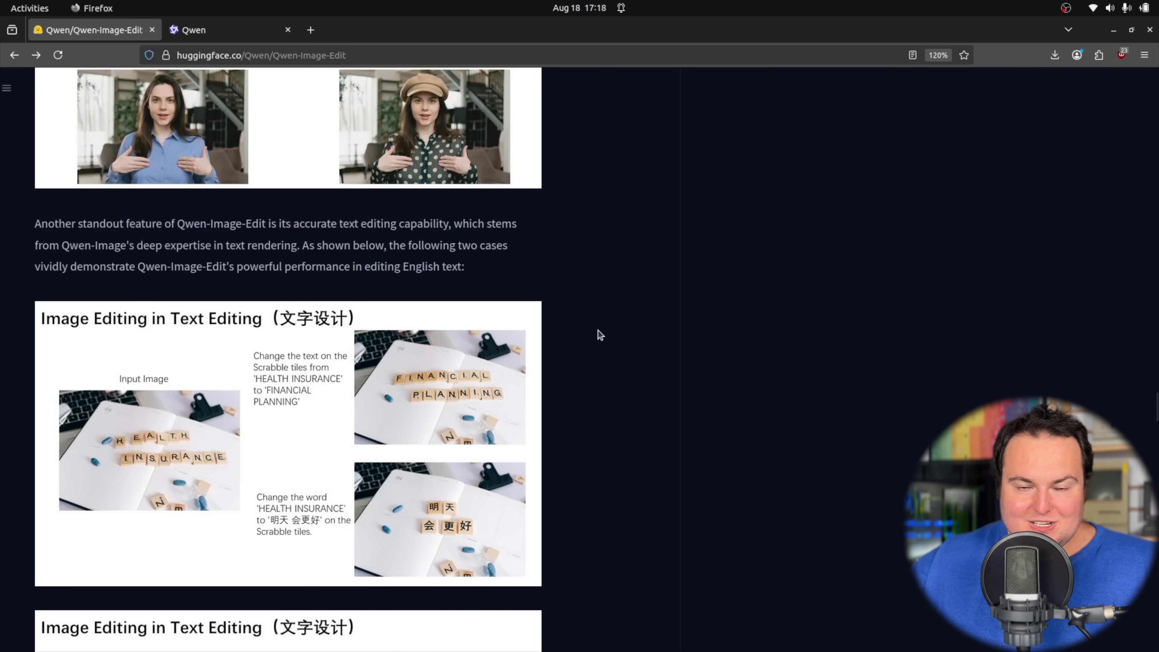
mouse_move(617, 322)
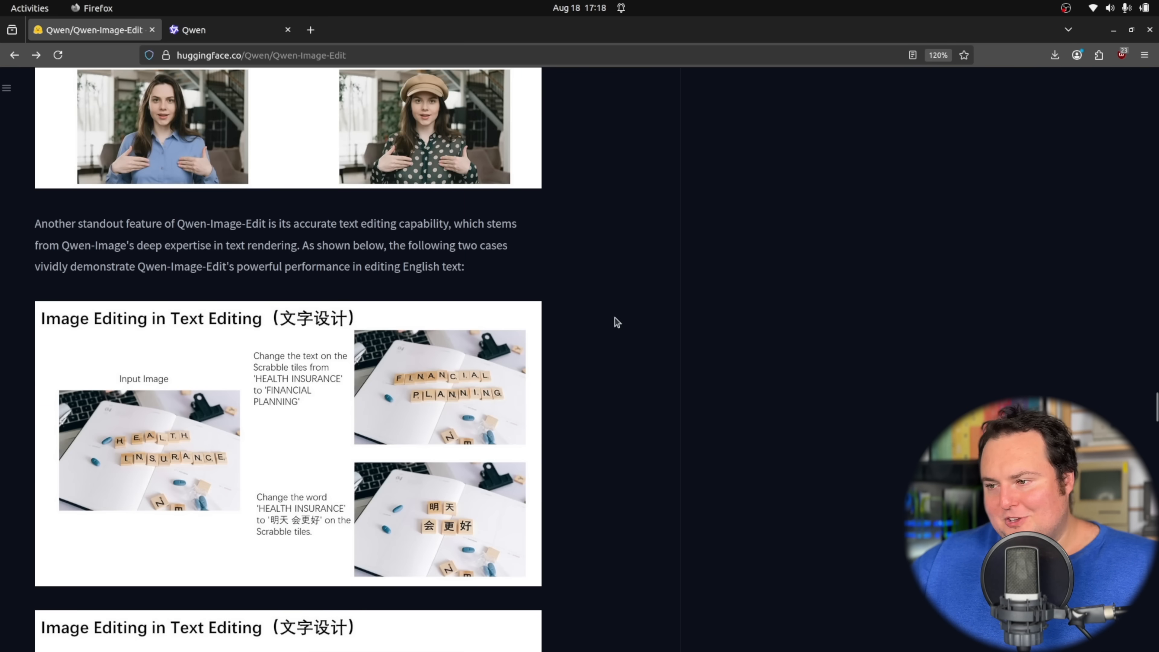
scroll("down", 3)
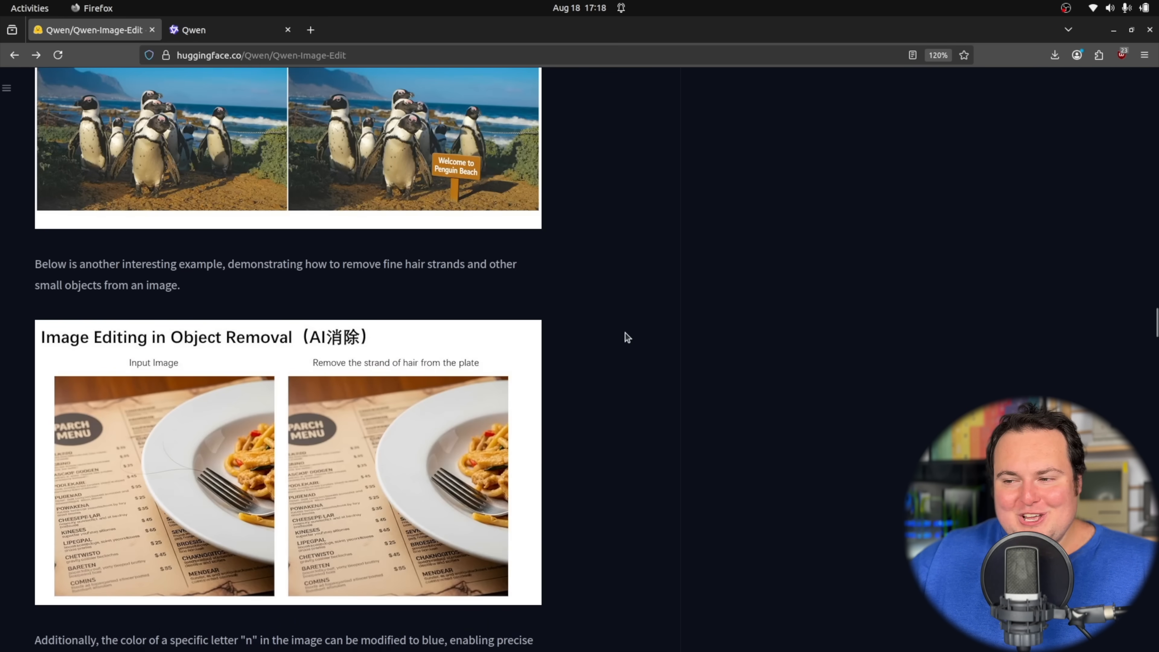
scroll("down", 3)
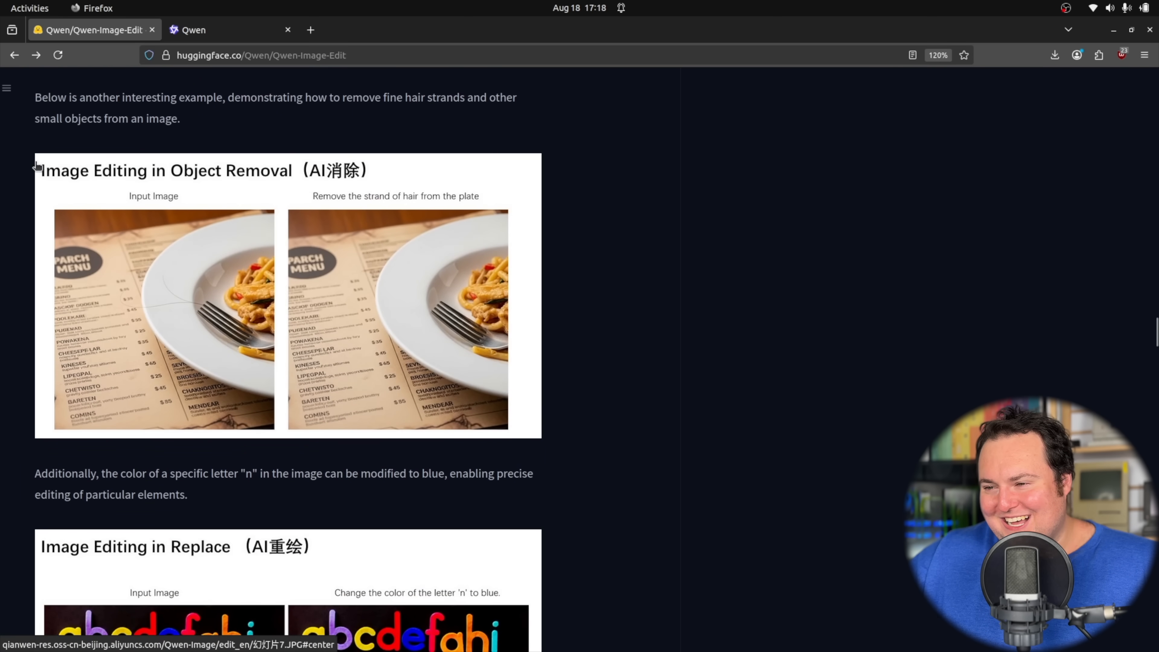
mouse_move(65, 192)
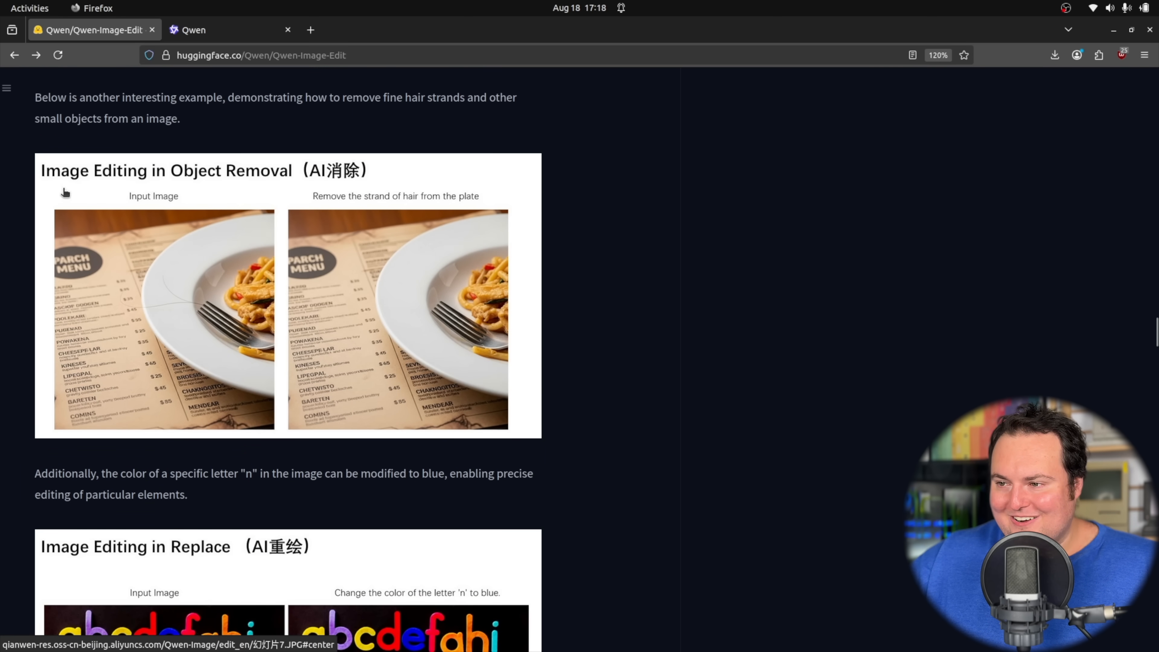
mouse_move(451, 203)
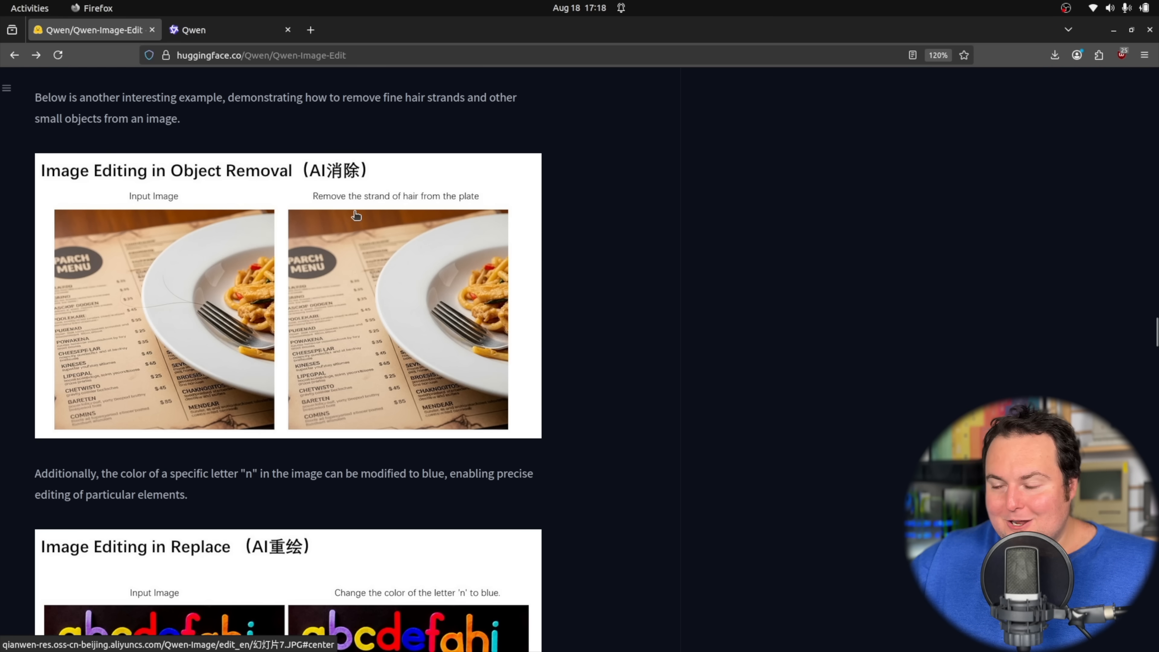
mouse_move(362, 205)
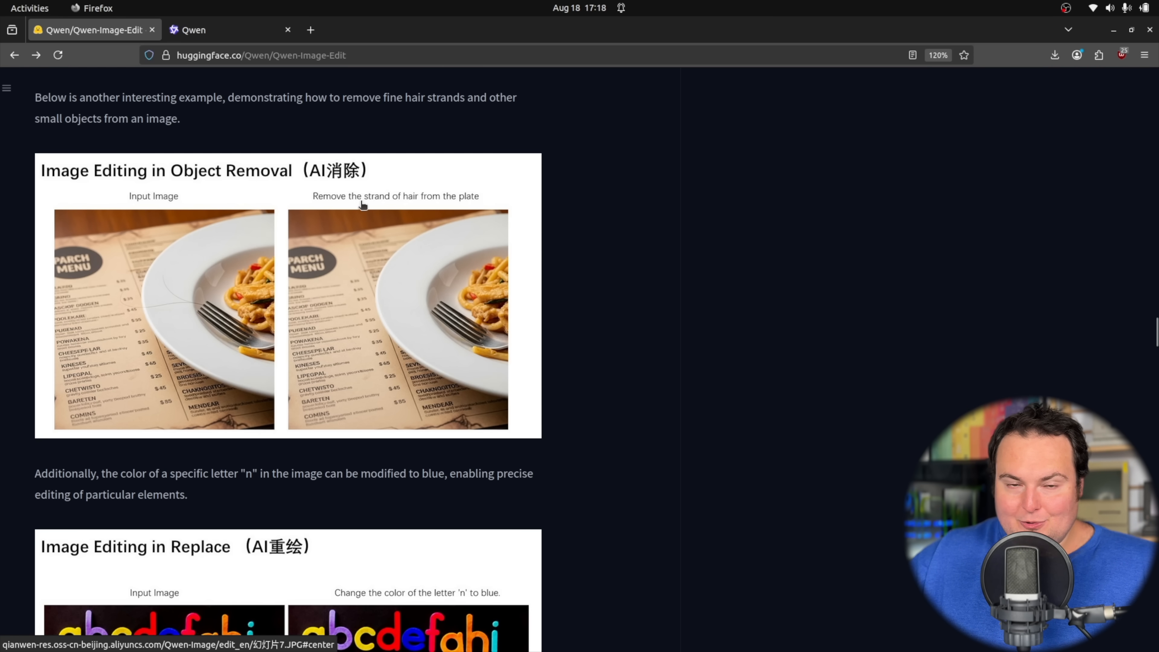
mouse_move(190, 336)
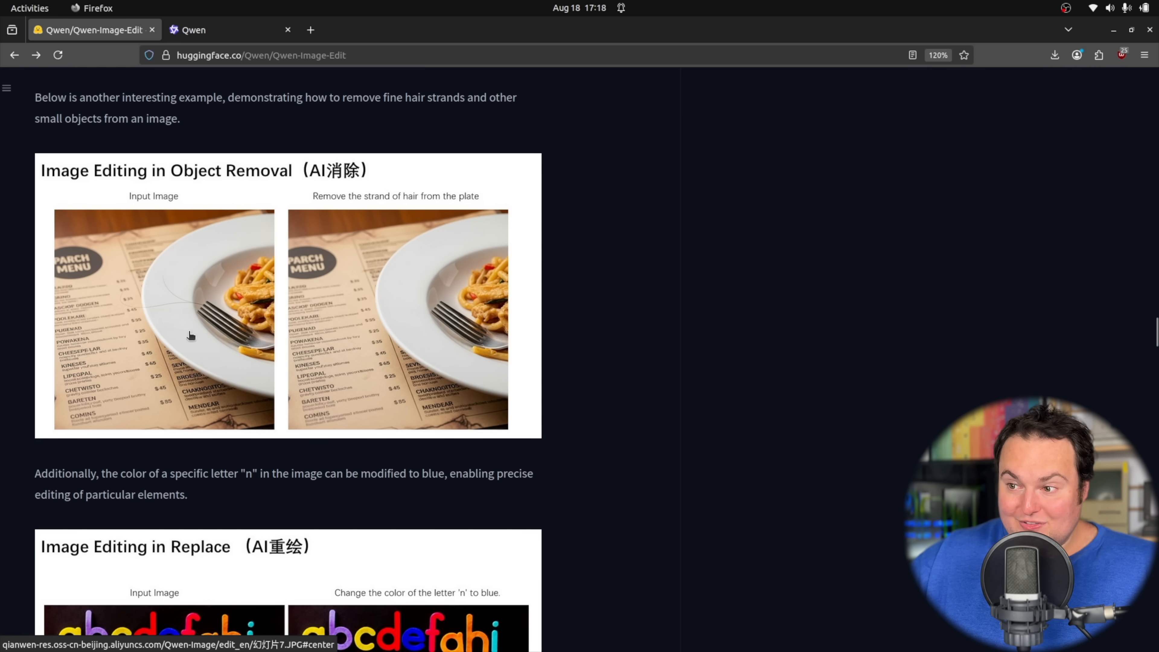
scroll("down", 3)
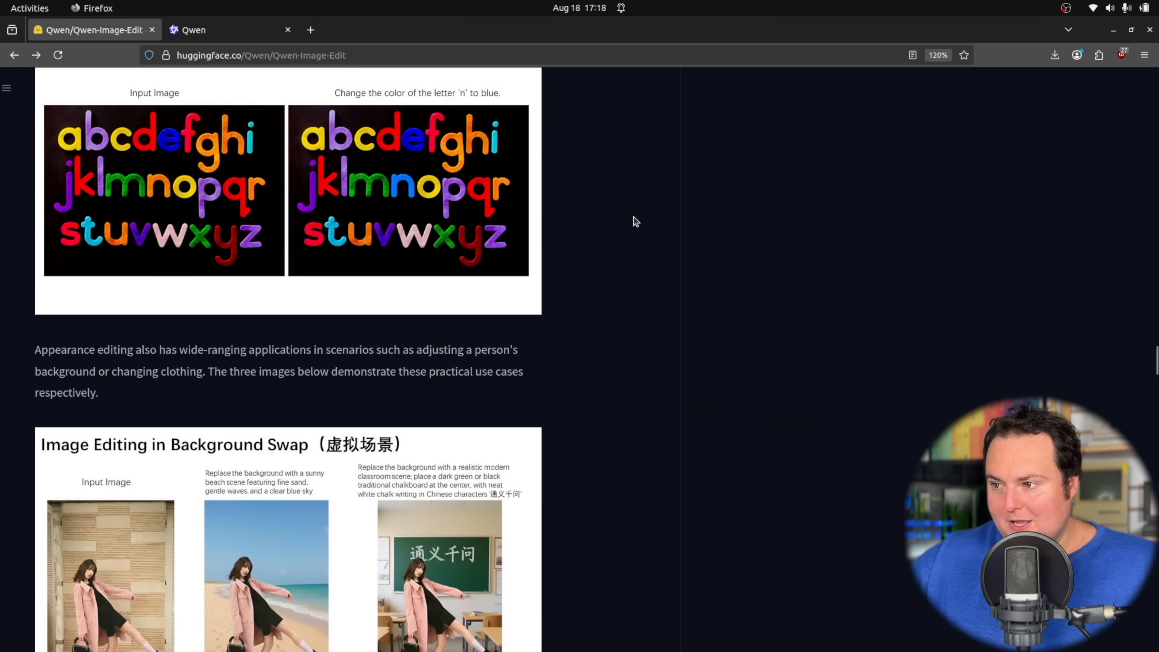
scroll("down", 3)
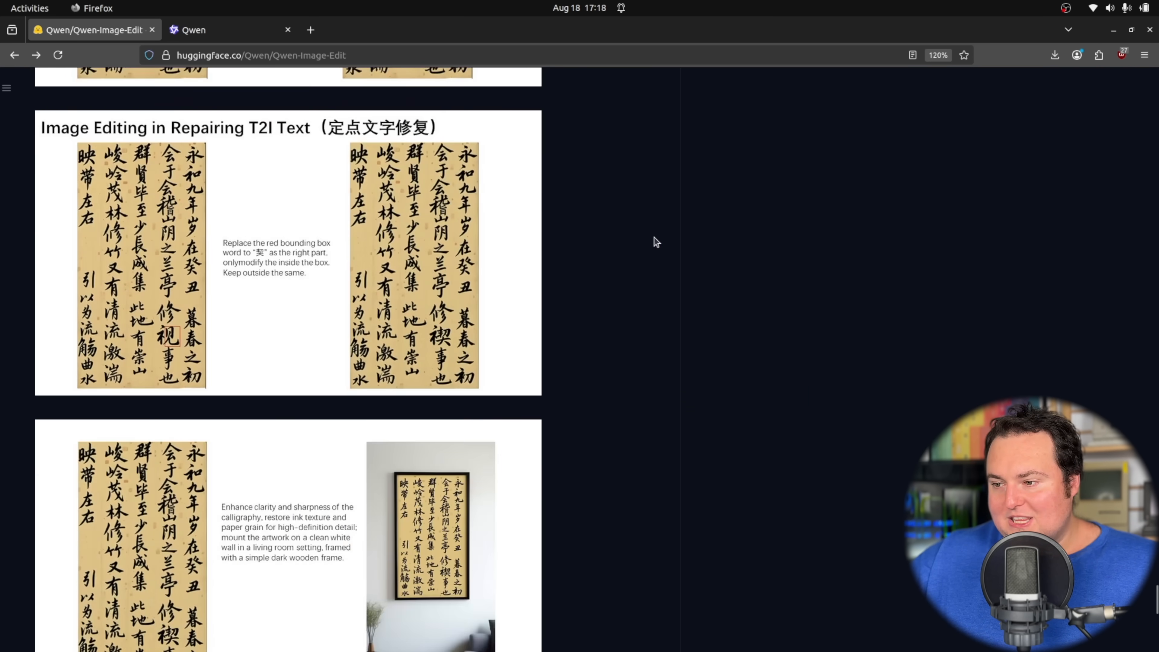
scroll("down", 3)
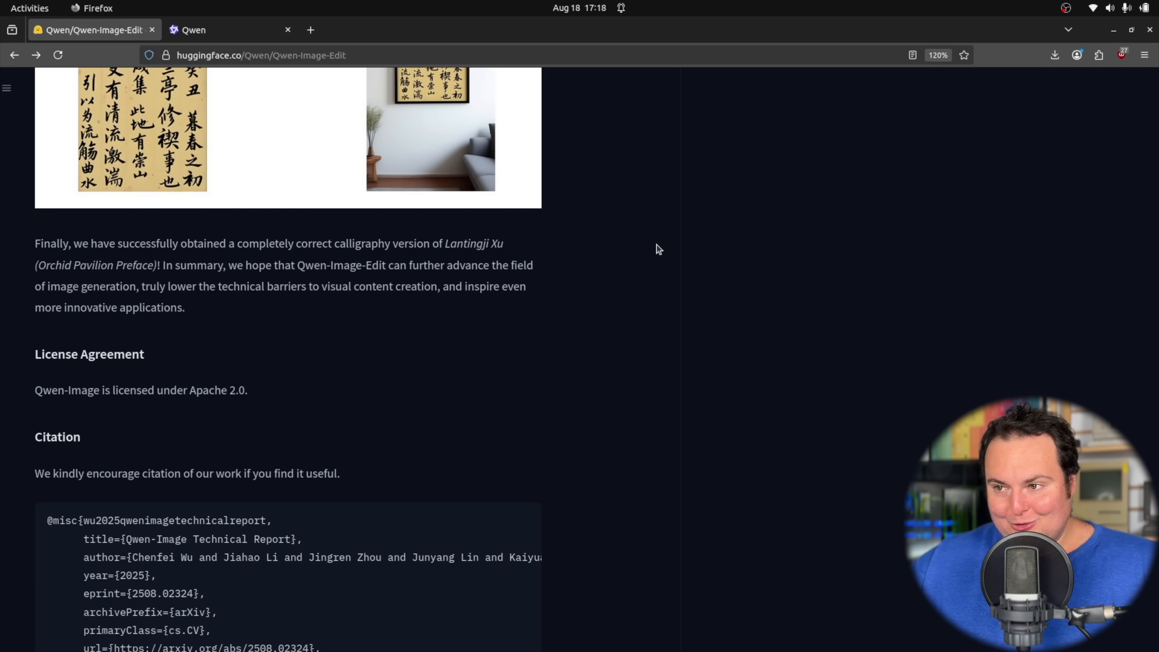
scroll("up", 3)
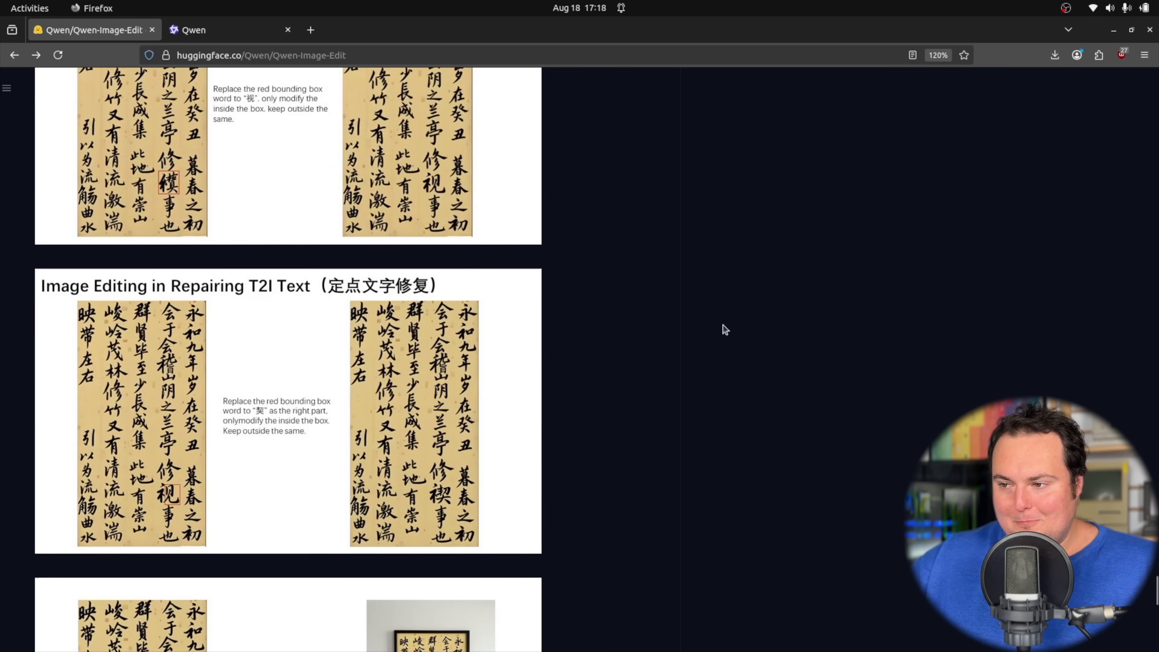
scroll("down", 3)
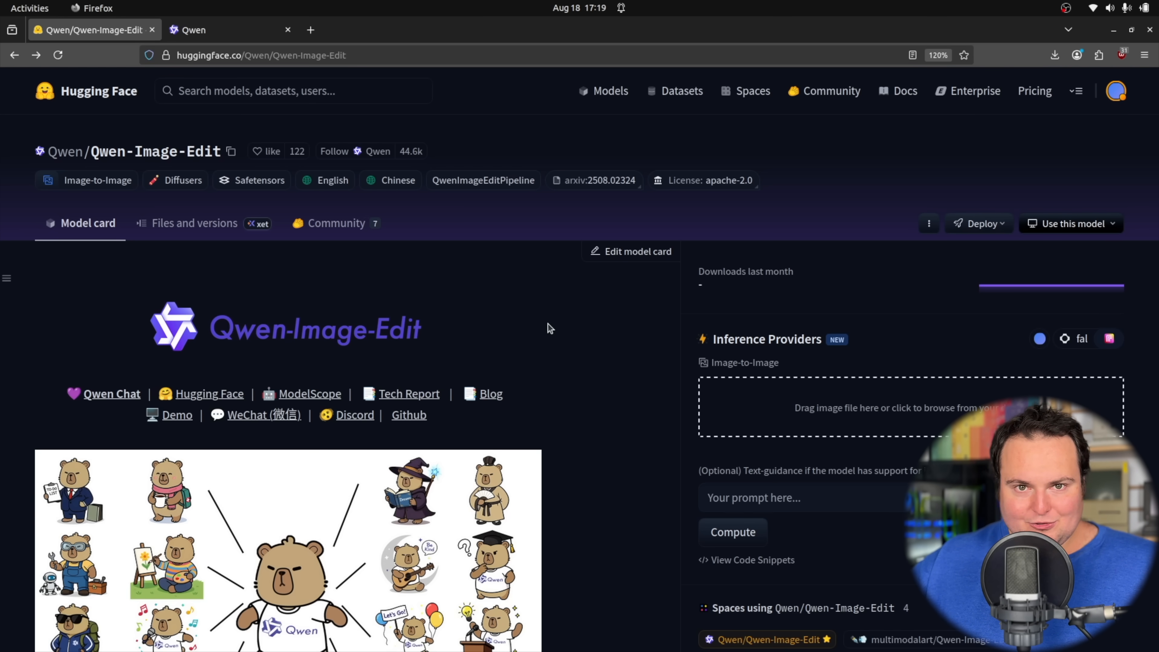
mouse_move(542, 306)
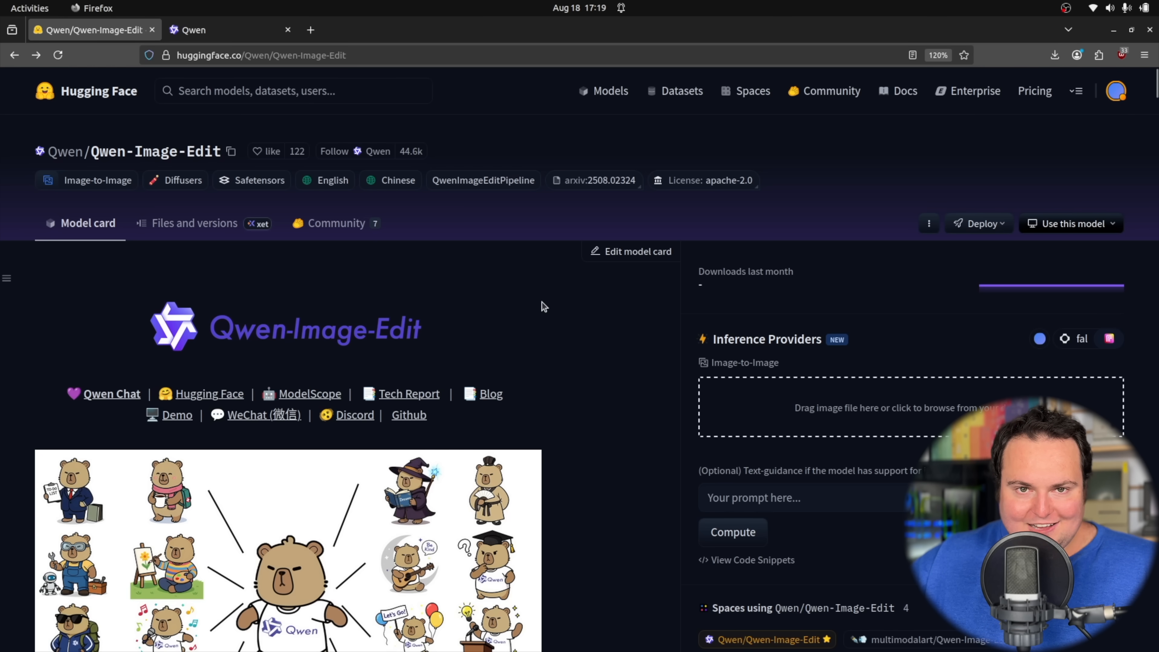